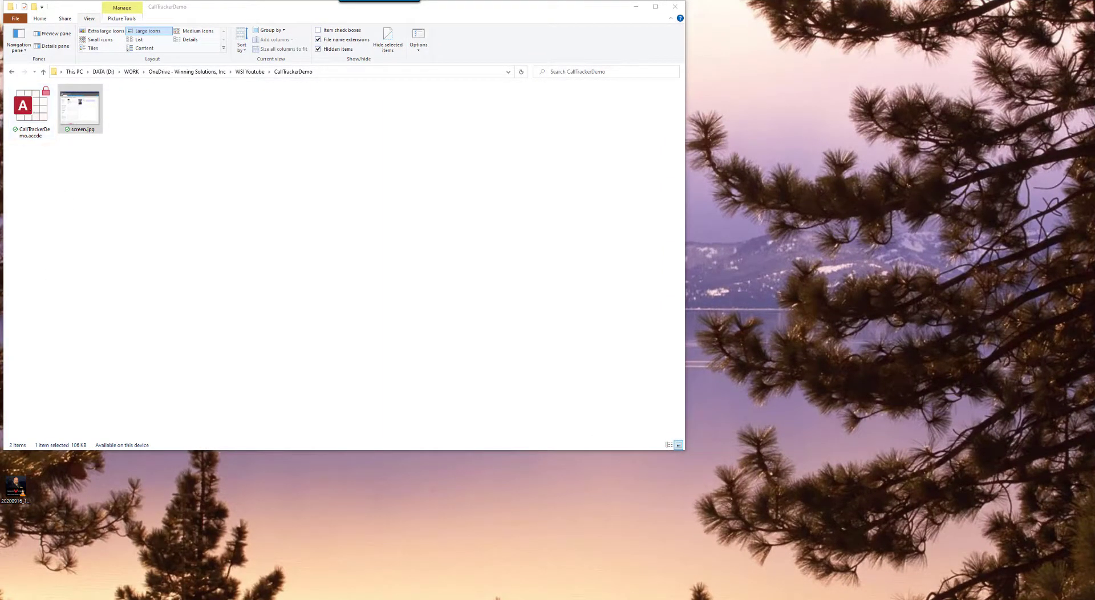
Step: Open CallTrackerDemo.accde in Access and dismiss the demo notice to reach the main menu
left_click(31, 105)
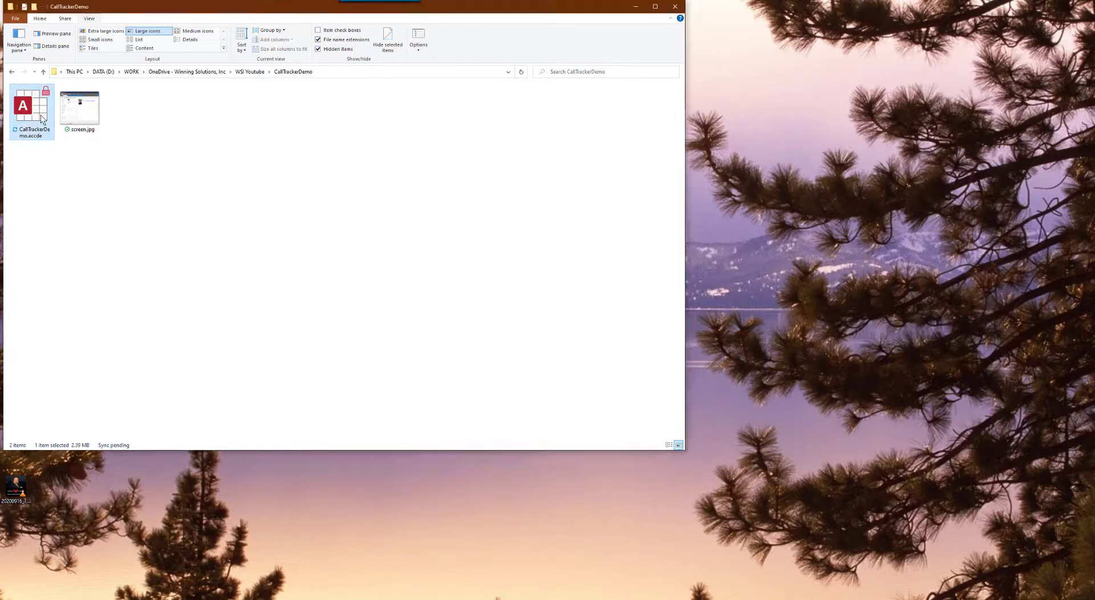
double_click(31, 112)
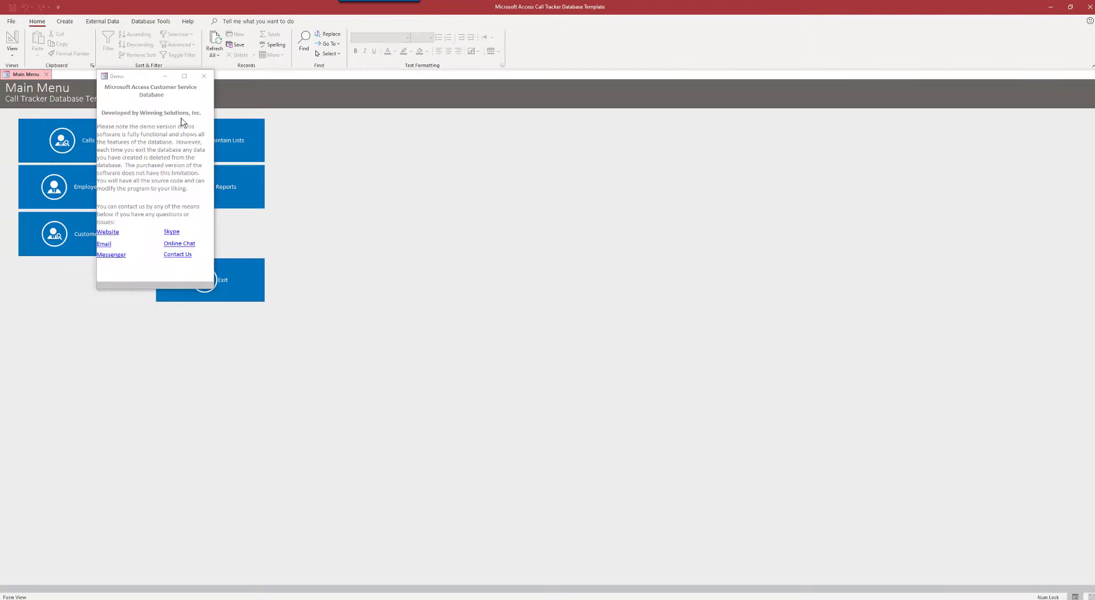
left_click(203, 75)
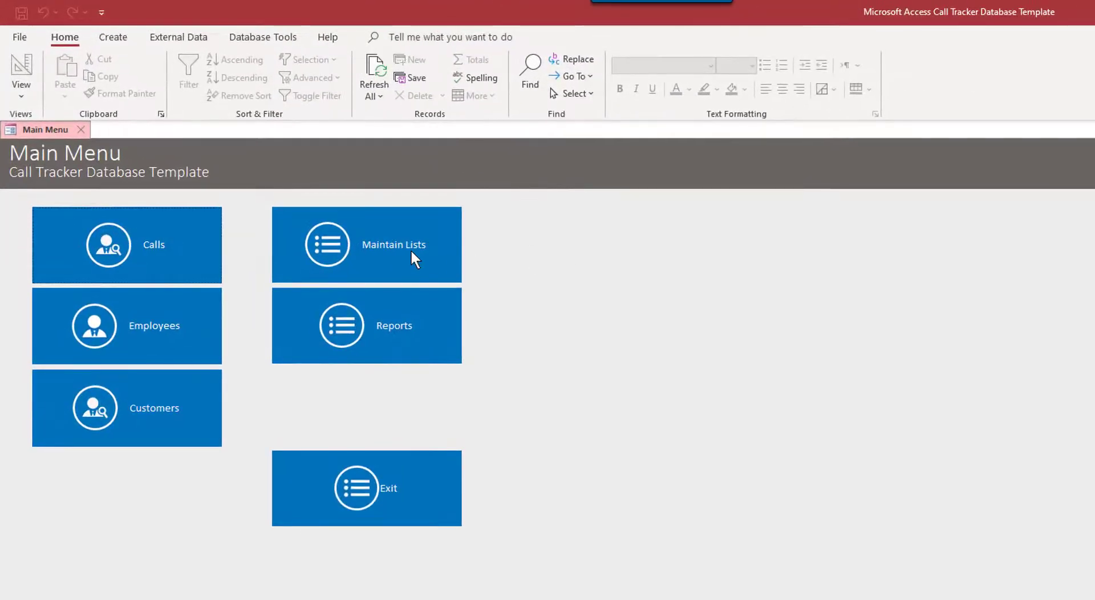
mouse_move(379, 256)
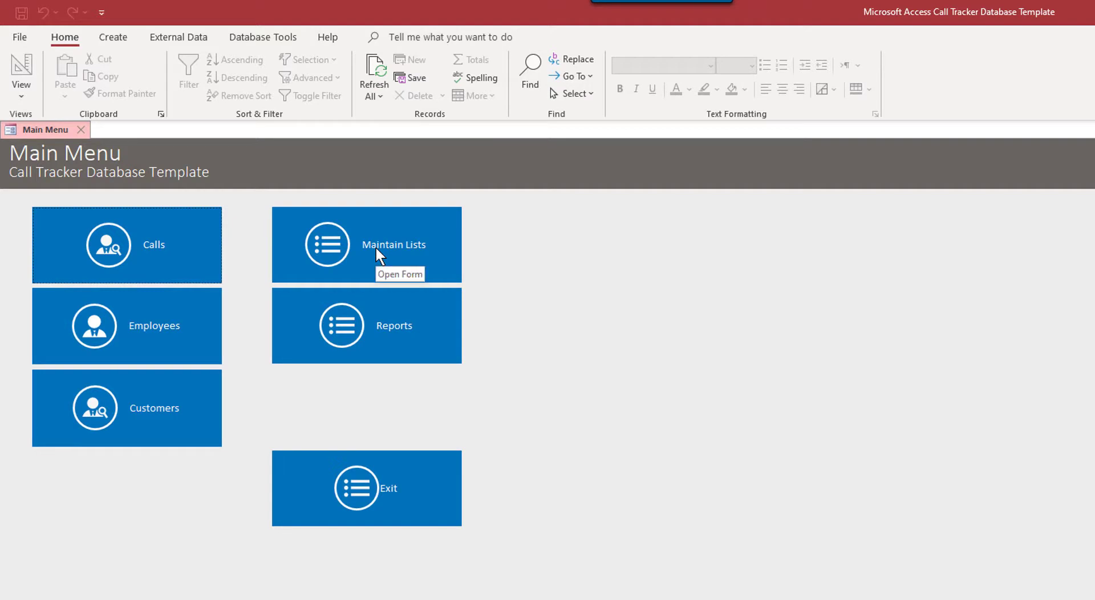
Step: Open Maintain Lists and view the Status and Category lookup values
left_click(366, 244)
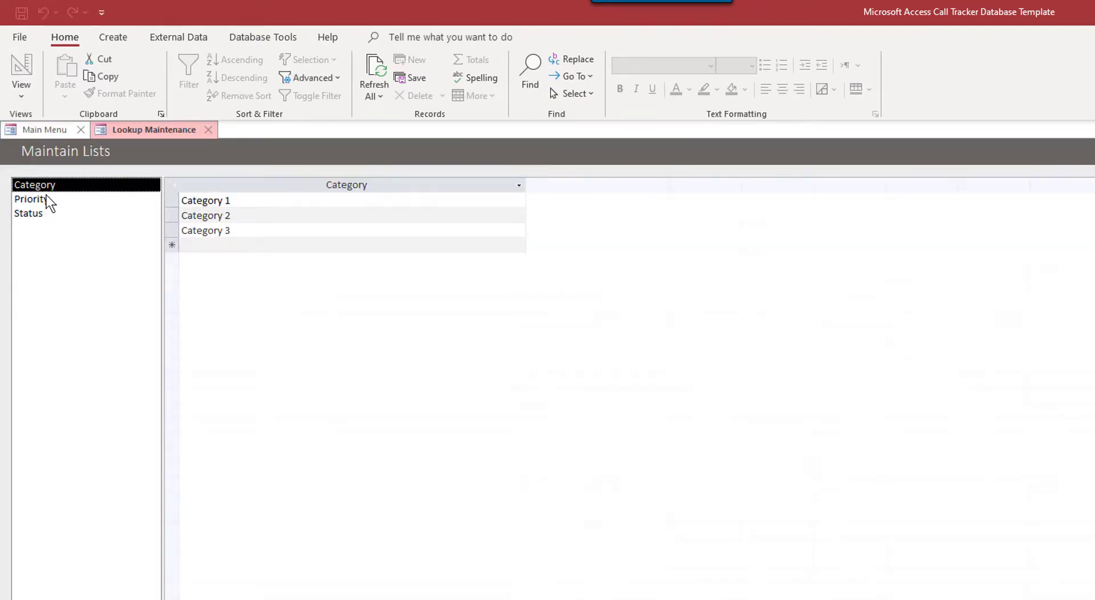
left_click(27, 213)
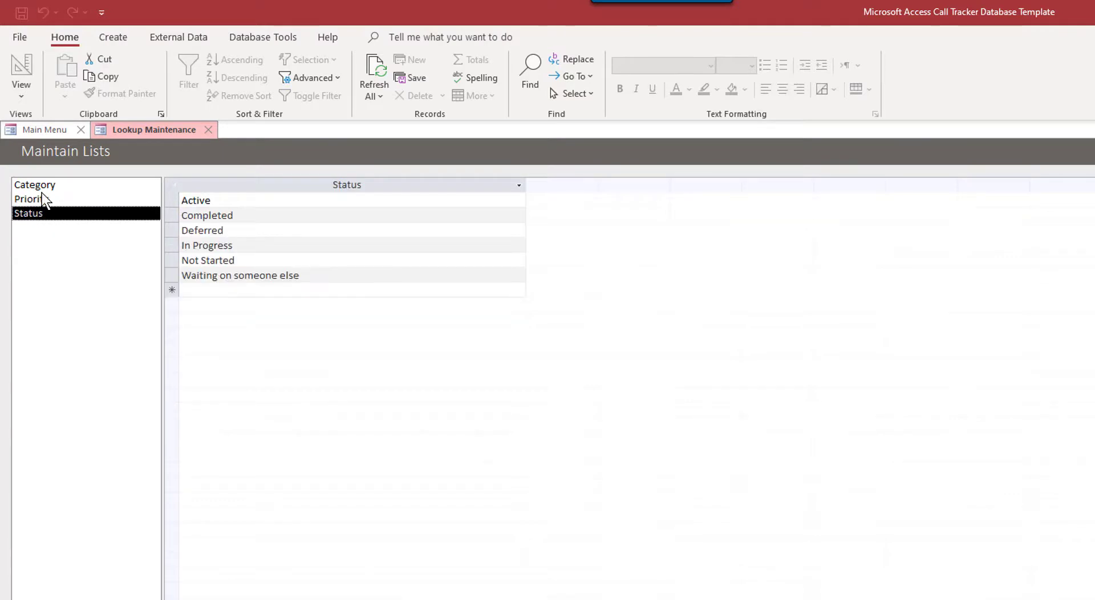
left_click(31, 200)
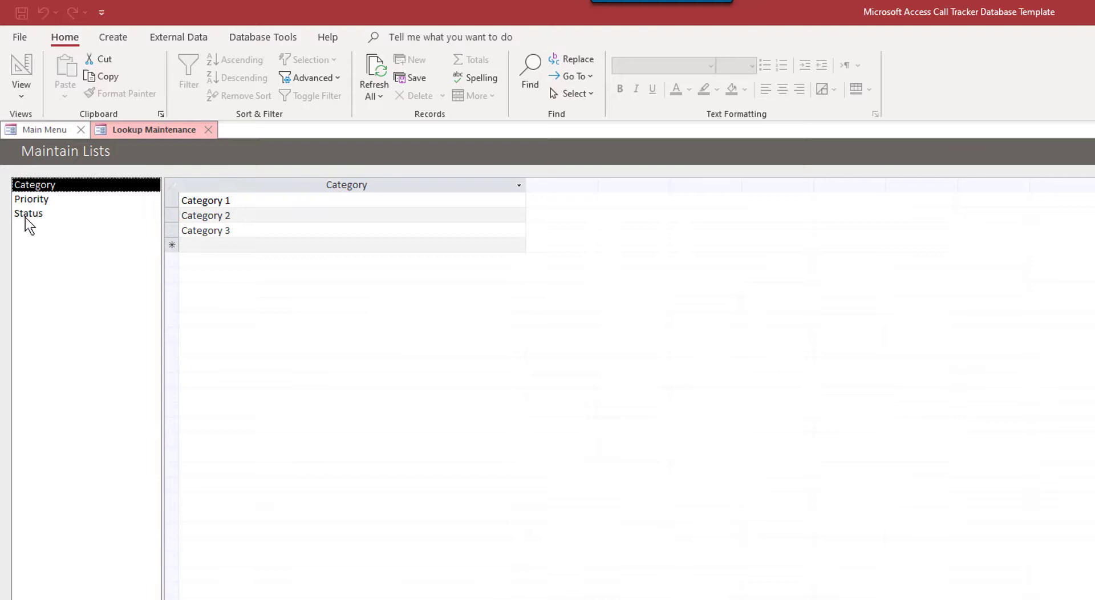
mouse_move(214, 270)
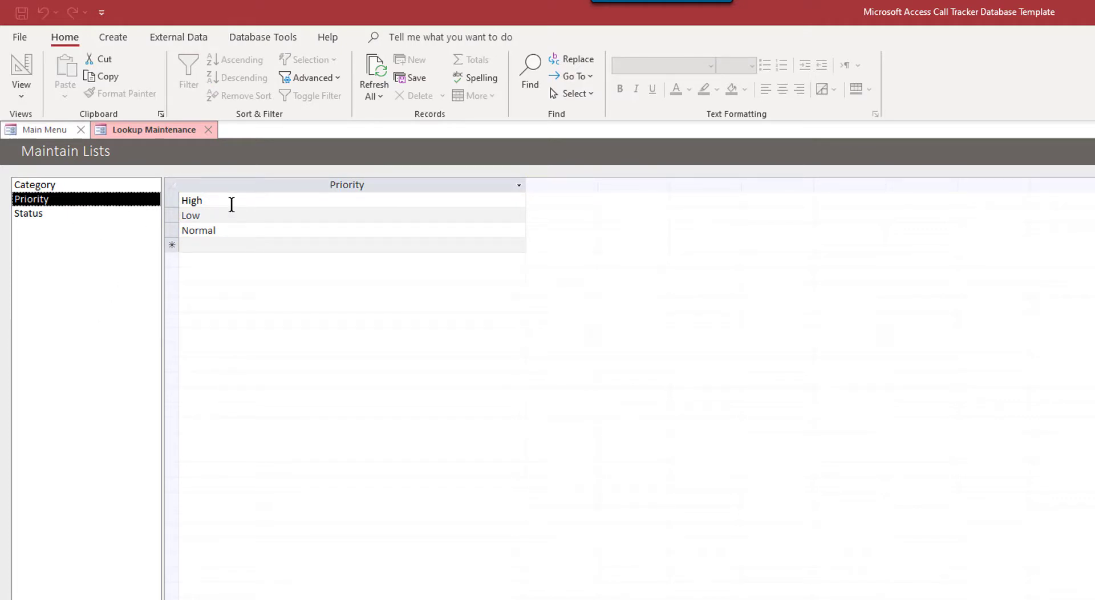
left_click(36, 185)
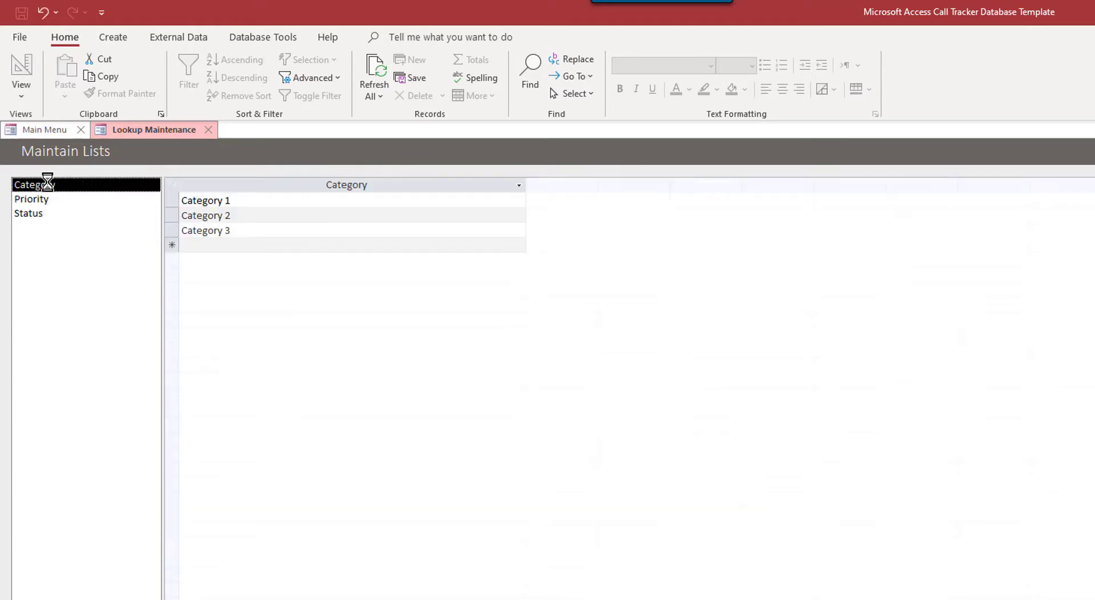
mouse_move(32, 216)
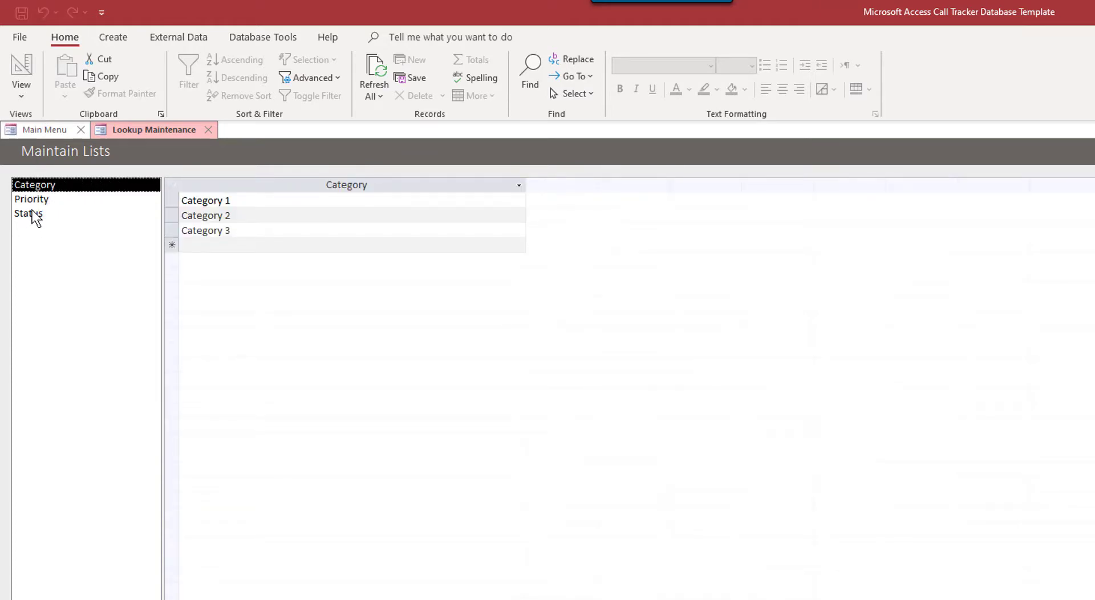
Step: Rename the first two Category values to Call Back and Accept Call
left_click(27, 213)
type("Call Back")
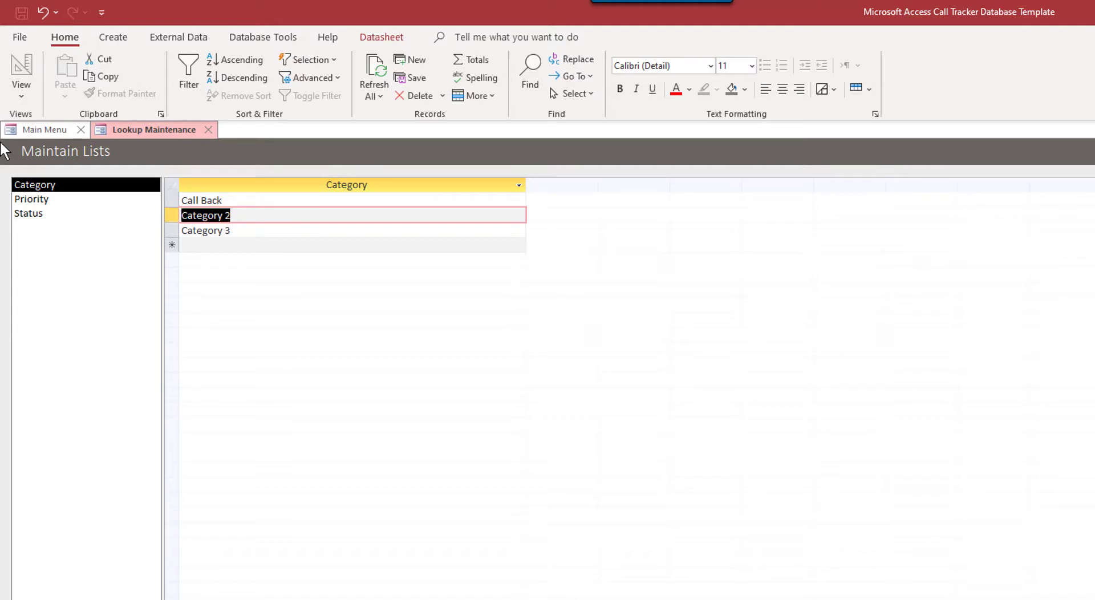
type("Accept Cal")
left_click(352, 230)
type("Co")
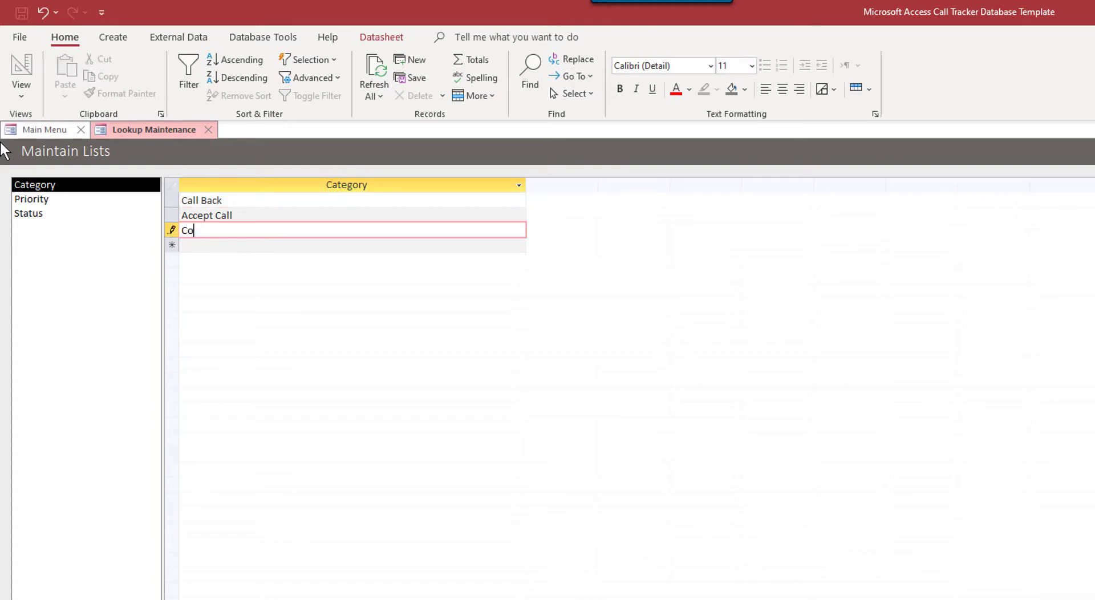
type("ld Call")
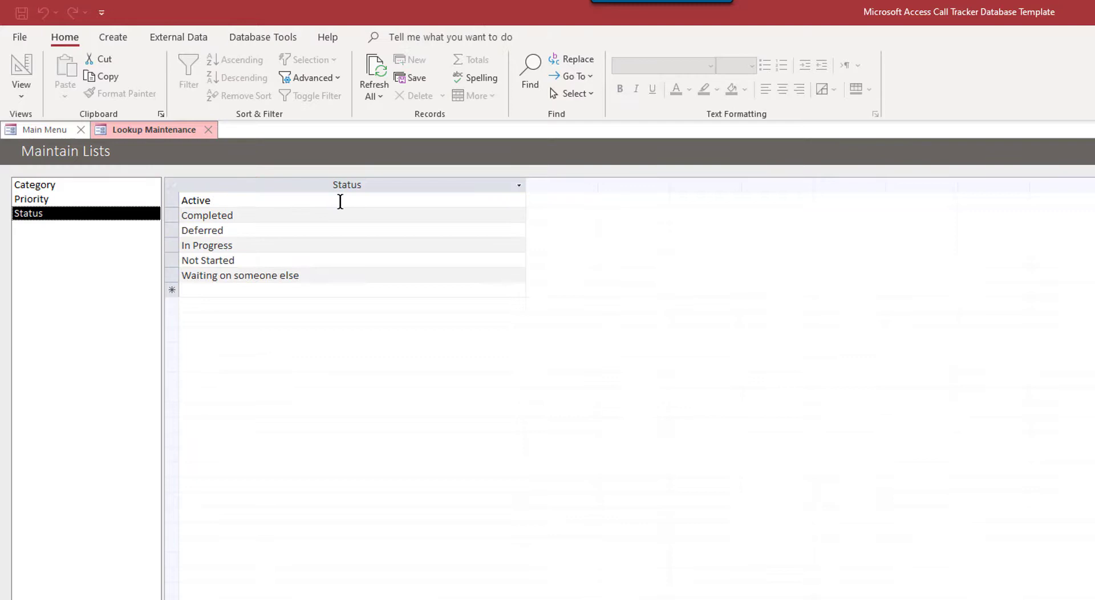
mouse_move(137, 207)
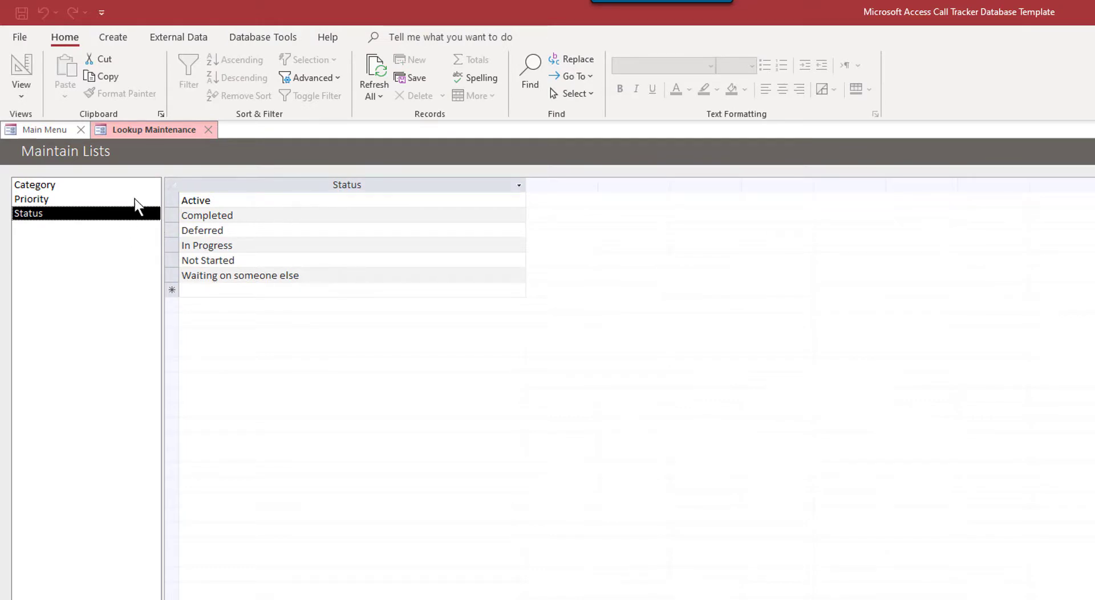
Step: Add Emergency as a new Priority value and close Lookup Maintenance back to the main menu
left_click(32, 200)
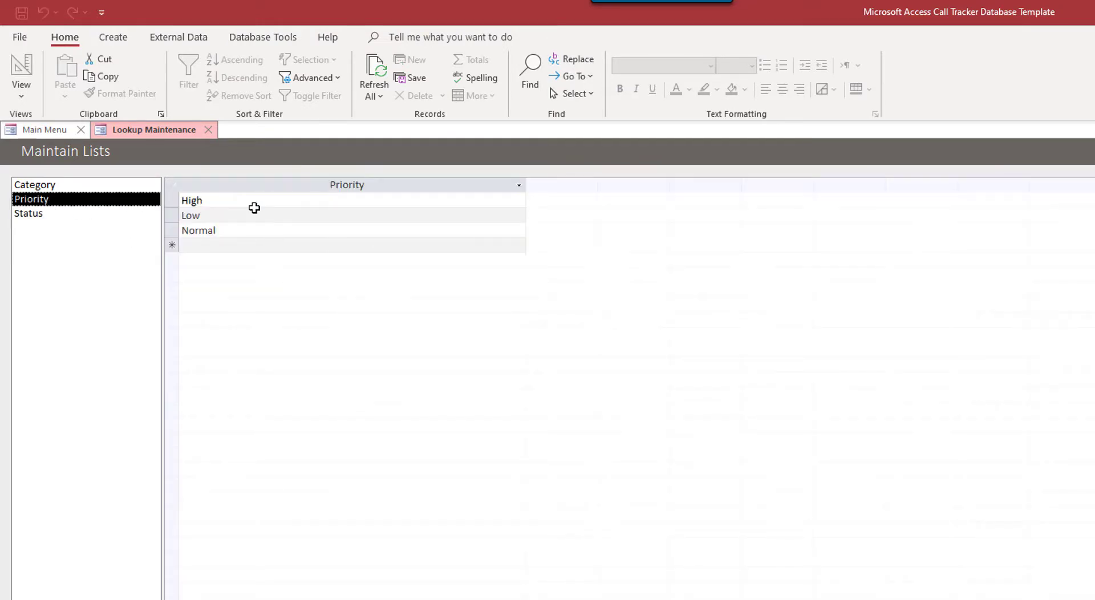
left_click(349, 244)
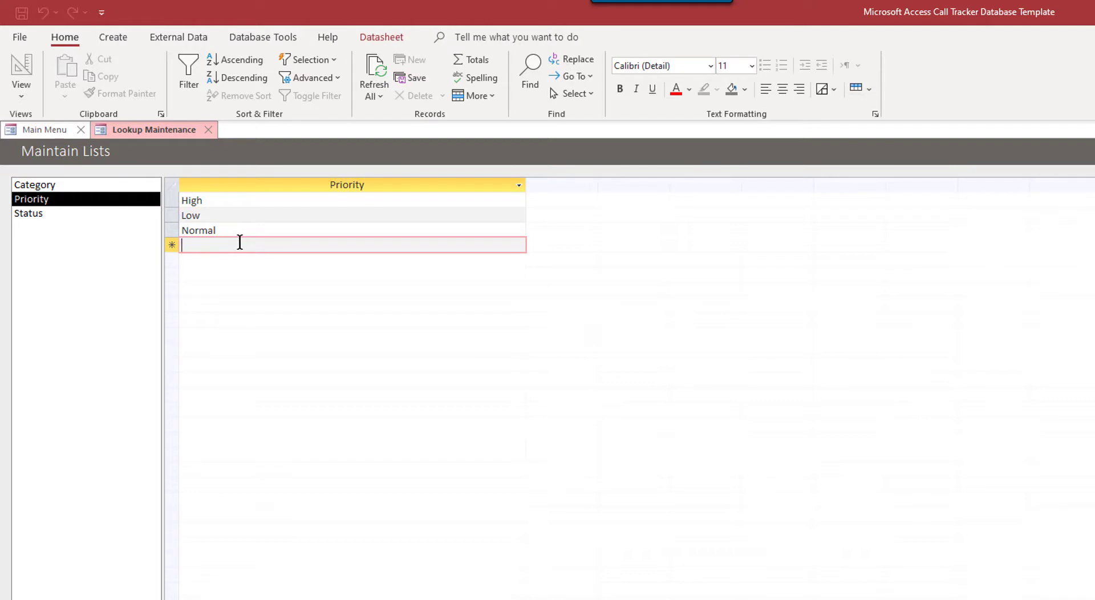
type("Emergency")
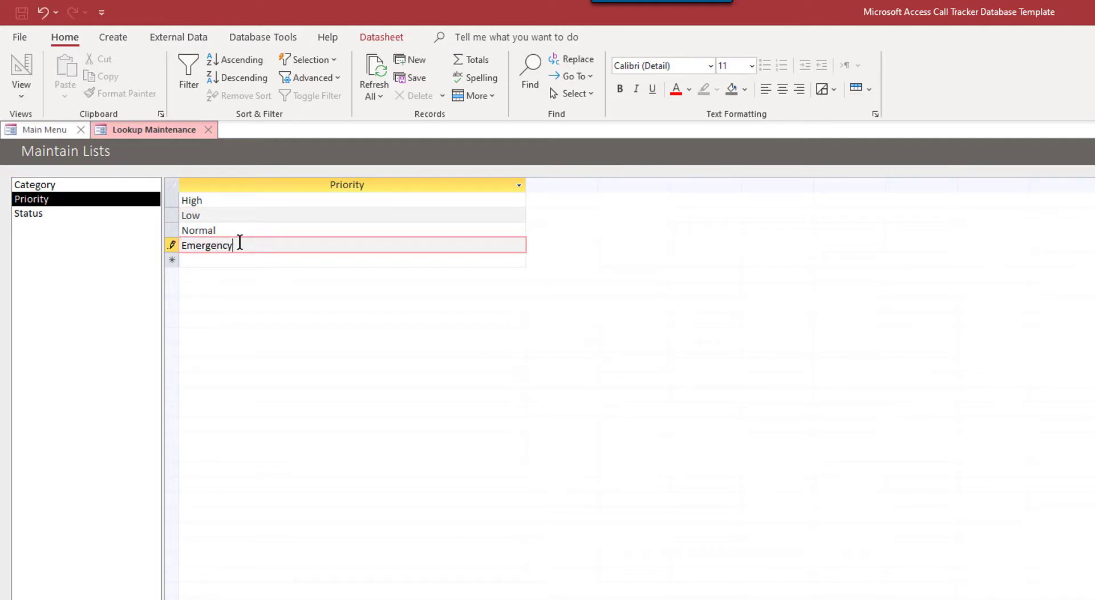
key("Return")
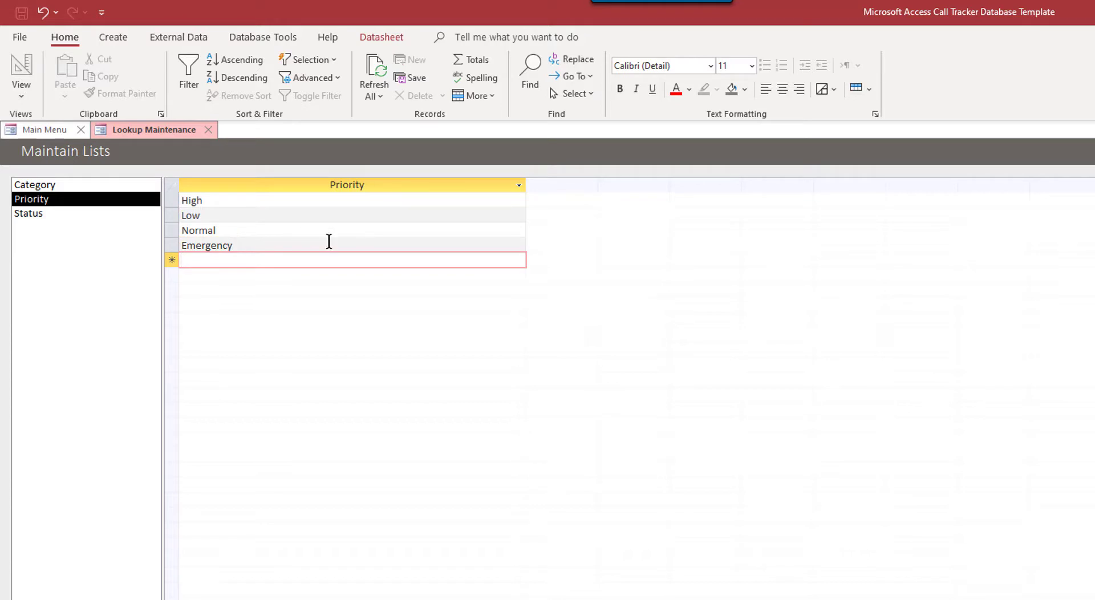
mouse_move(7, 308)
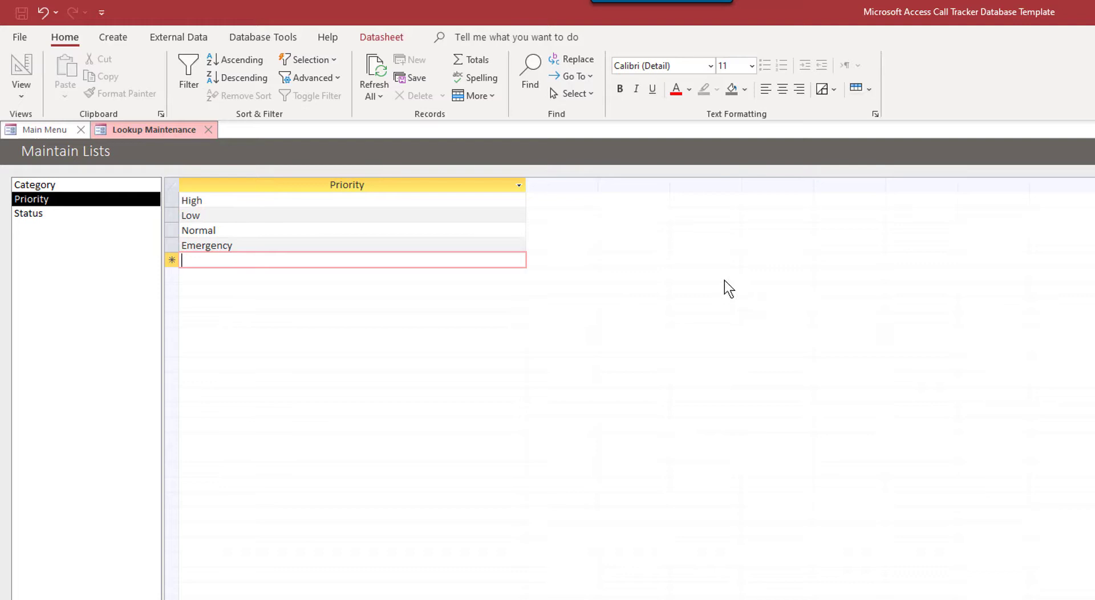
mouse_move(92, 235)
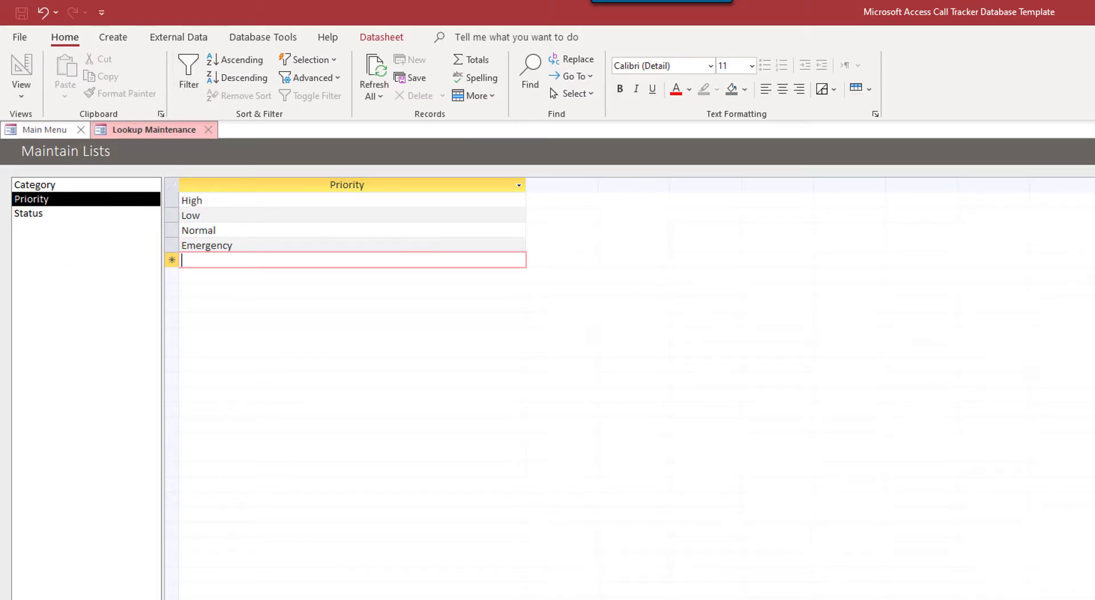
left_click(207, 130)
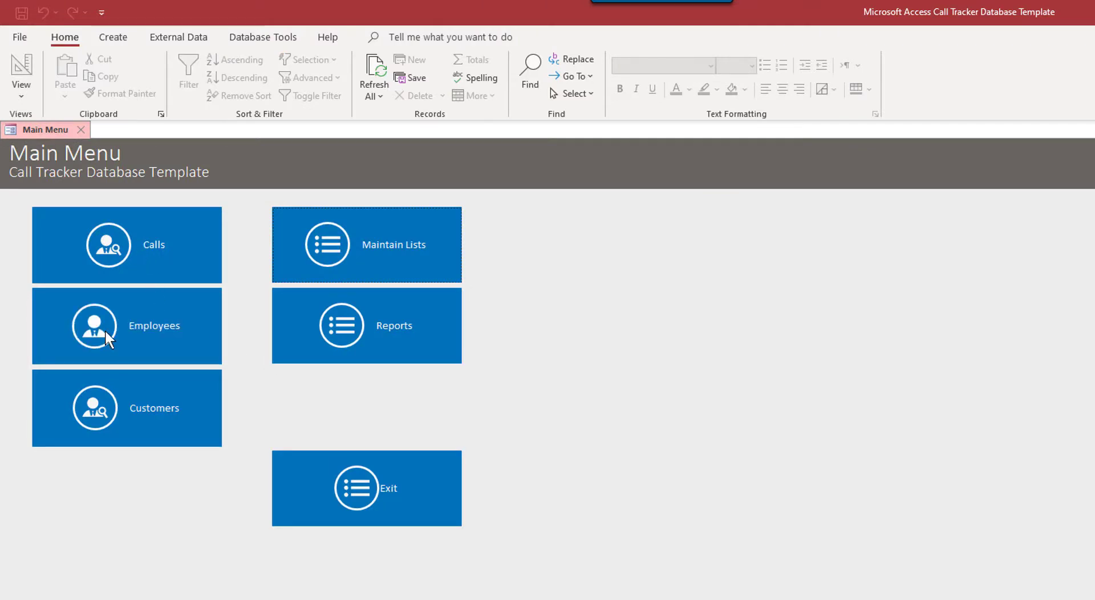
left_click(125, 325)
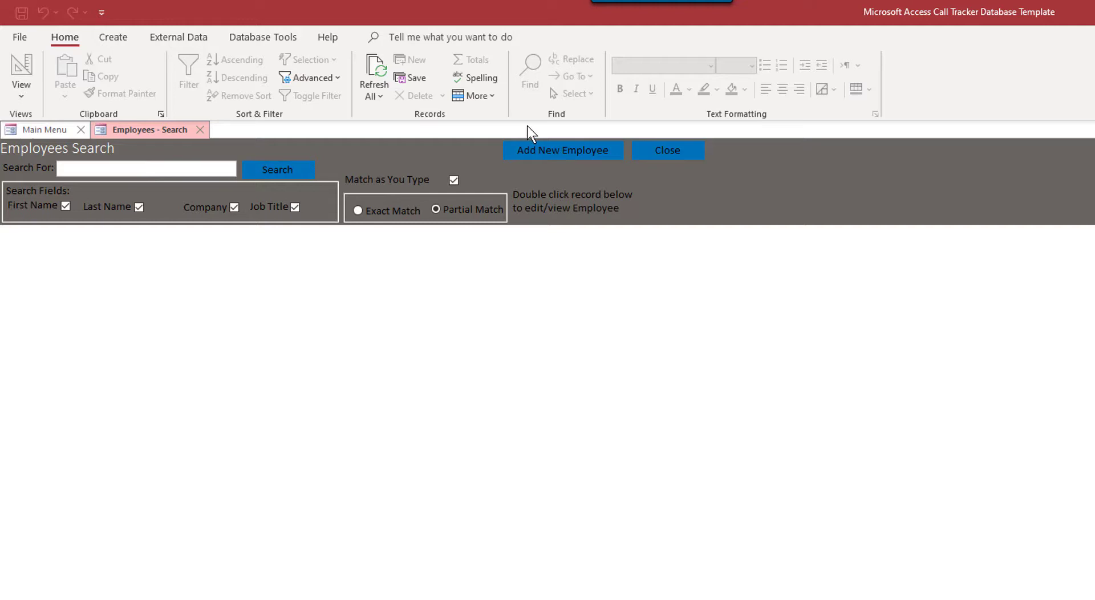
left_click(562, 151)
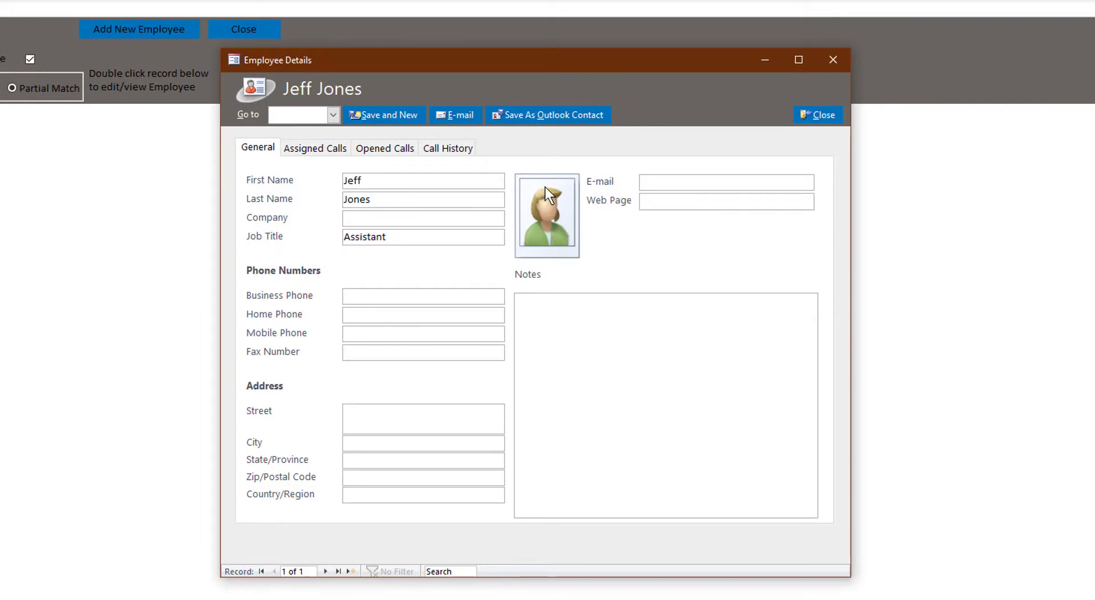
mouse_move(548, 229)
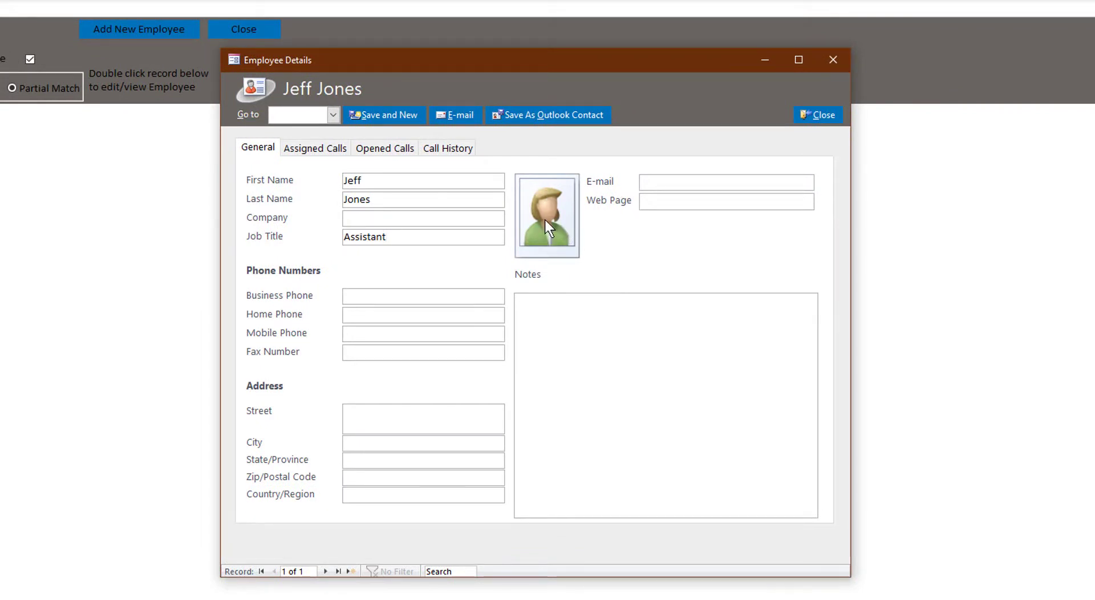
left_click(547, 216)
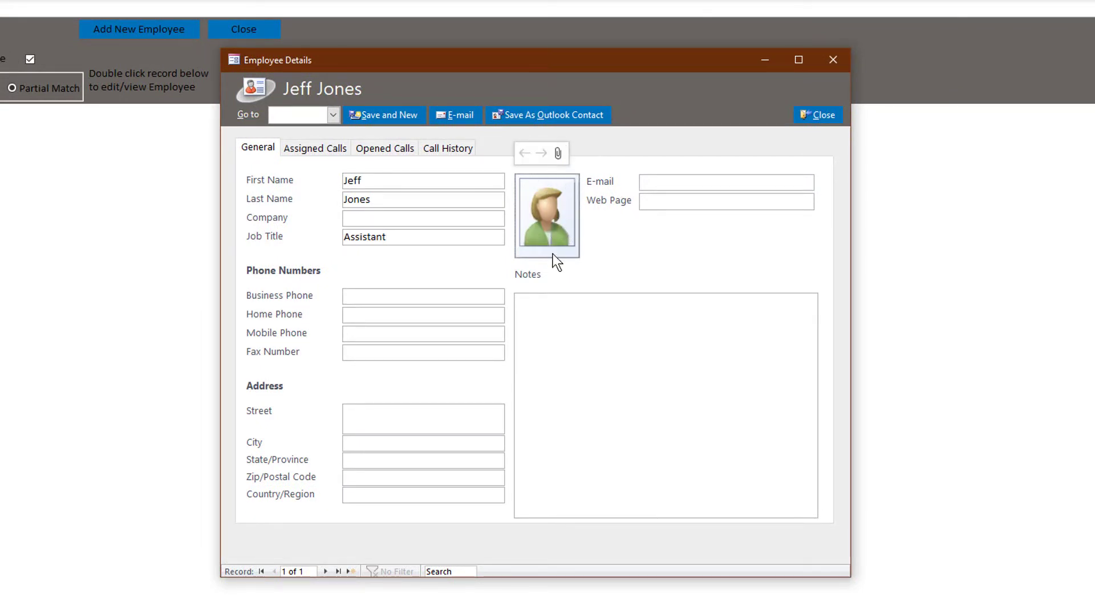
mouse_move(538, 220)
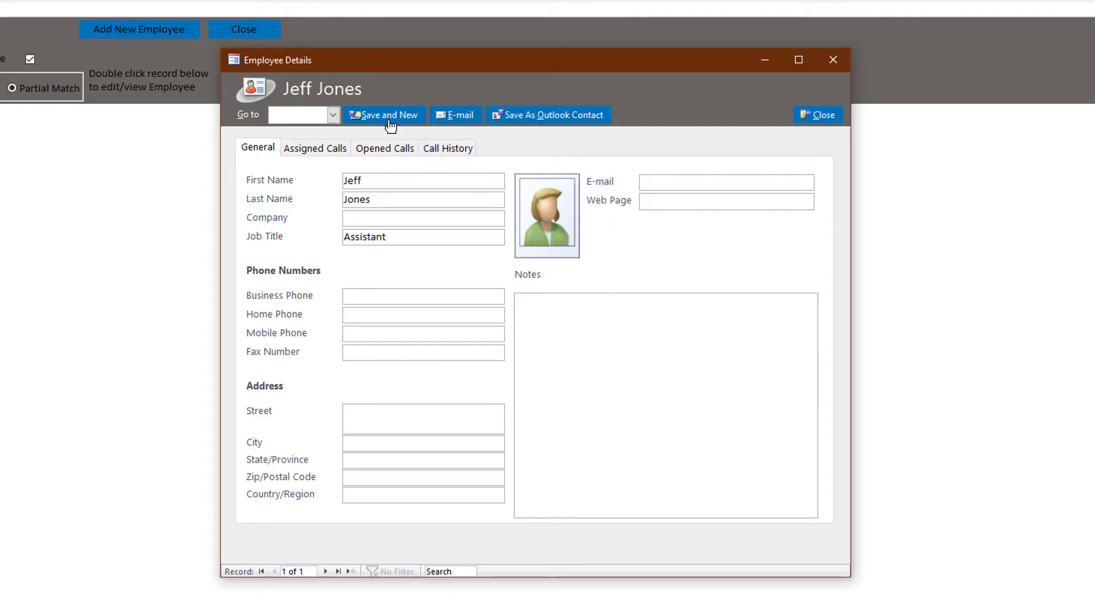
left_click(383, 114)
type("Asst.")
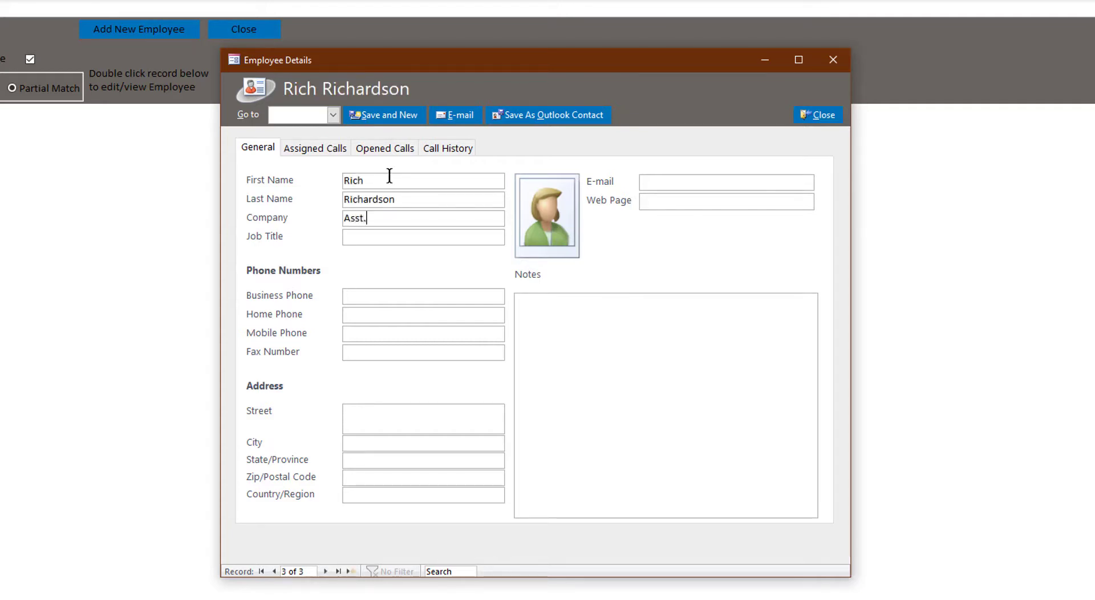
type("Manager")
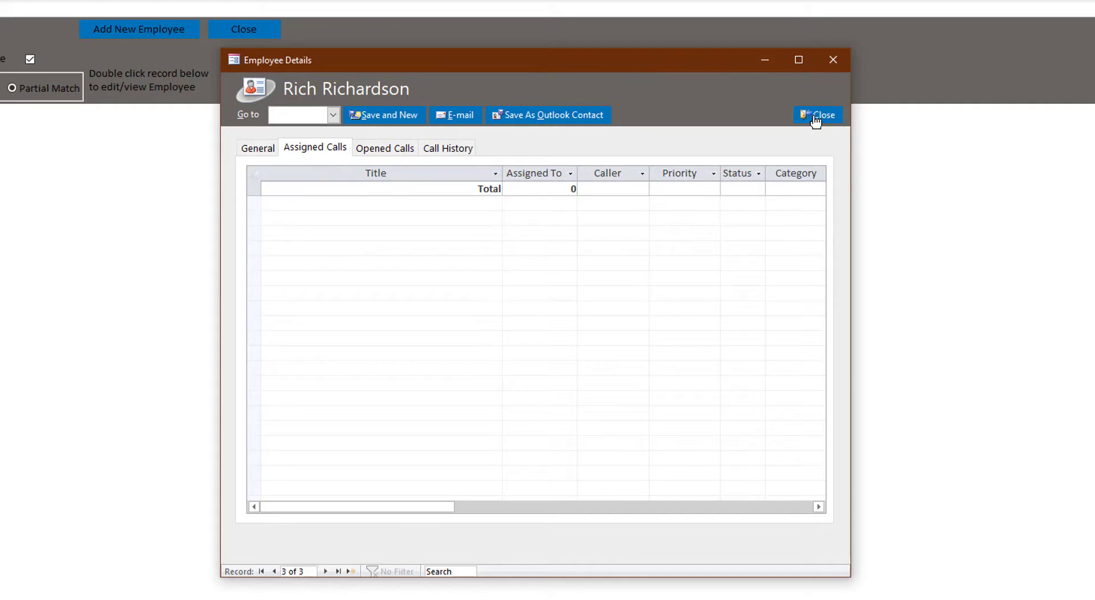
left_click(332, 114)
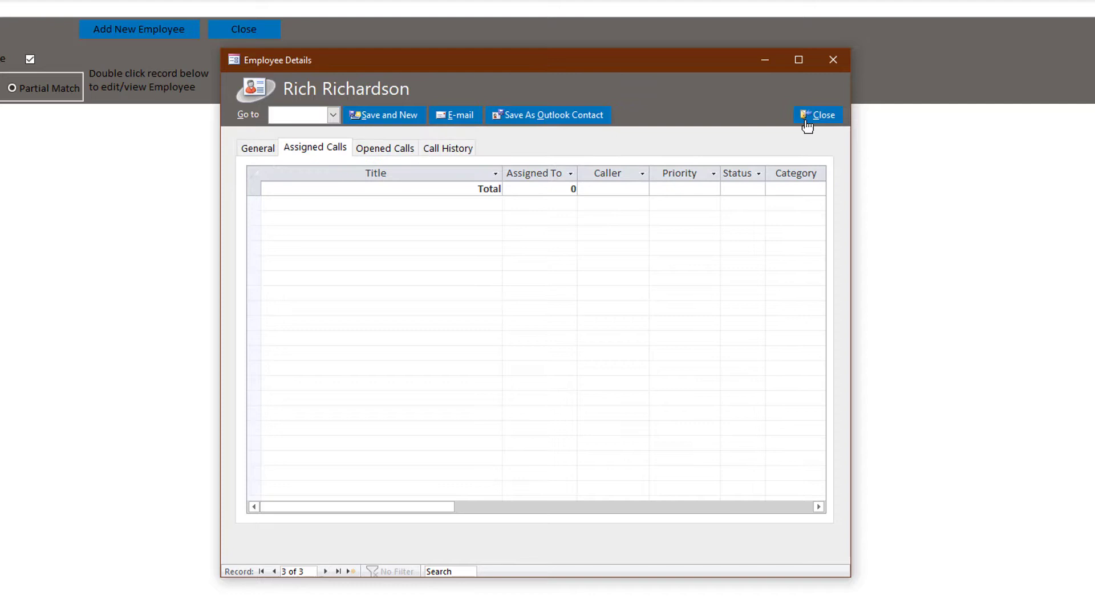
Step: Close the employee details and search, and bring up the Customers search
left_click(818, 114)
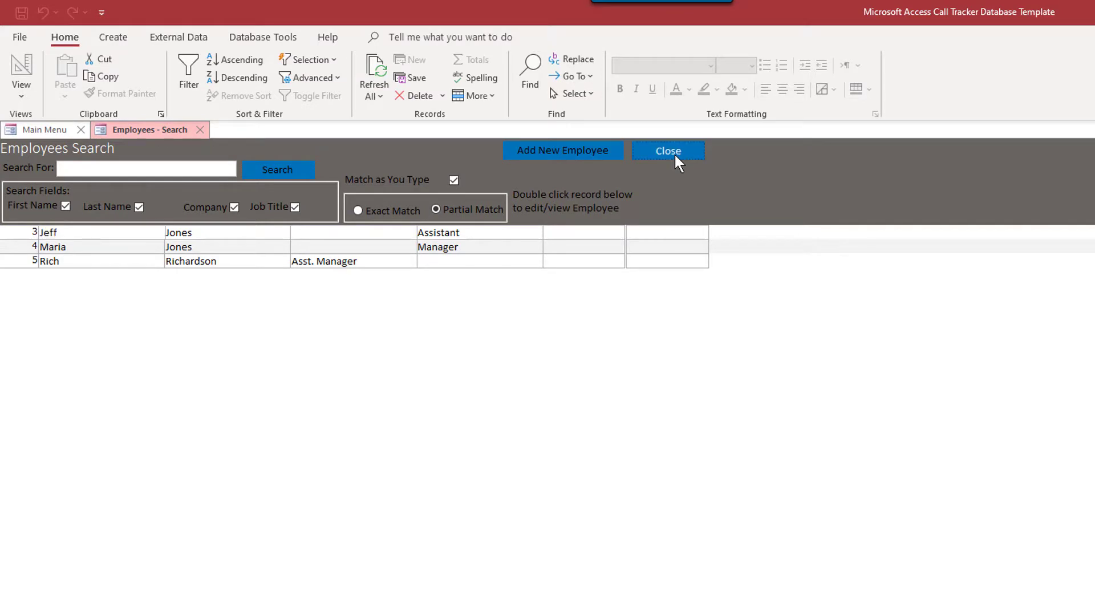
left_click(667, 151)
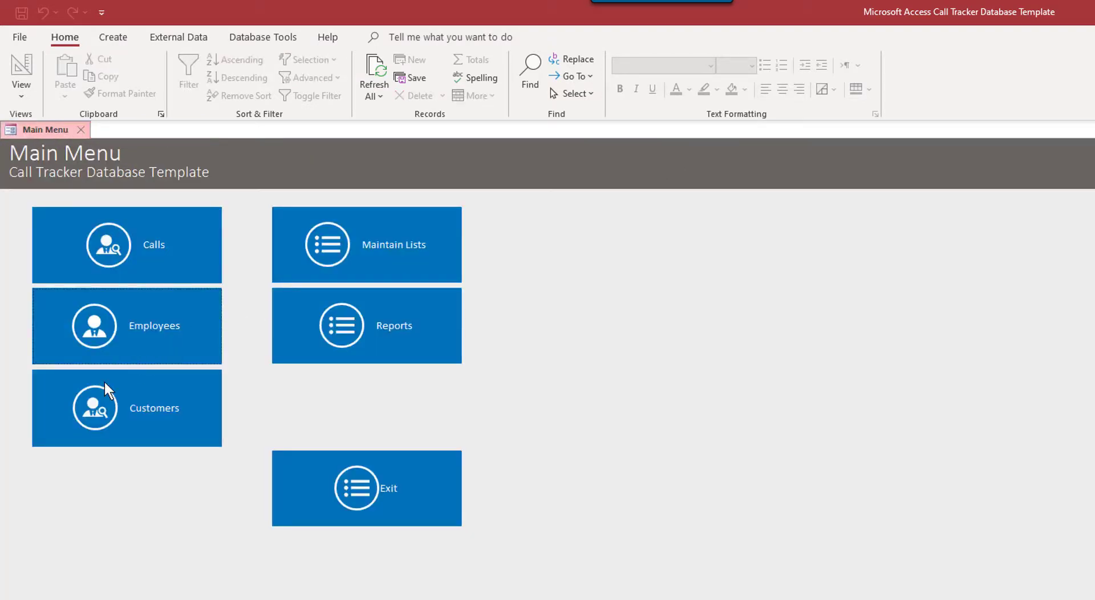
left_click(127, 407)
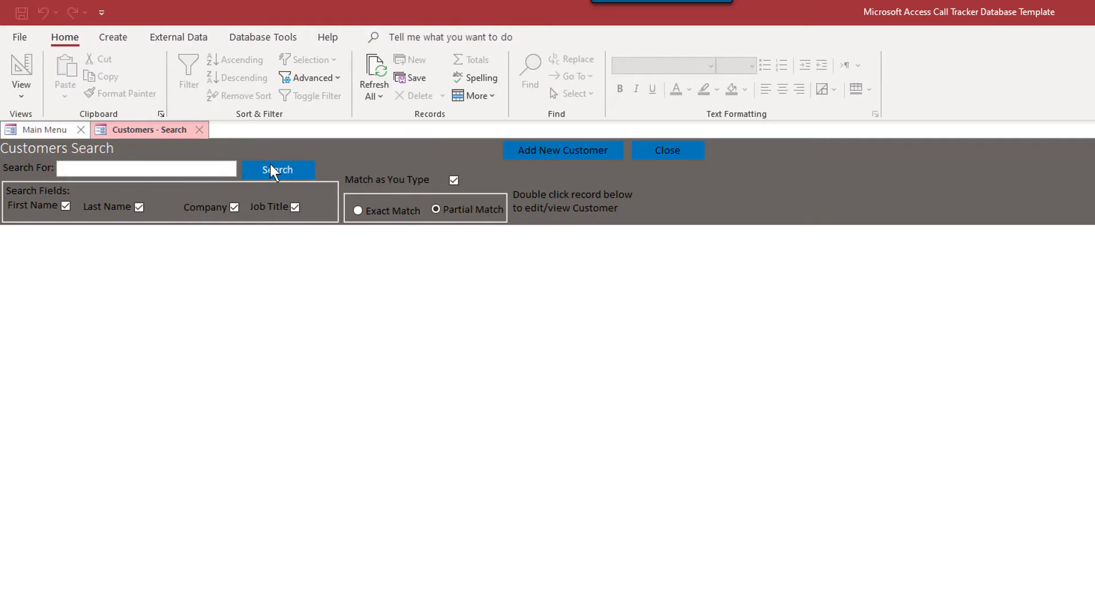
mouse_move(86, 196)
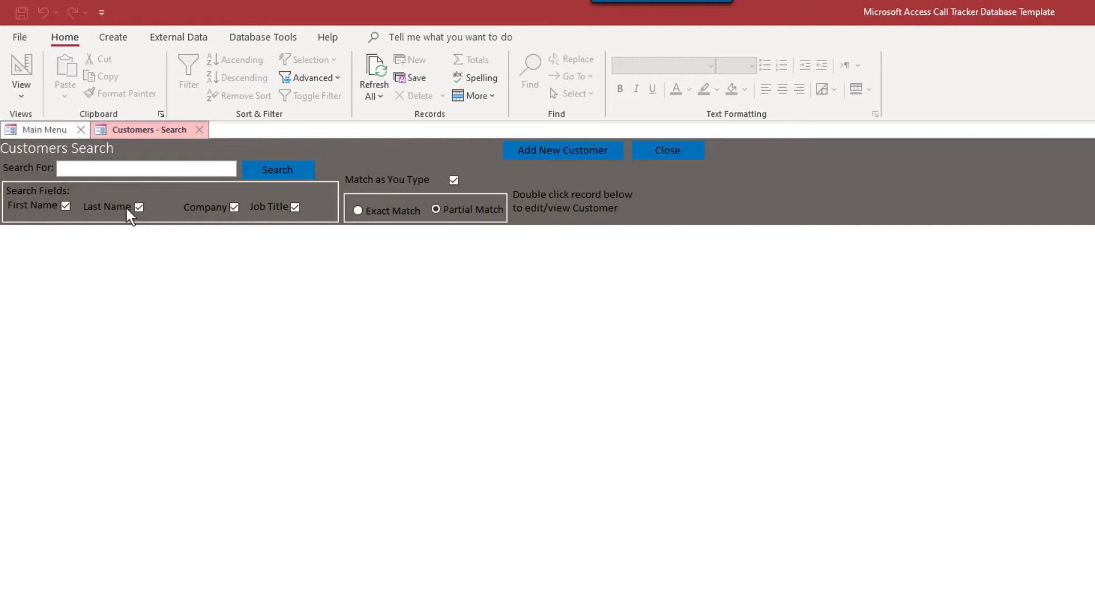
mouse_move(61, 224)
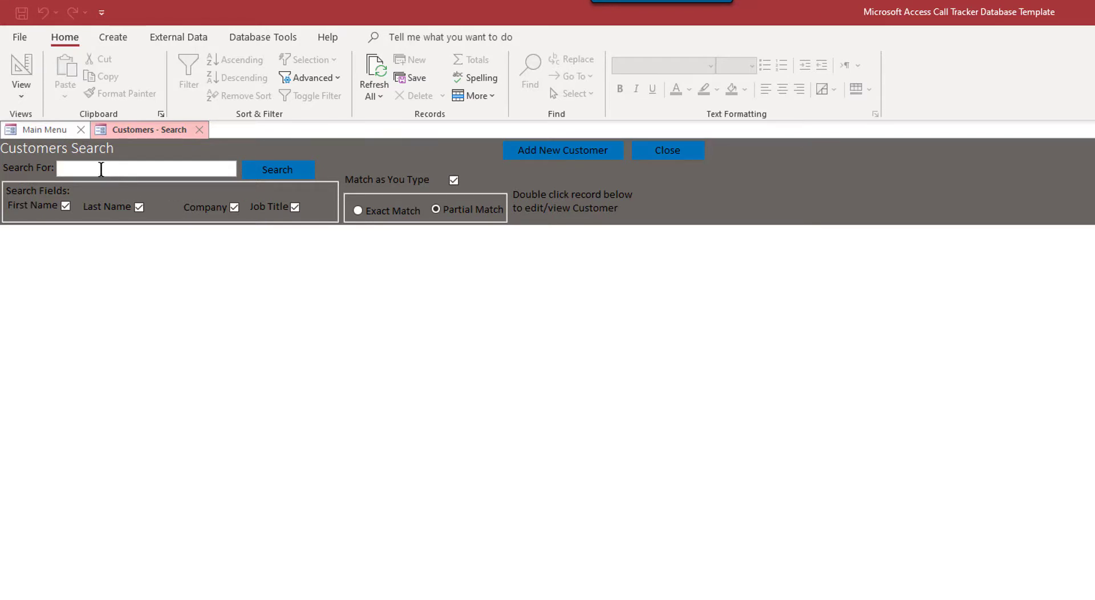
Step: Uncheck First Name, Company and Job Title so customers match on Last Name only
left_click(64, 205)
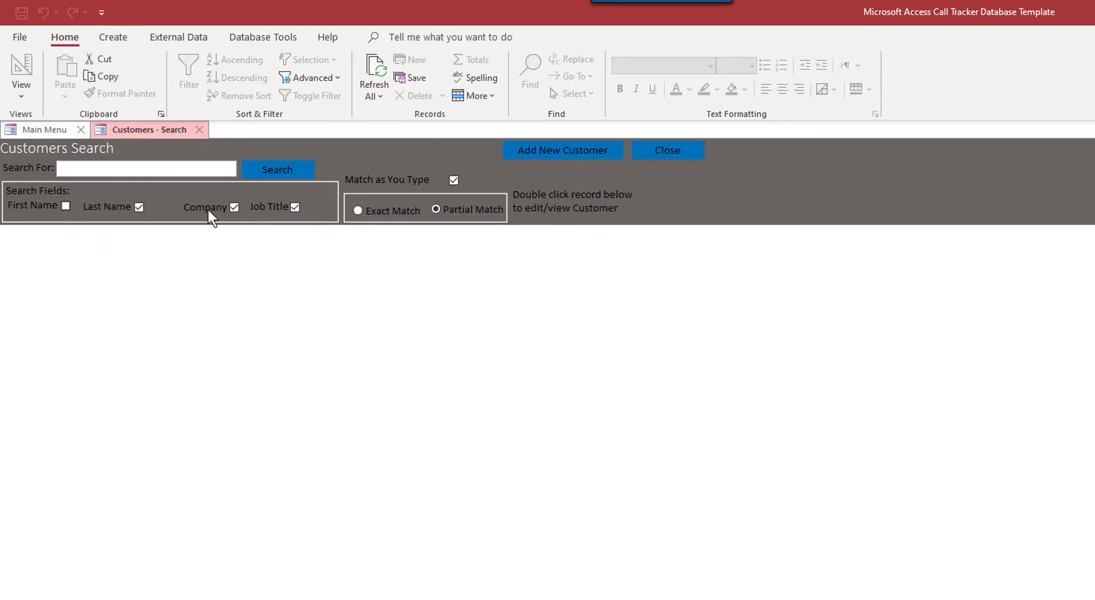
left_click(234, 207)
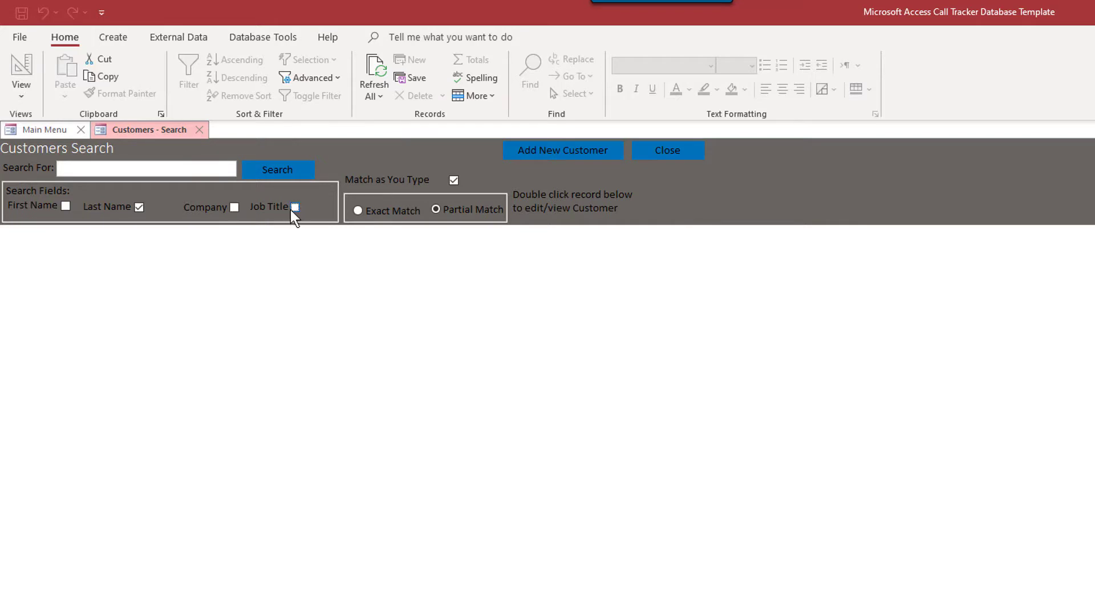
mouse_move(220, 206)
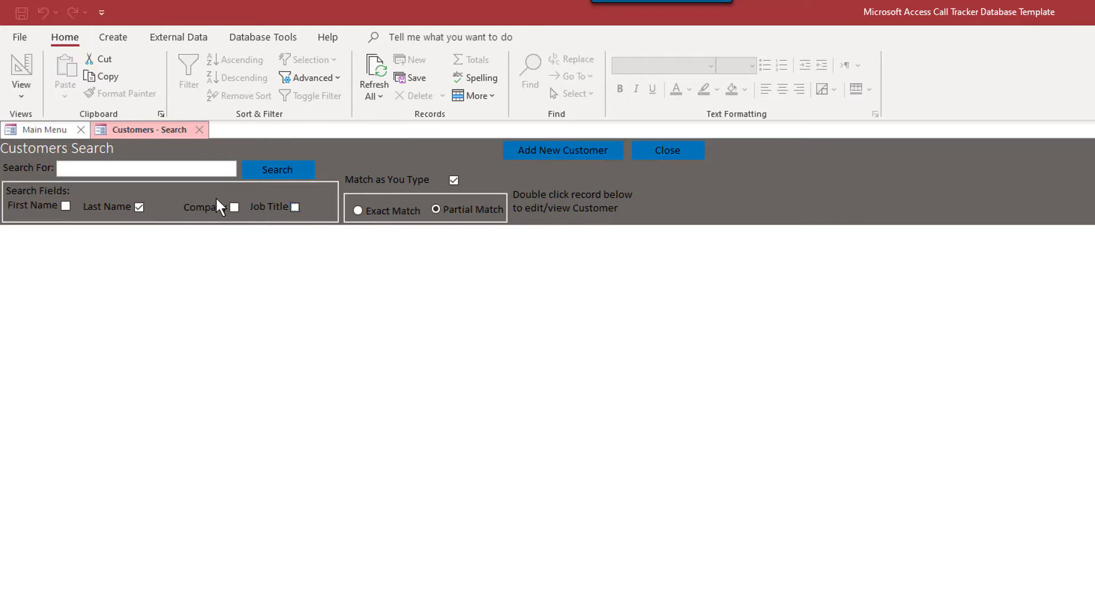
mouse_move(770, 105)
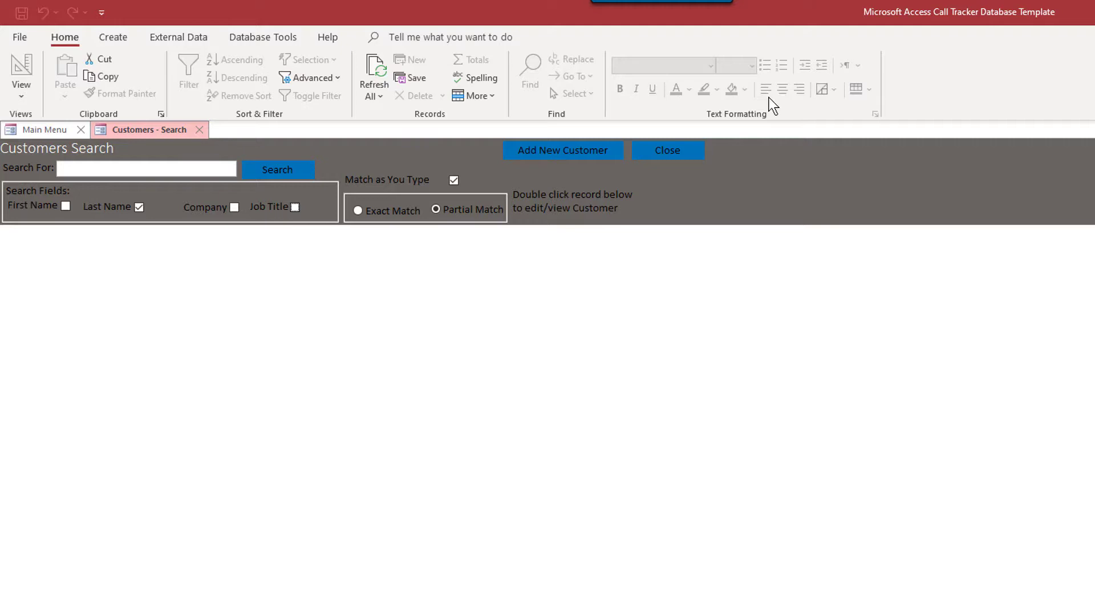
Step: Add customers Frodo Baggins (Bag-End LLC) and Obi-Wan Kenobi (Jedi Inc.), then close back to the main menu
left_click(562, 151)
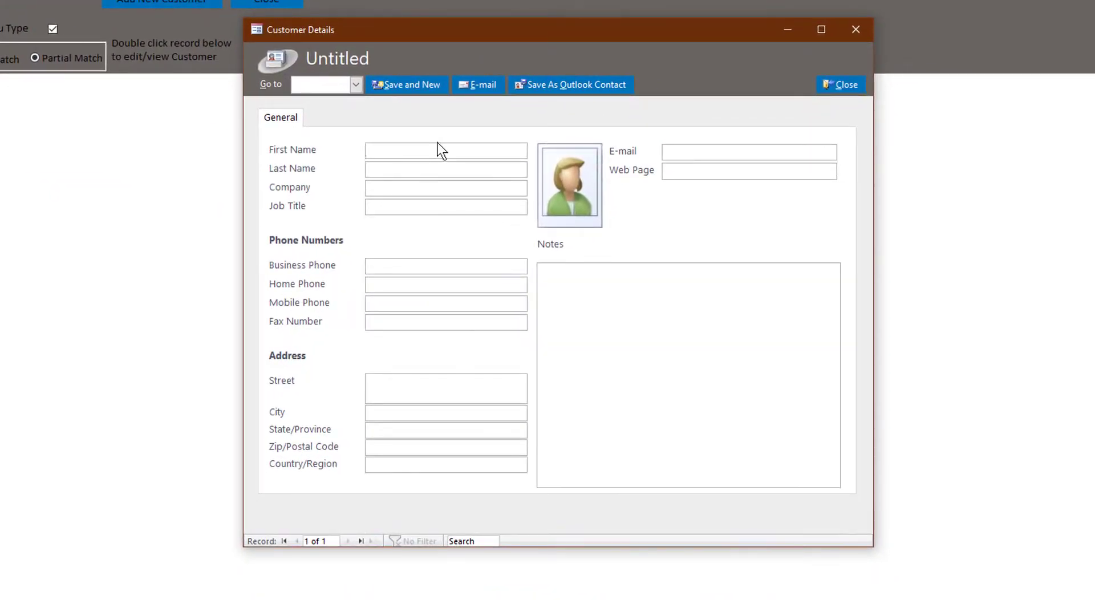
type("Baggins")
type("Ringbearer")
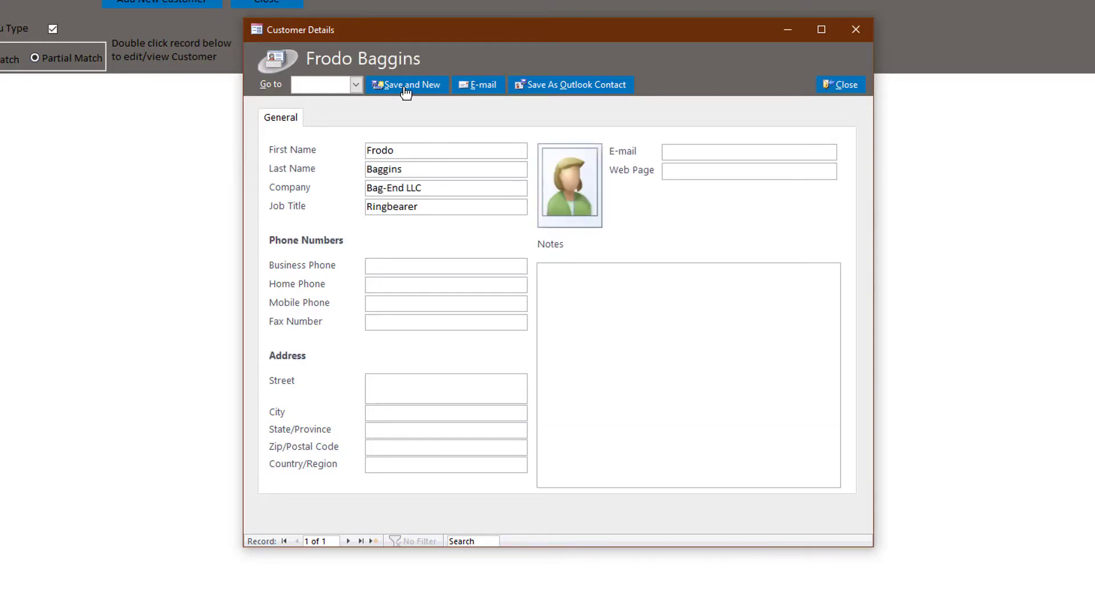
left_click(405, 84)
type("Jedi Master")
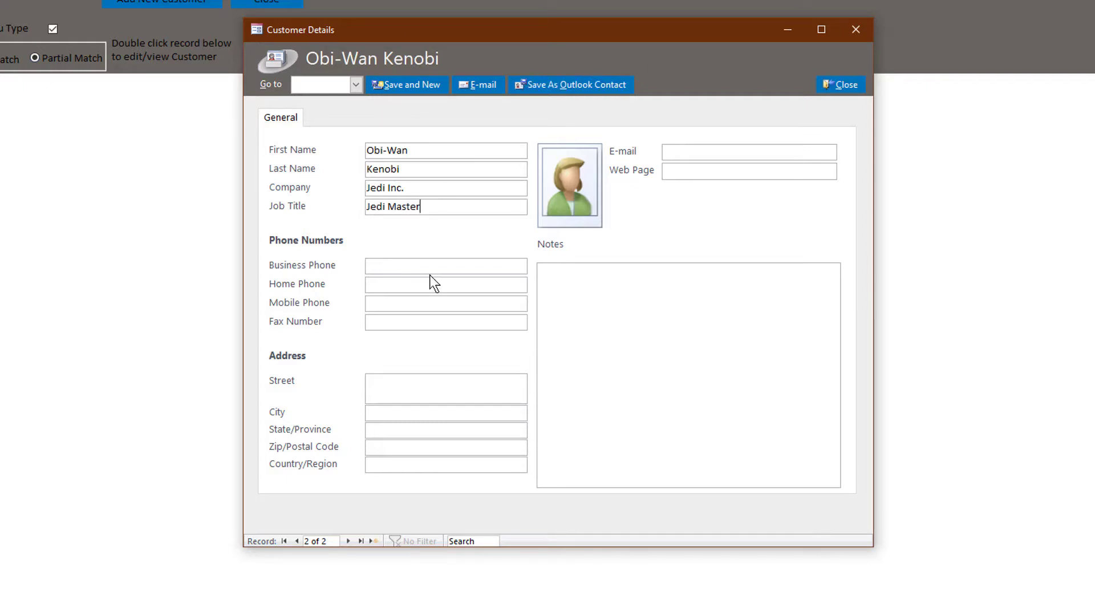
left_click(355, 85)
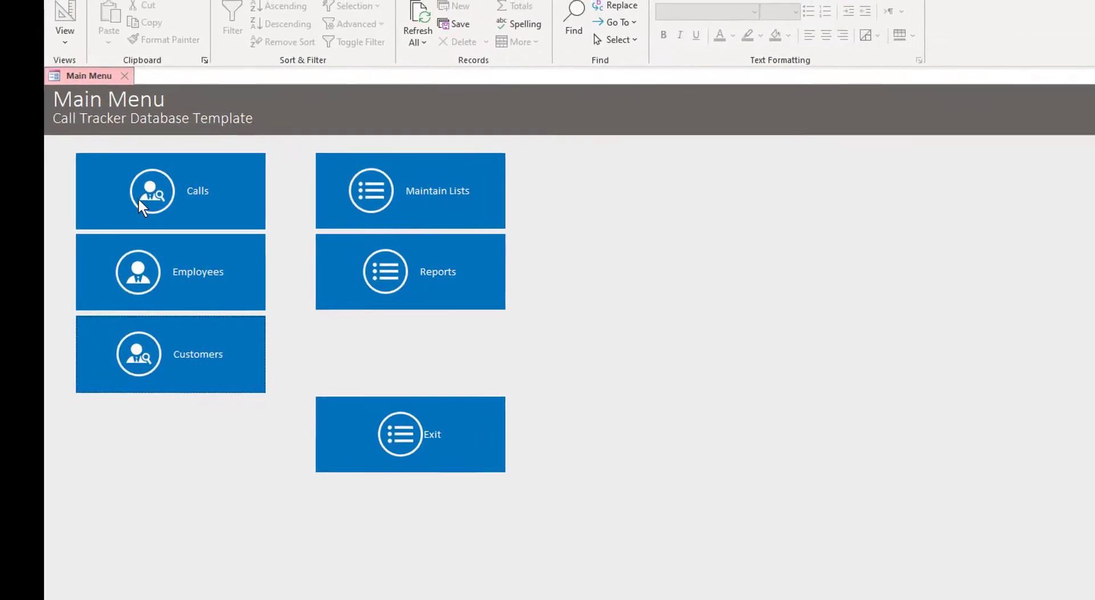
Step: Open the Calls search and start a blank new Call Details record
left_click(170, 191)
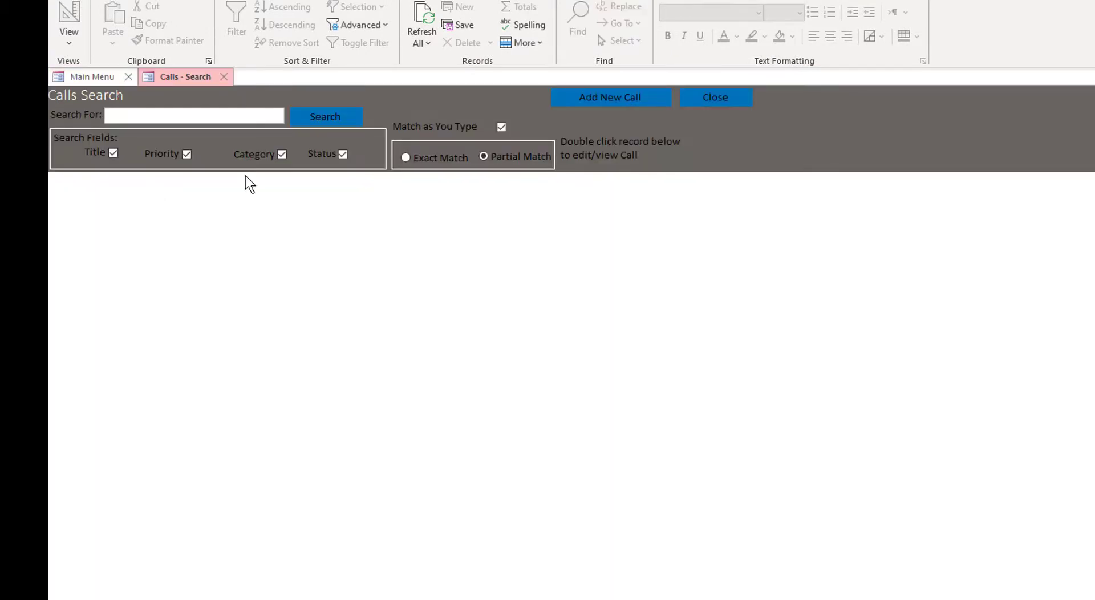
mouse_move(325, 116)
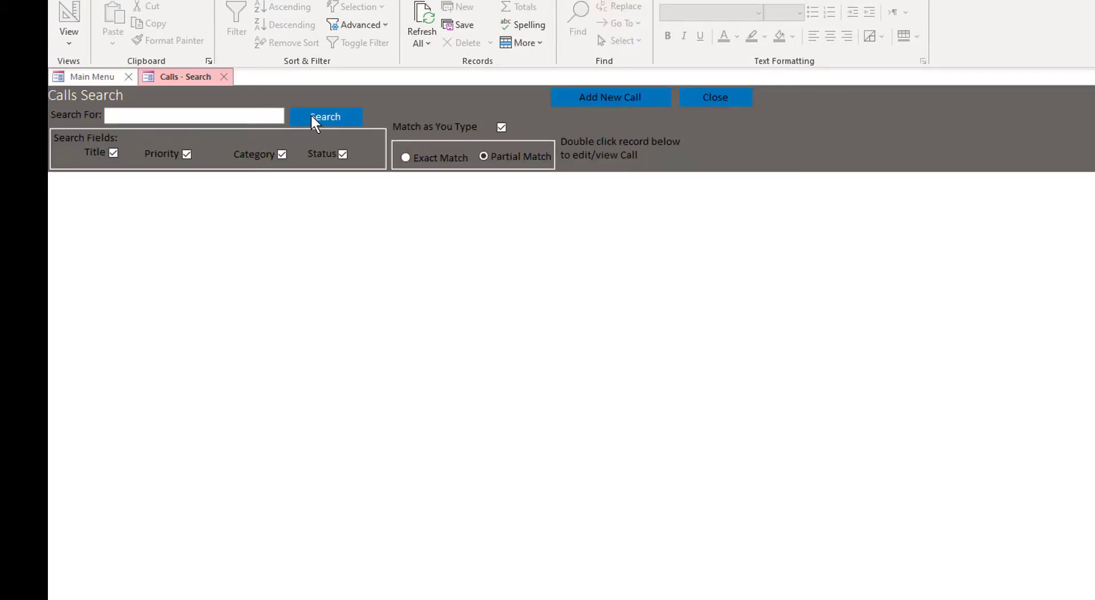
mouse_move(595, 97)
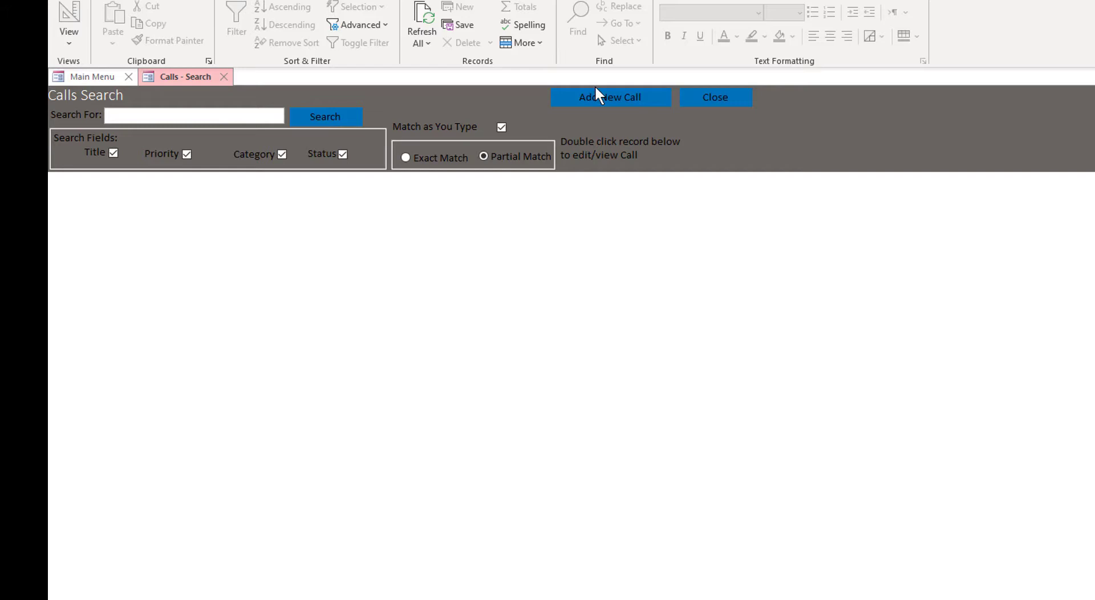
left_click(609, 97)
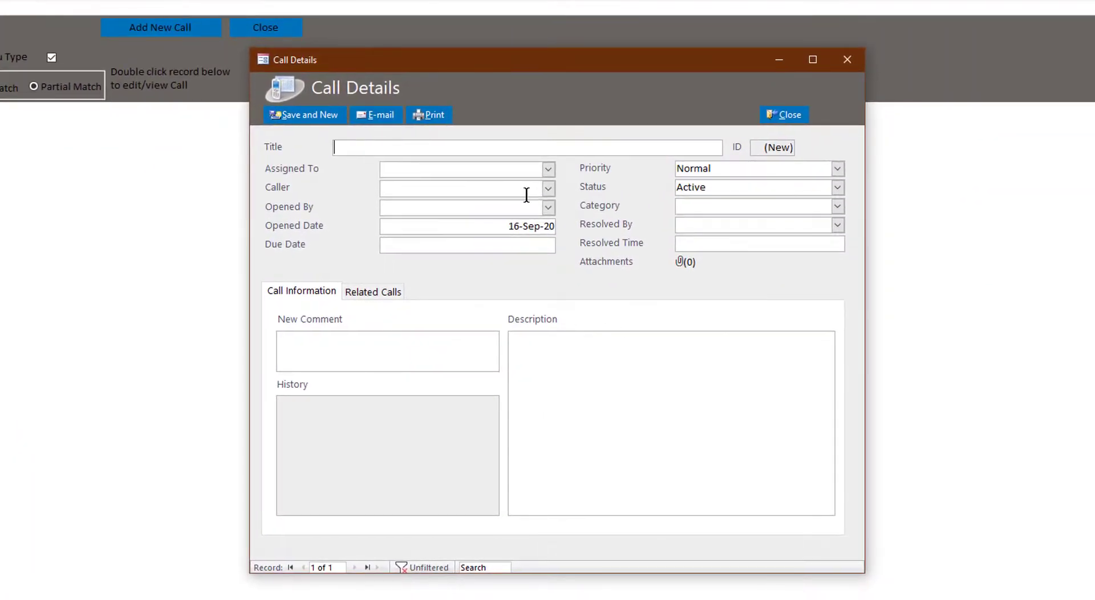
mouse_move(548, 169)
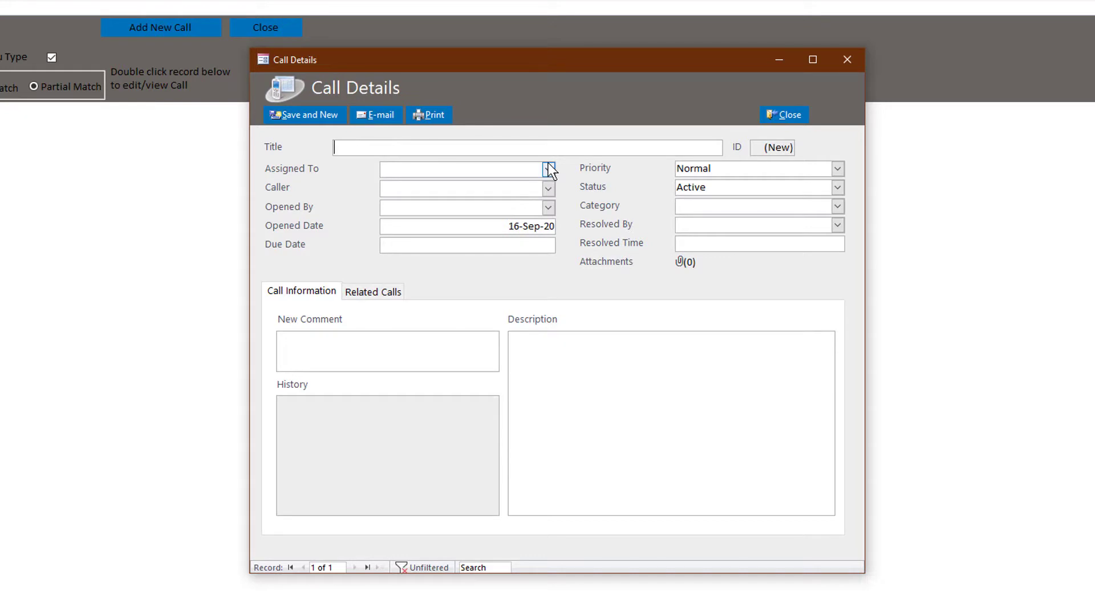
mouse_move(624, 141)
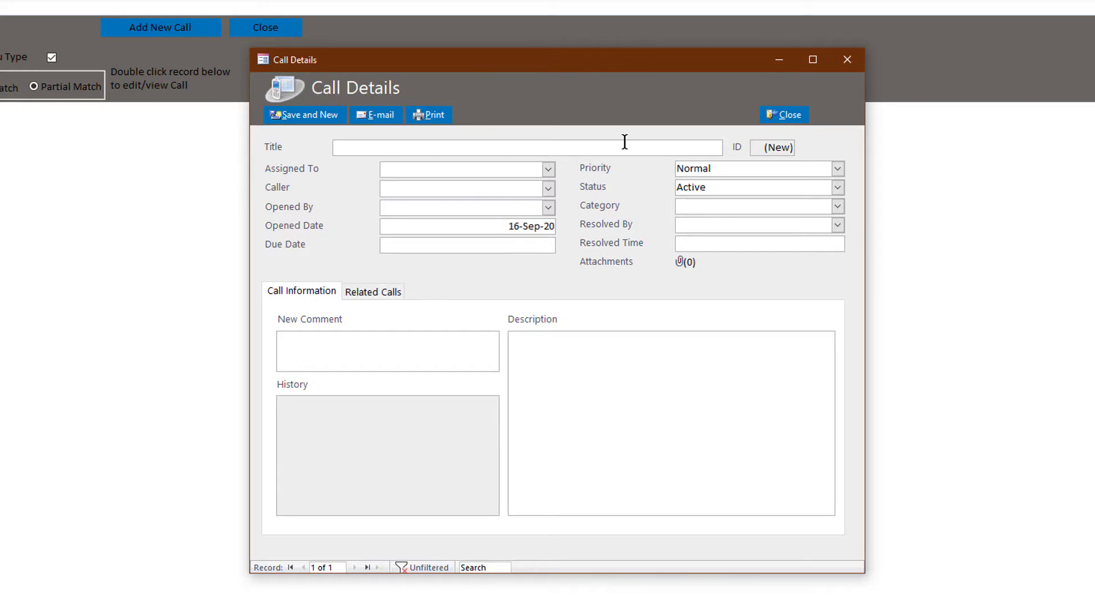
Step: Enter Service Call as the title of the new call record (ID 3)
type("Service Ca")
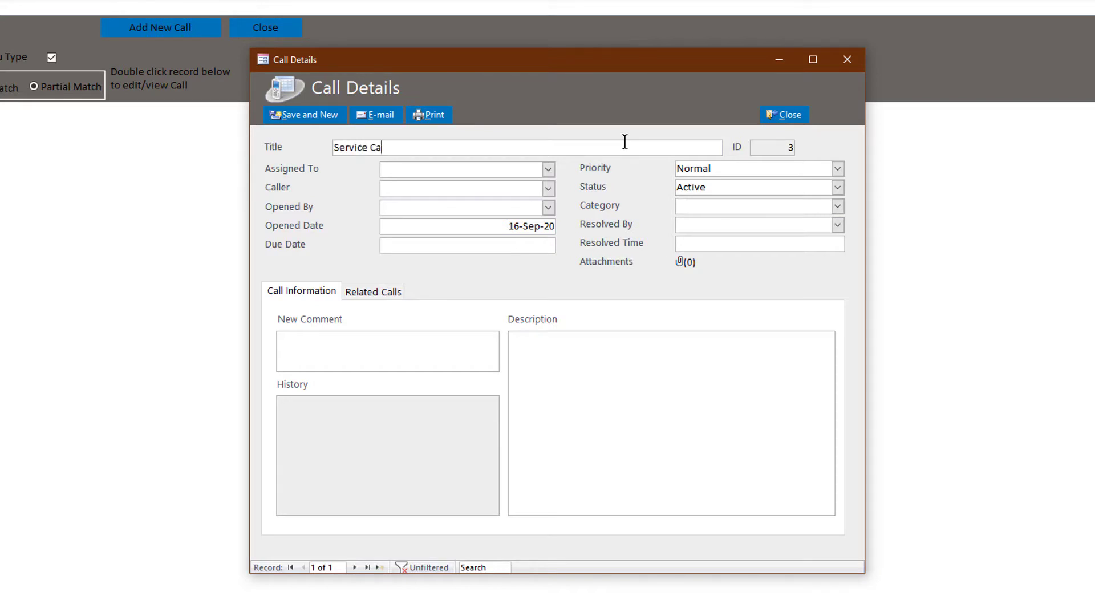
type("ll")
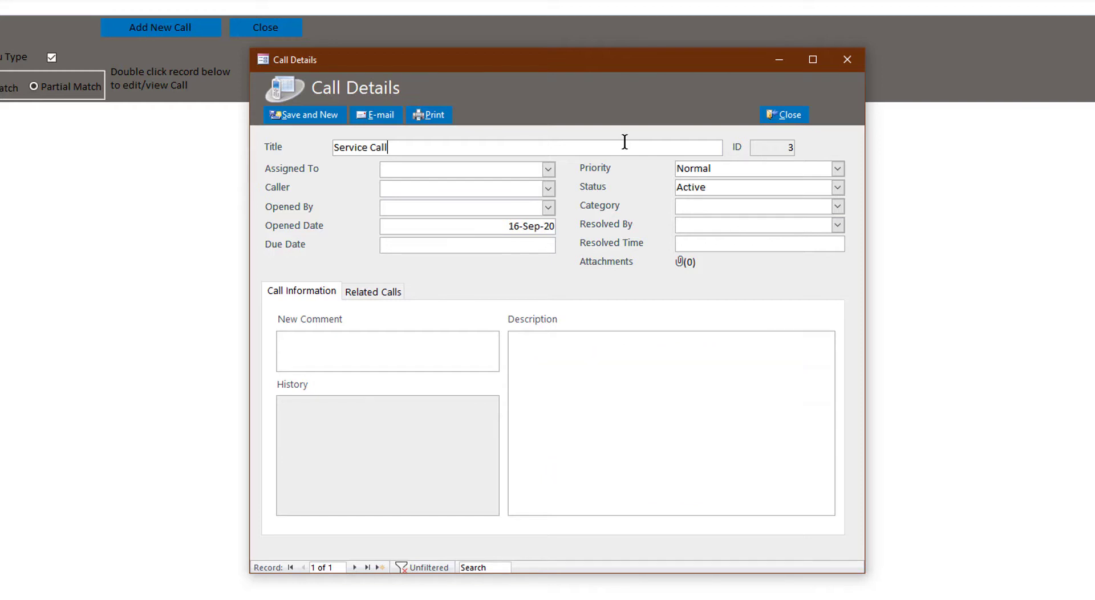
mouse_move(588, 198)
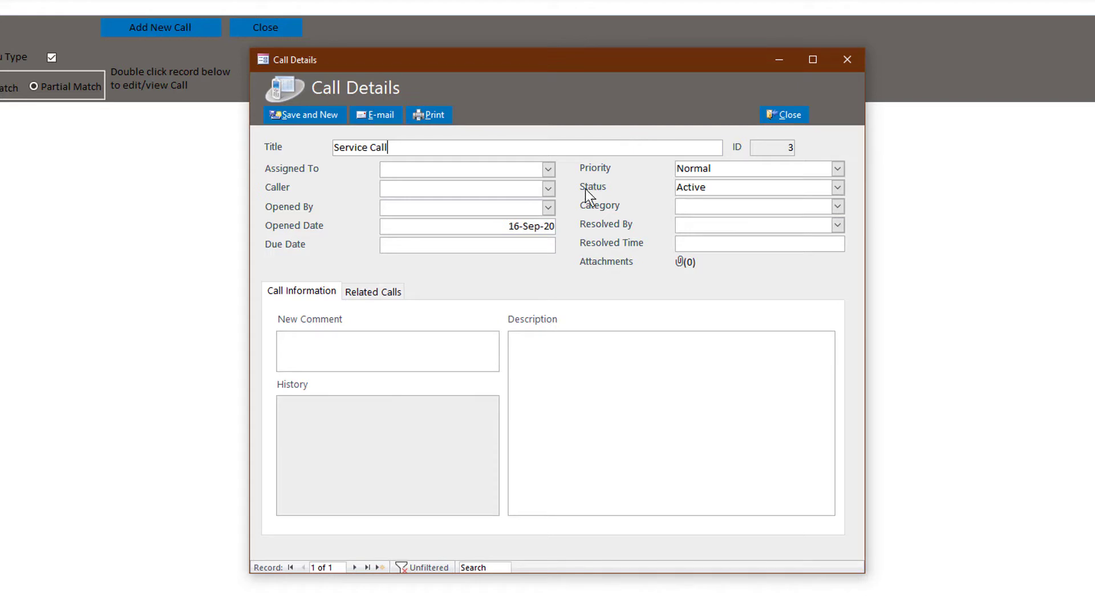
mouse_move(565, 176)
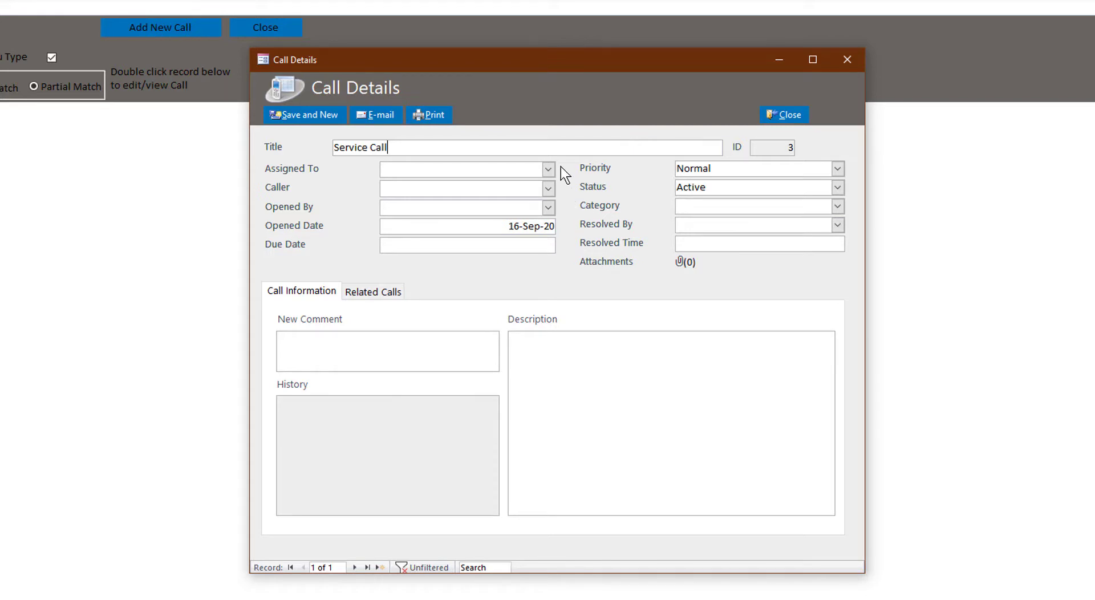
mouse_move(275, 206)
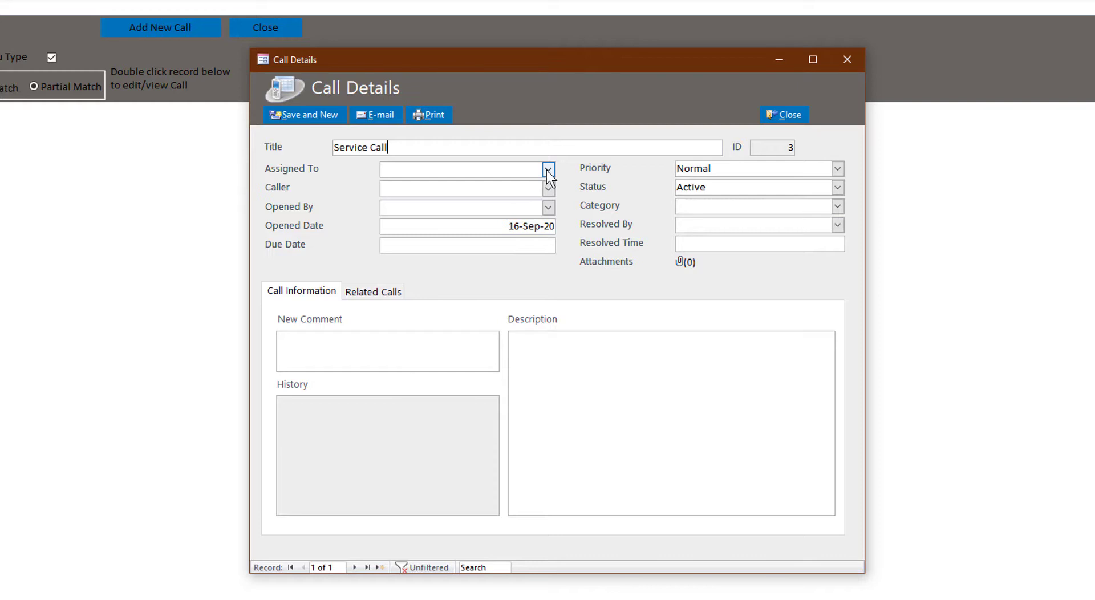
Step: Assign the call, set Frodo Baggins as caller and keep priority at Normal
left_click(548, 169)
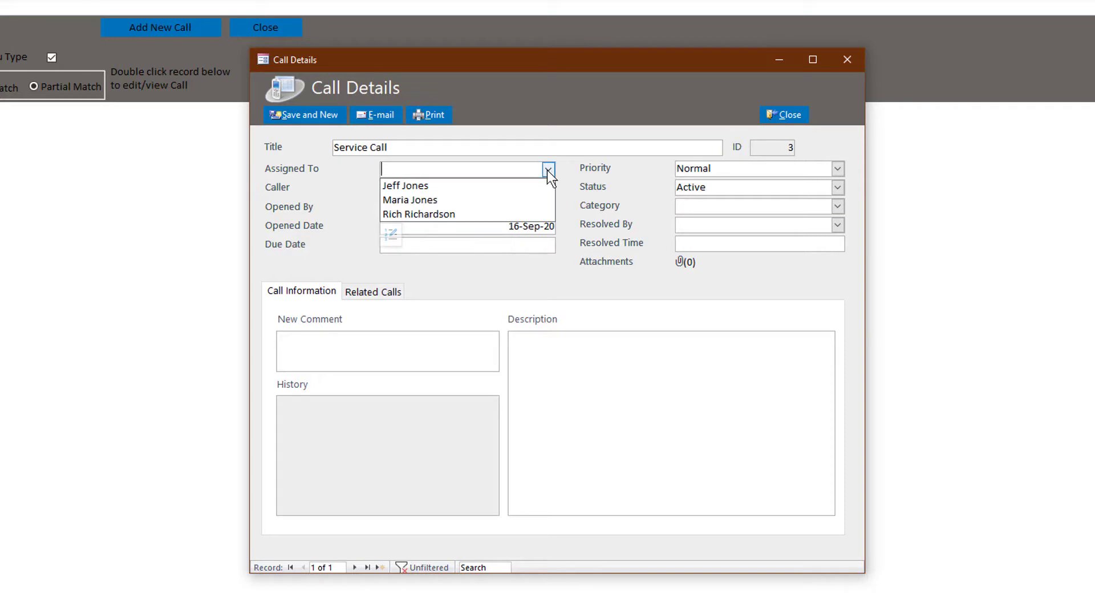
mouse_move(405, 185)
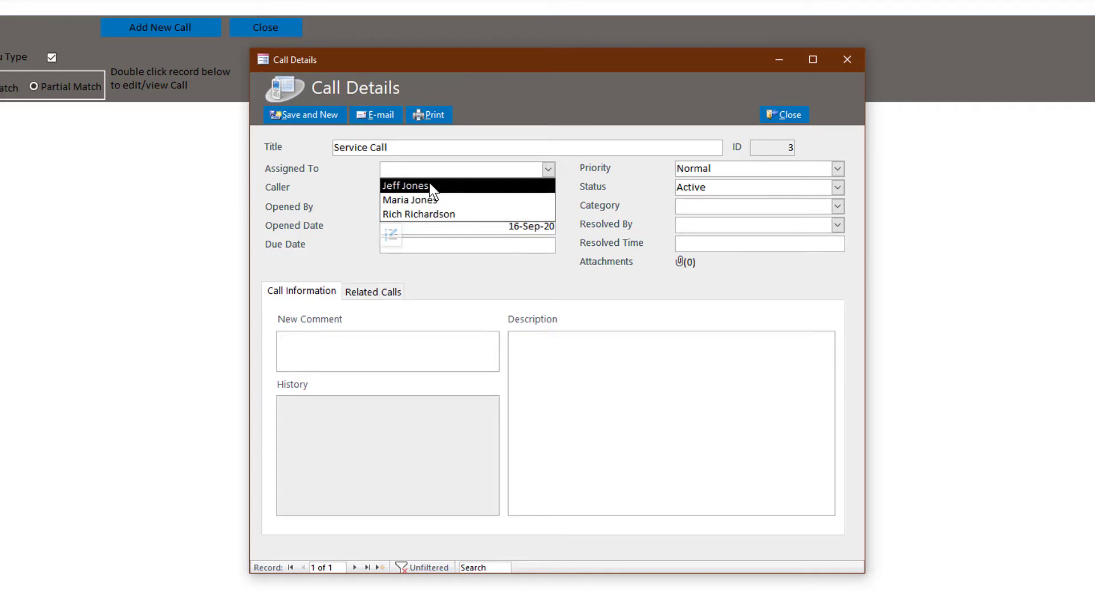
mouse_move(437, 194)
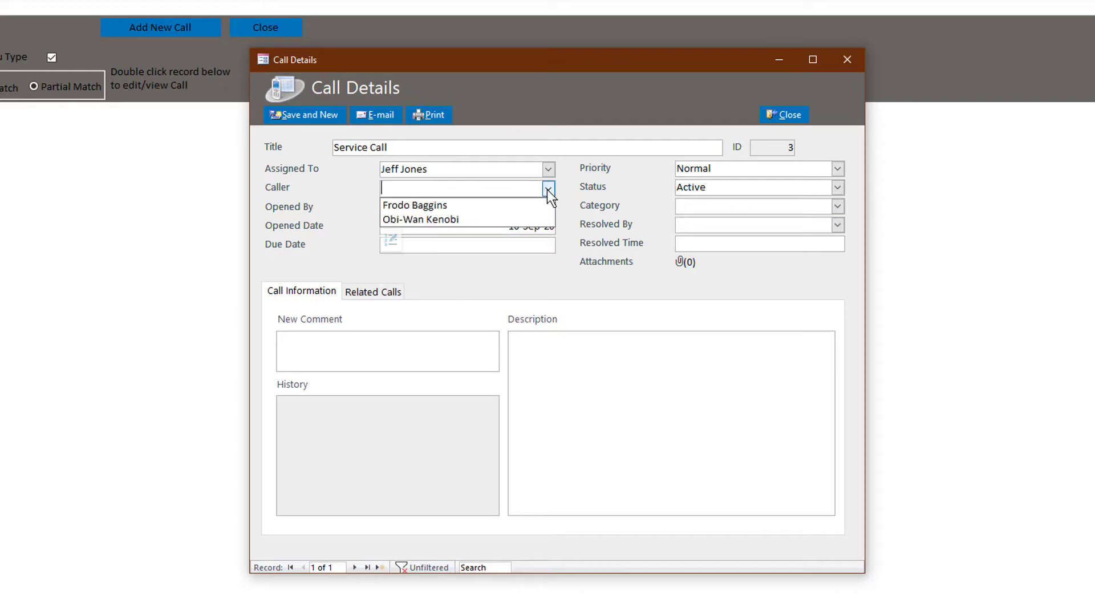
left_click(415, 205)
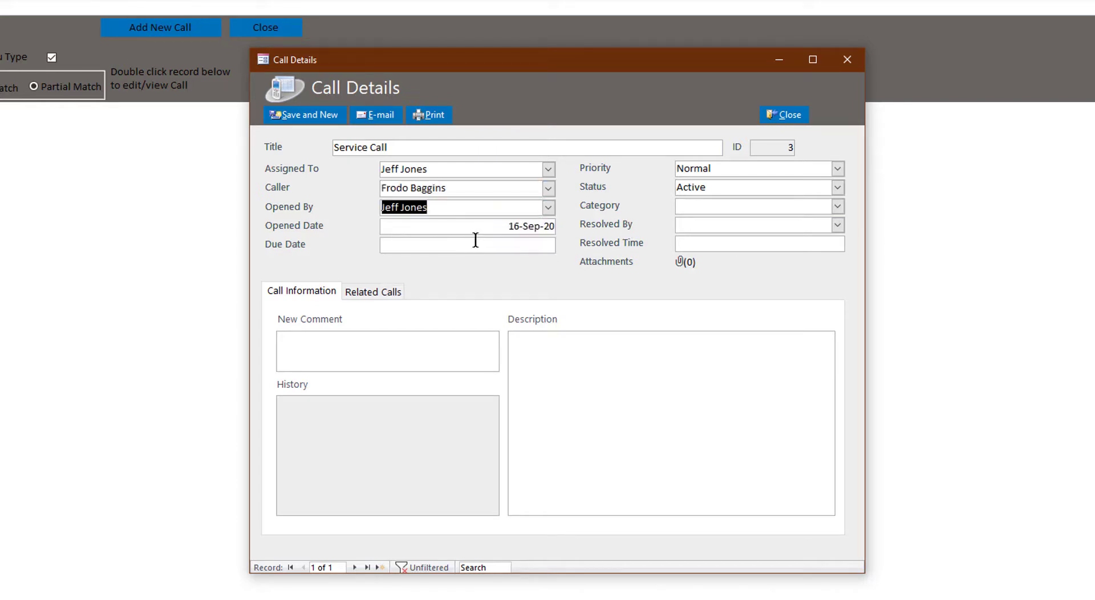
mouse_move(505, 248)
type("9/17/2020")
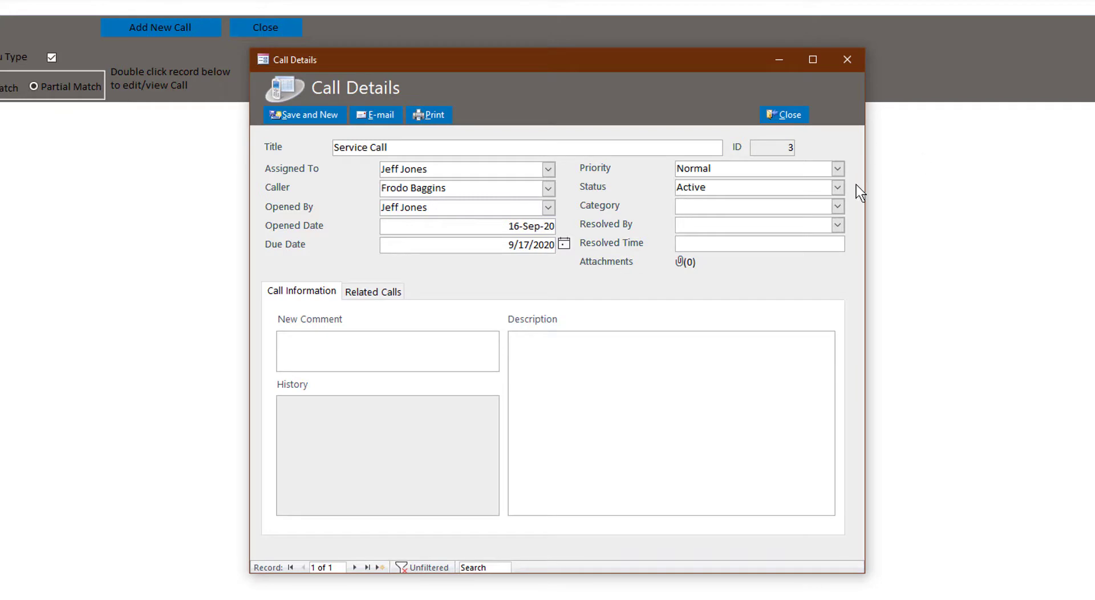
left_click(836, 169)
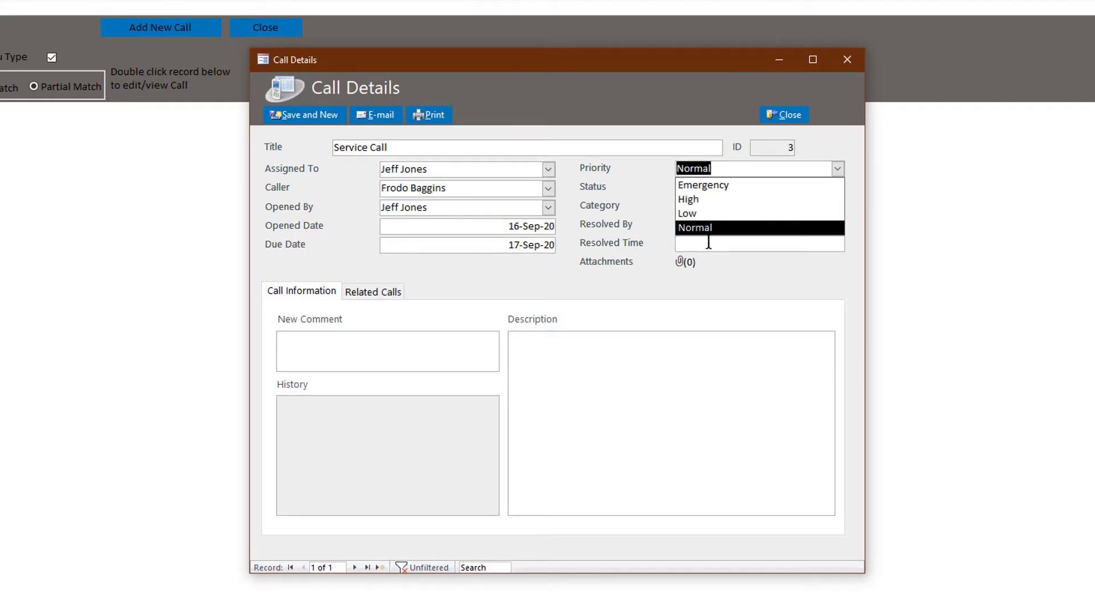
left_click(693, 227)
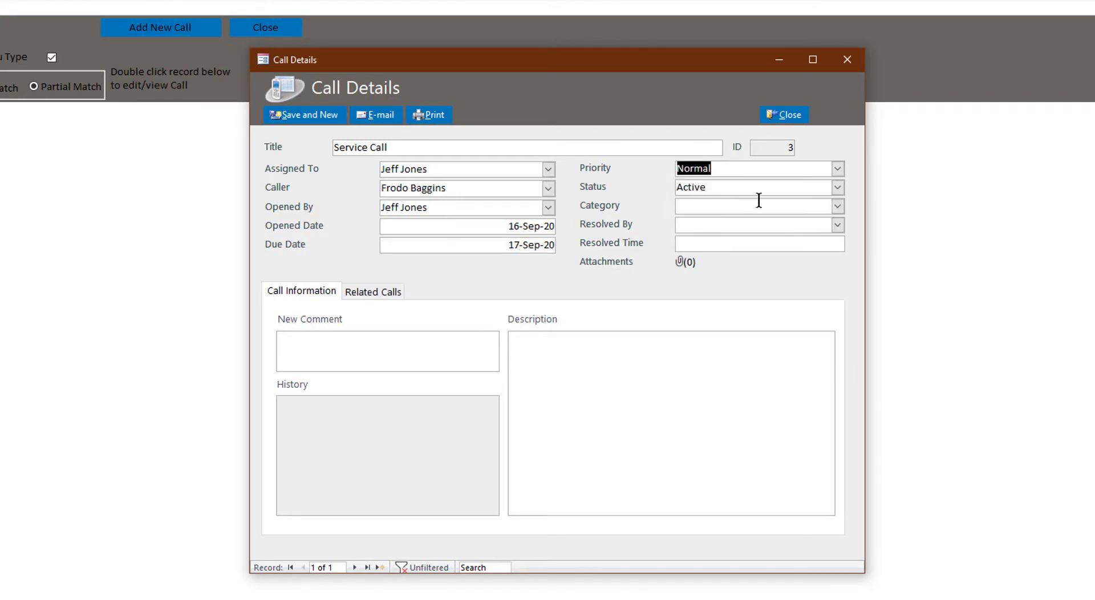
left_click(836, 186)
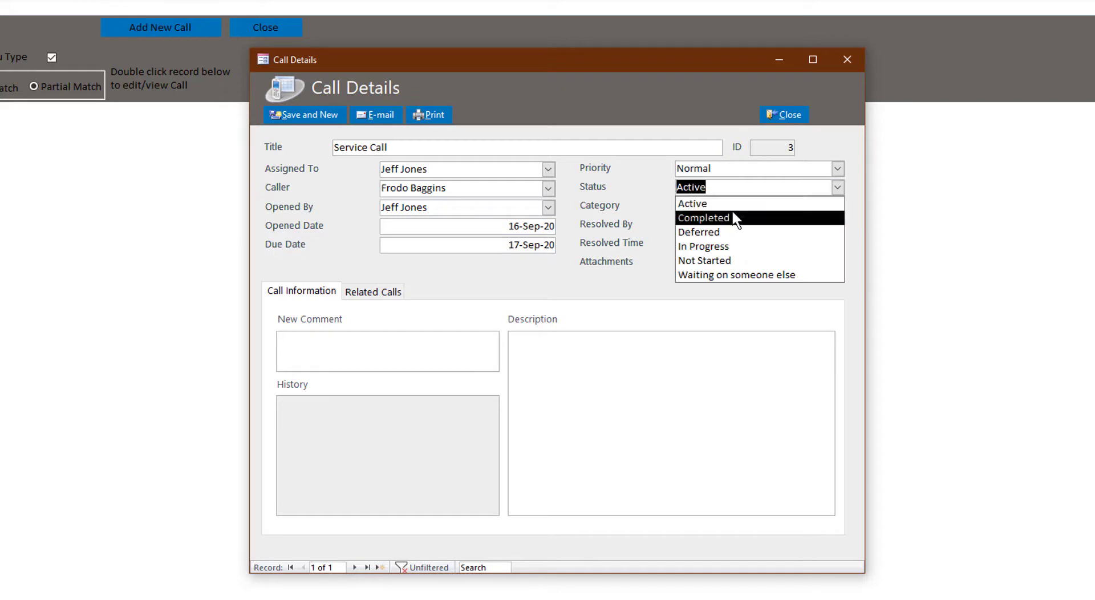
left_click(691, 203)
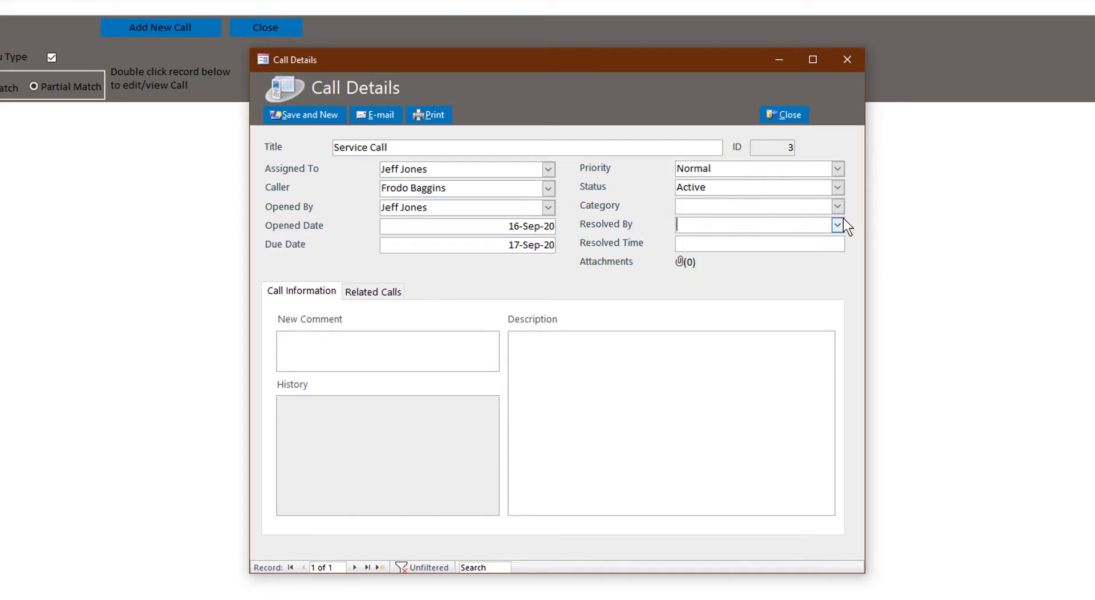
left_click(837, 225)
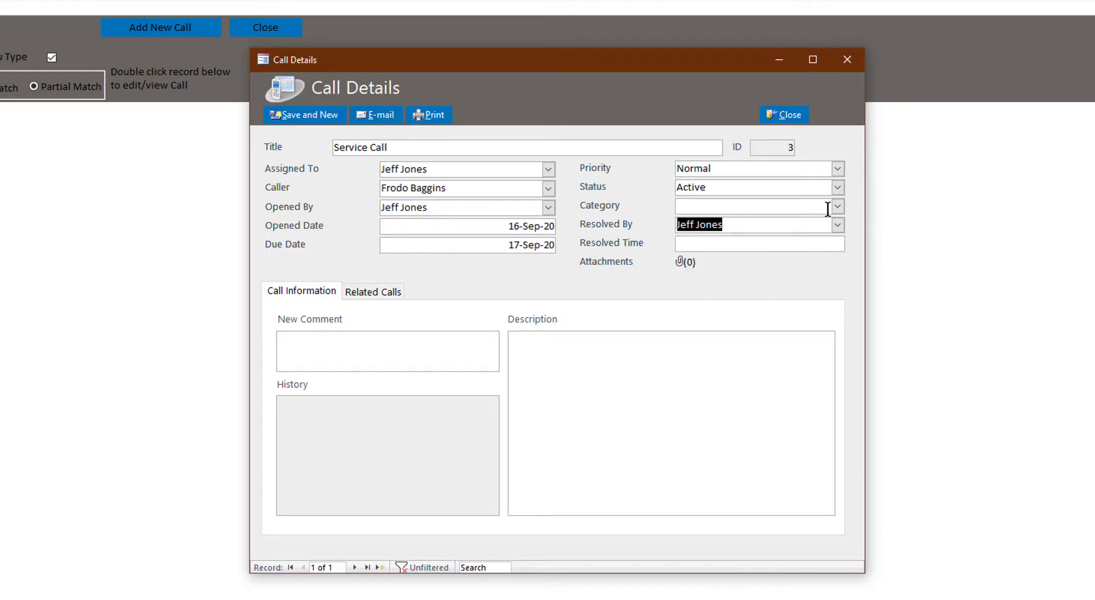
left_click(836, 205)
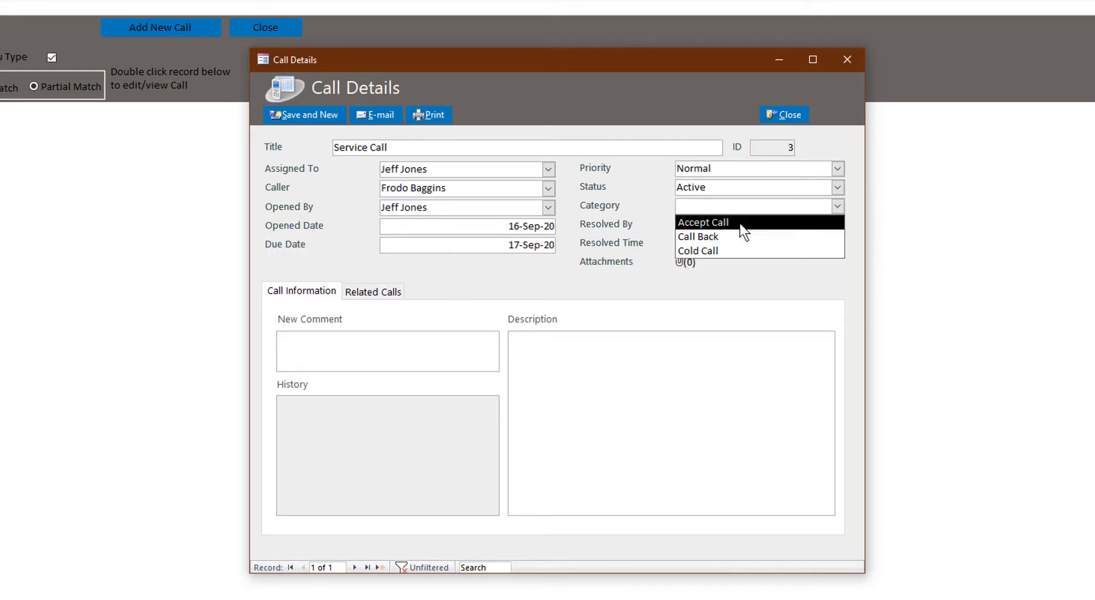
mouse_move(712, 251)
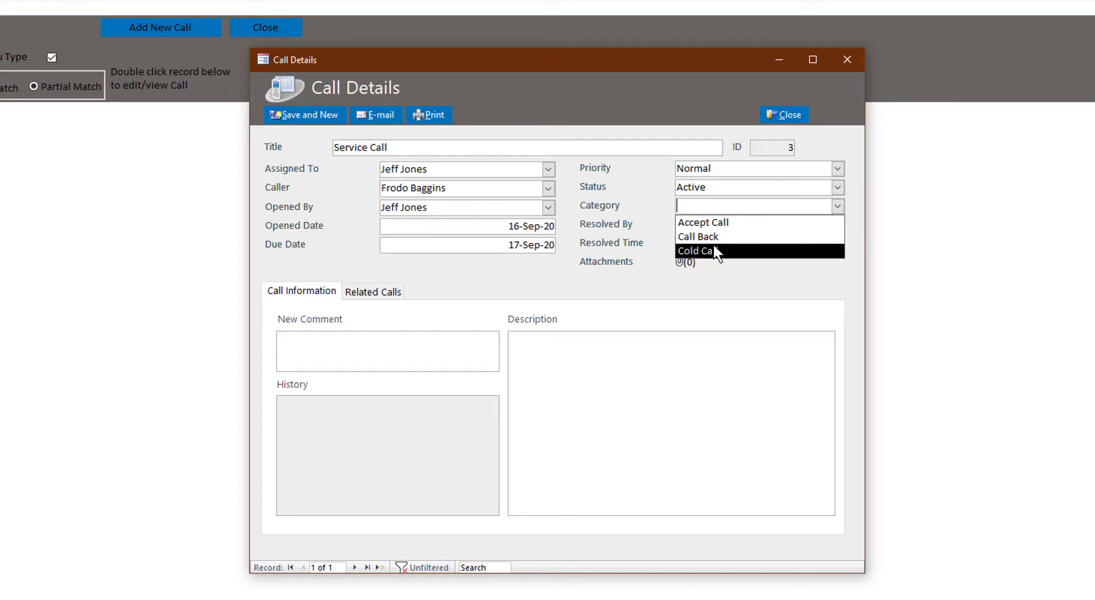
left_click(702, 222)
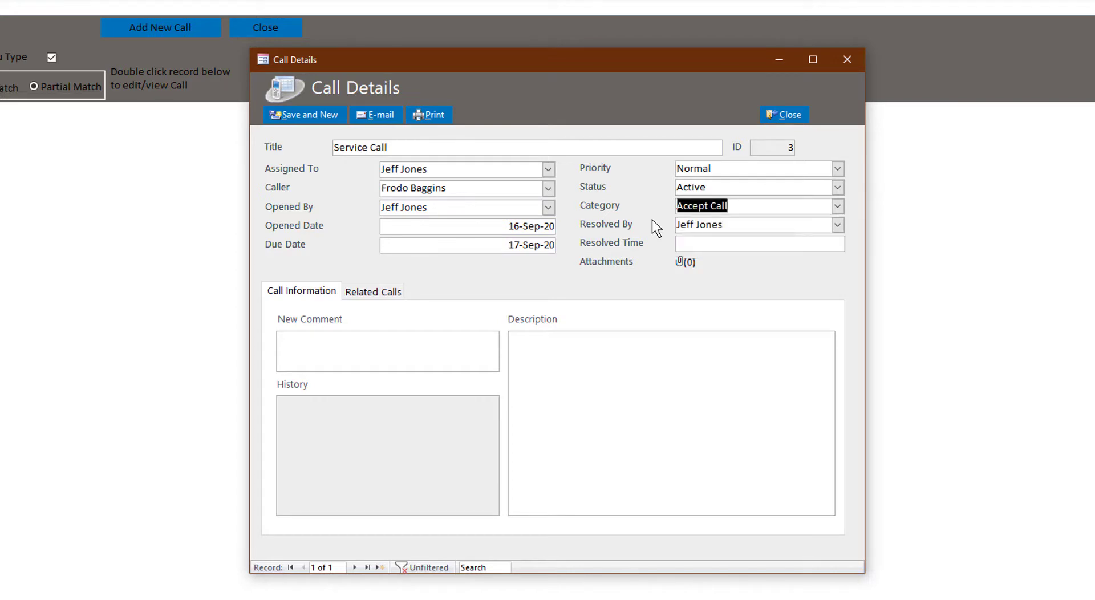
mouse_move(190, 335)
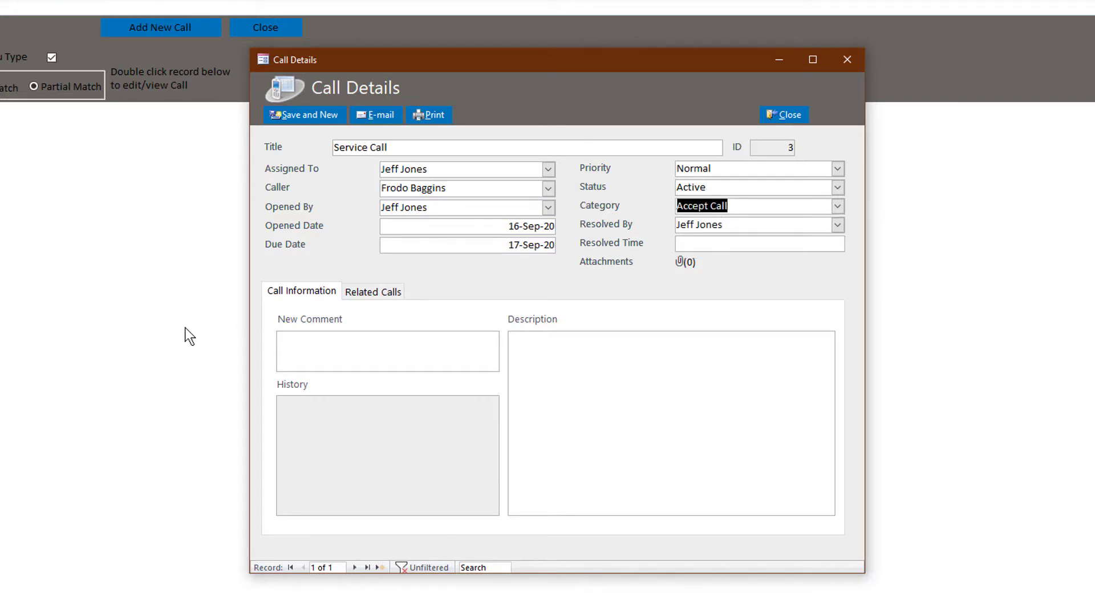
mouse_move(681, 270)
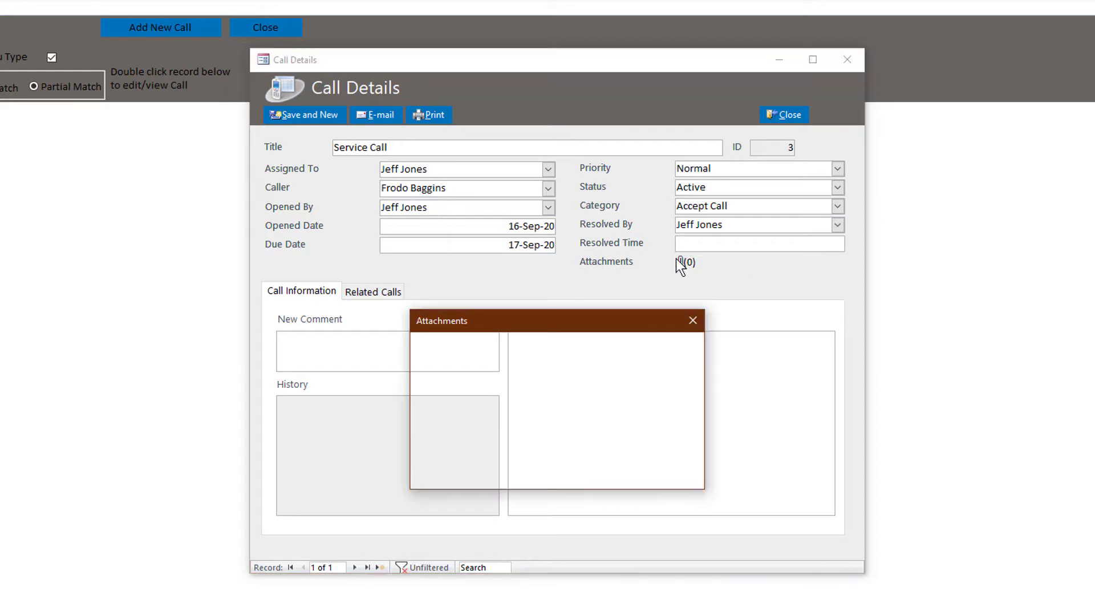
left_click(686, 262)
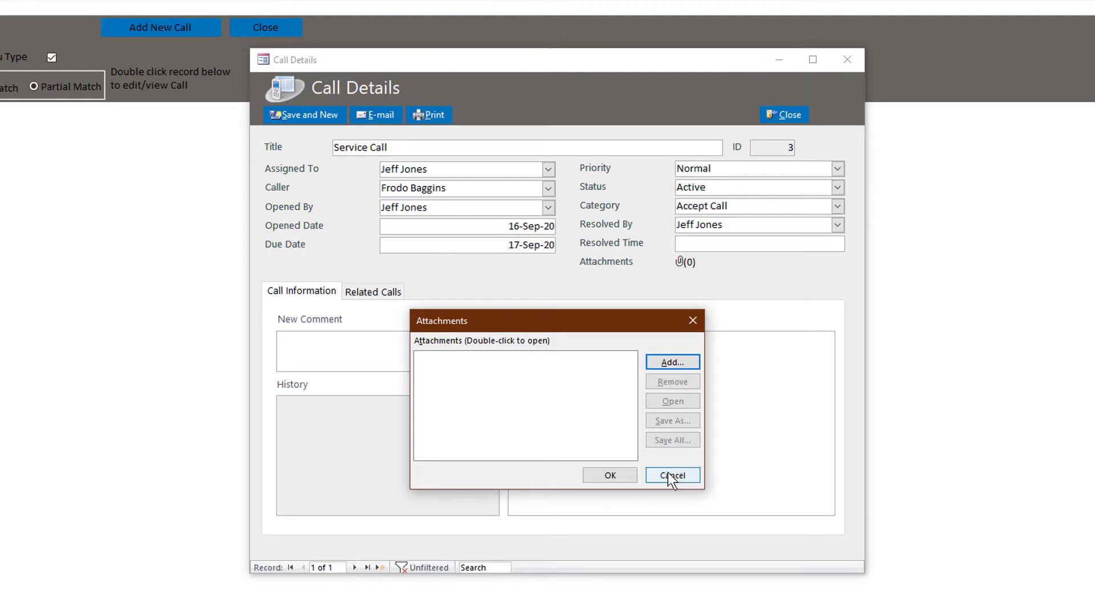
left_click(670, 475)
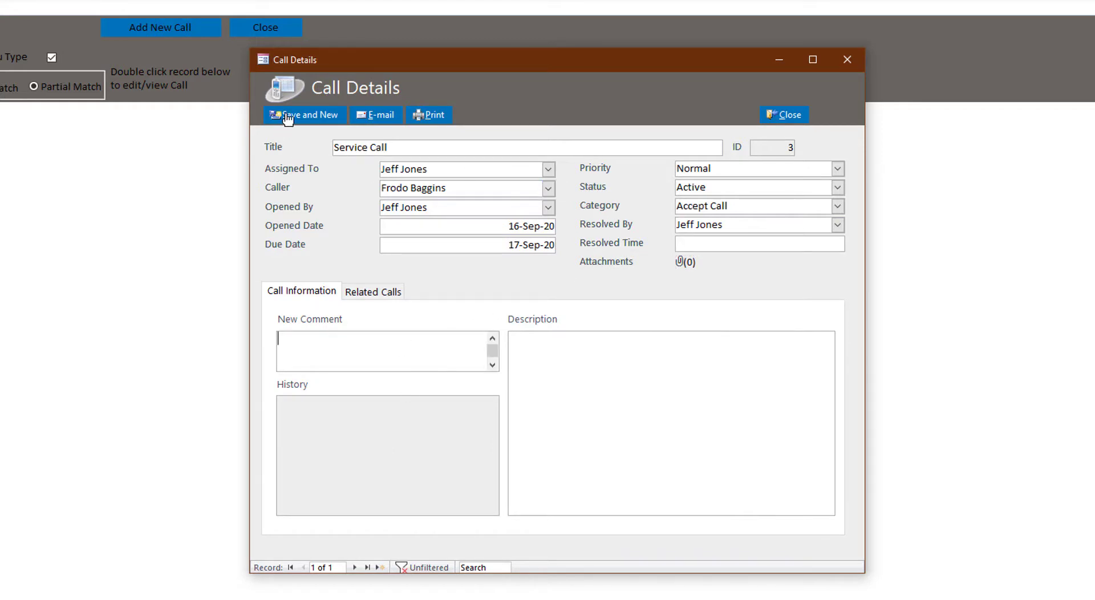
Step: Start a new call record titled 'Can't Remember Password'
left_click(304, 114)
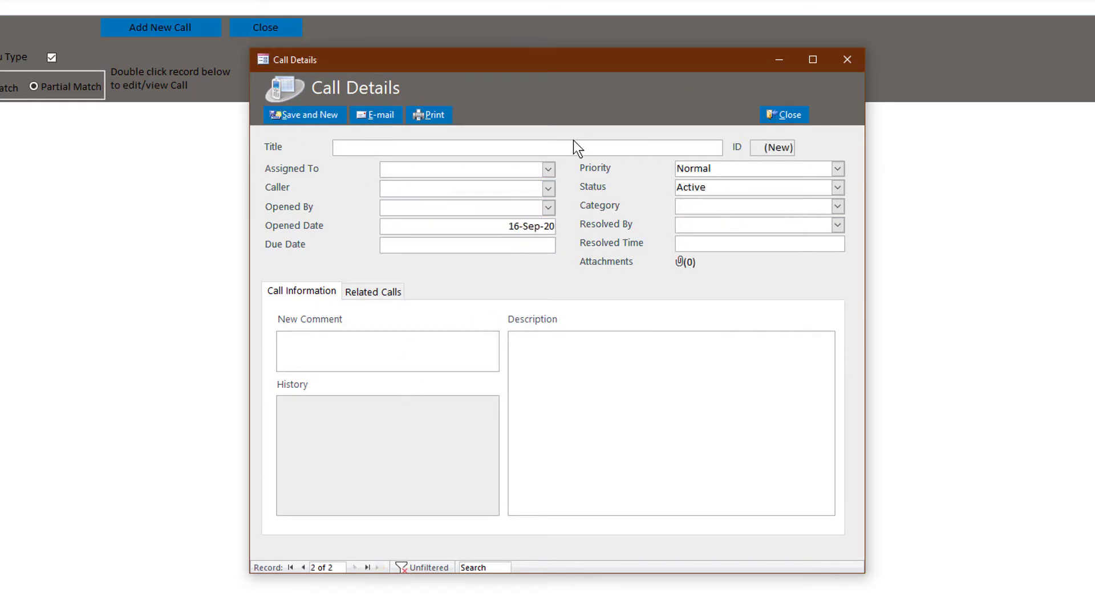
left_click(454, 147)
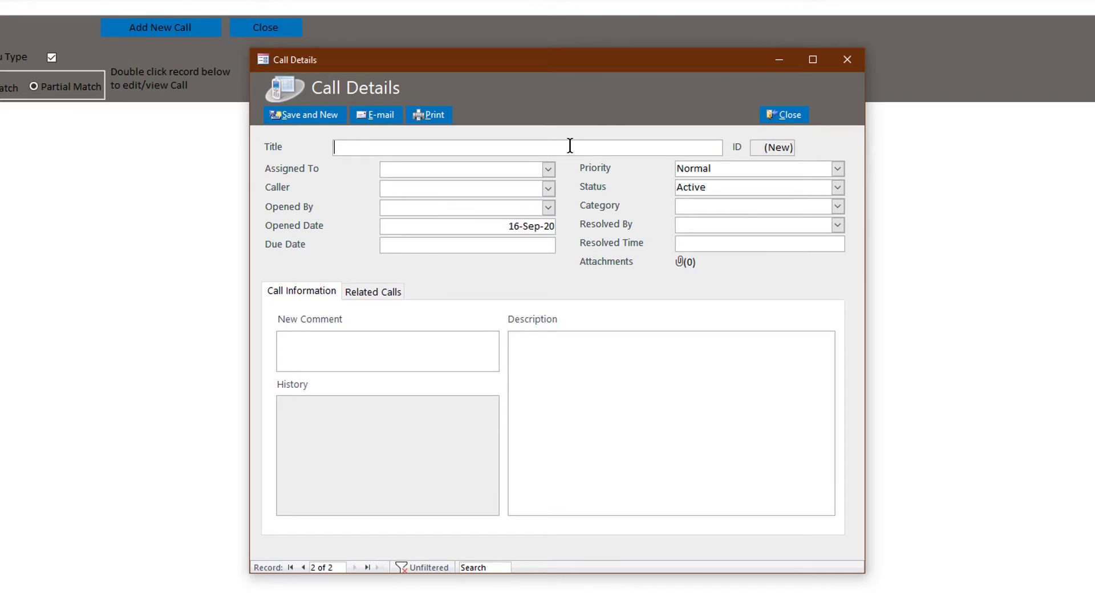
type("Can't Reme")
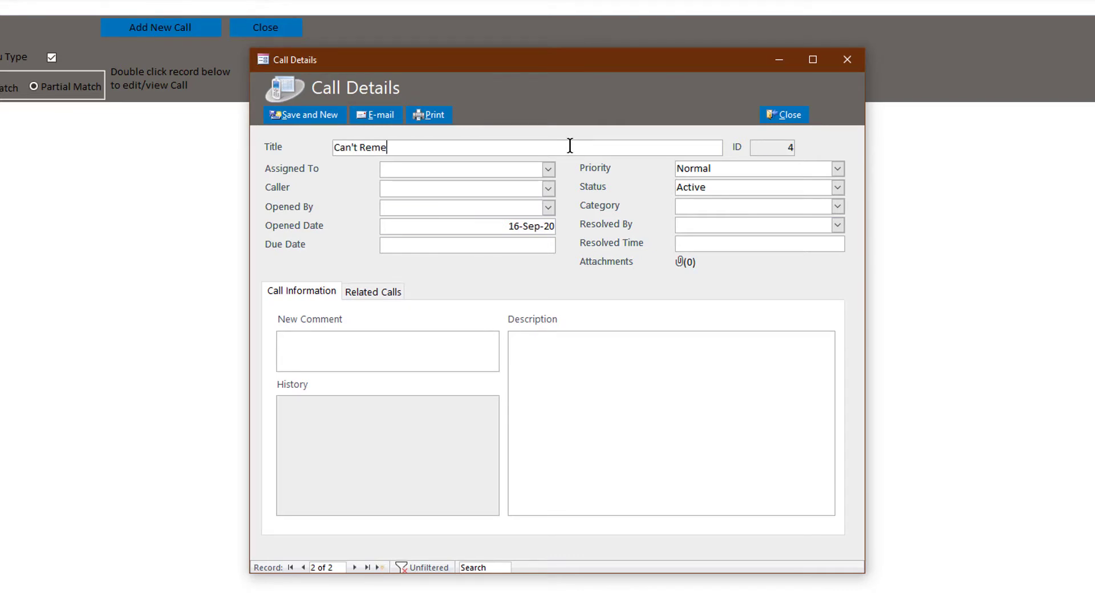
type("mber Password")
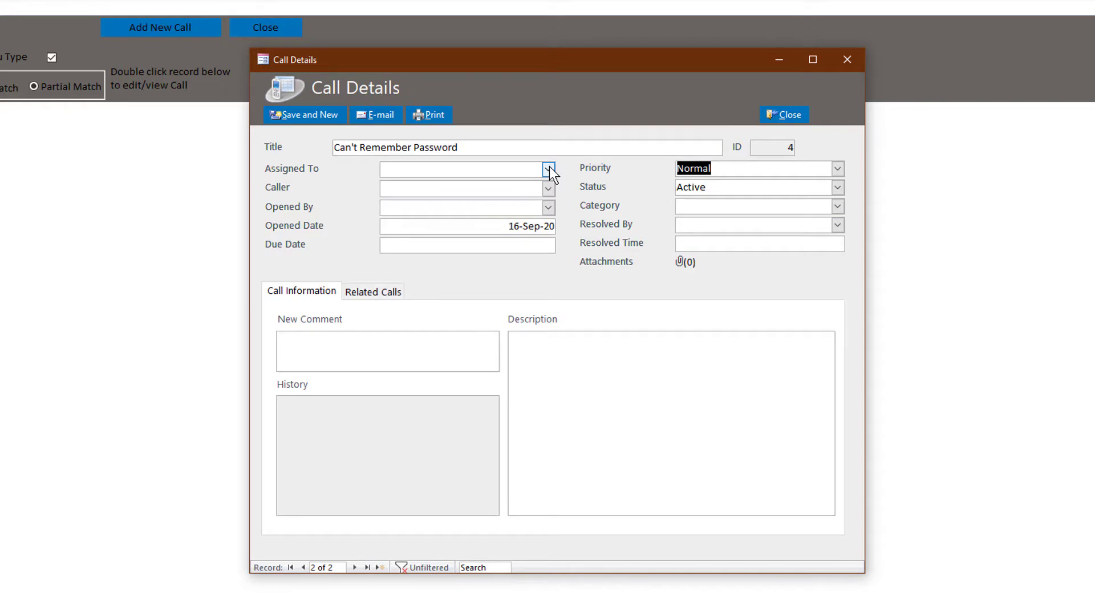
Step: Assign it to Maria Jones, opened by Rich Richardson, caller Obi-Wan Kenobi
left_click(549, 168)
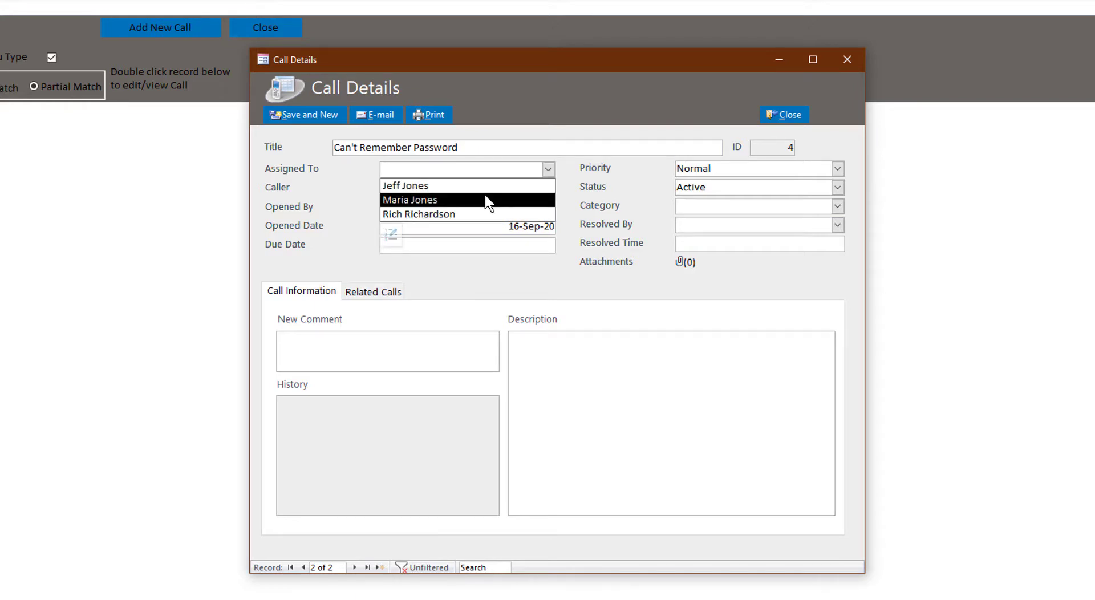
left_click(409, 199)
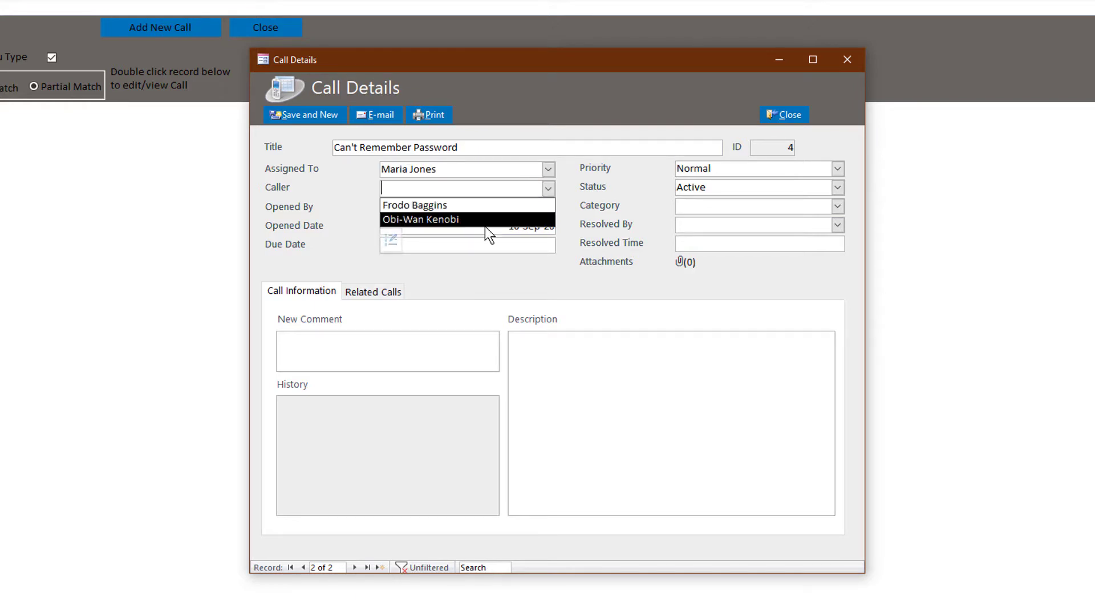
left_click(549, 206)
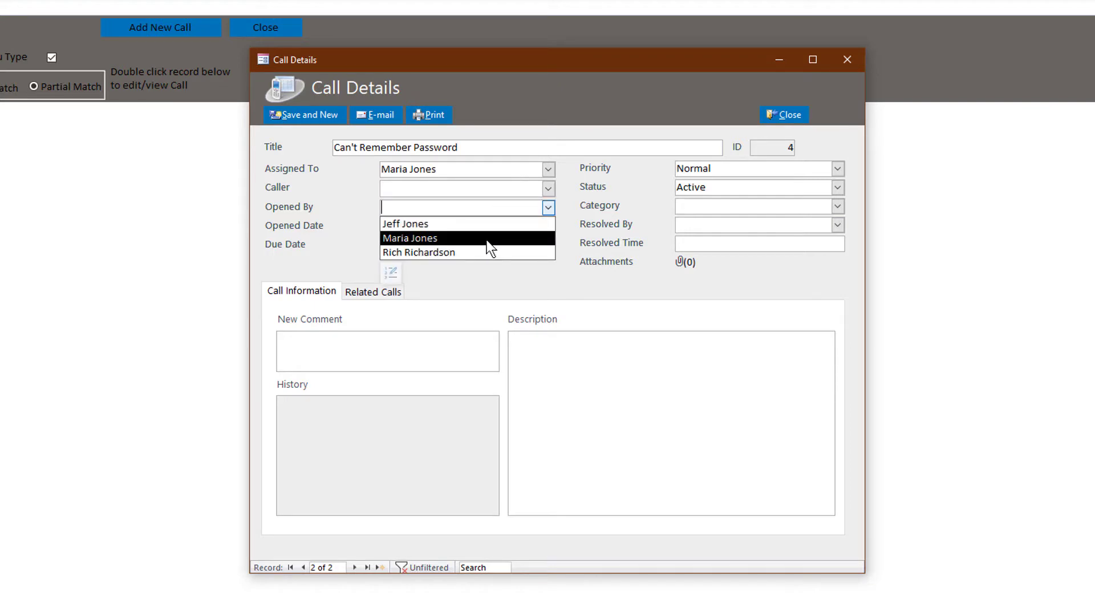
left_click(418, 252)
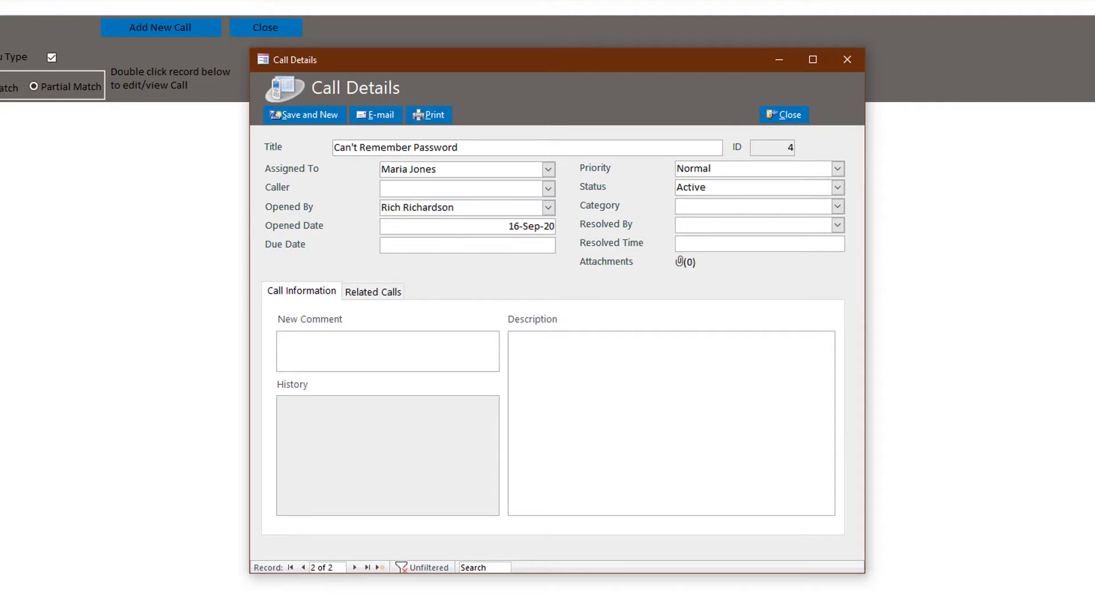
left_click(549, 188)
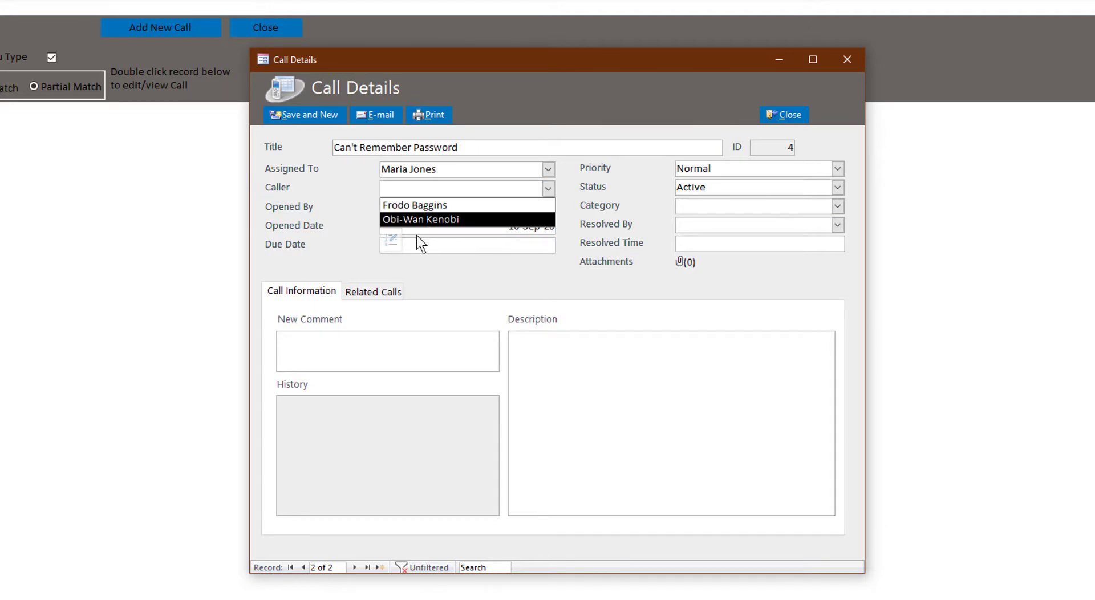
mouse_move(434, 222)
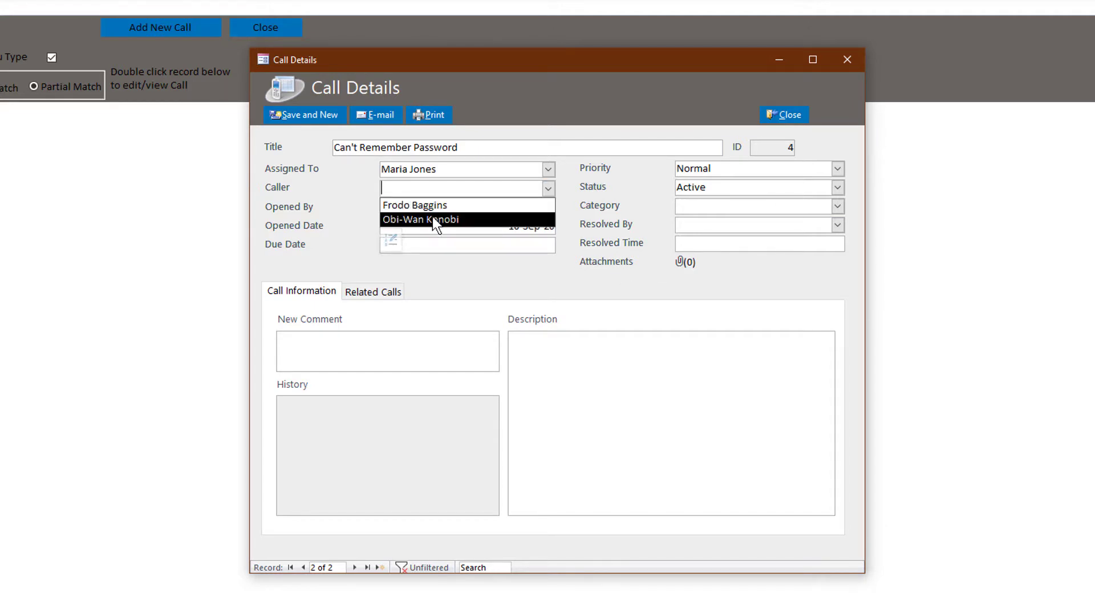
left_click(421, 219)
type("Lost Light Saber")
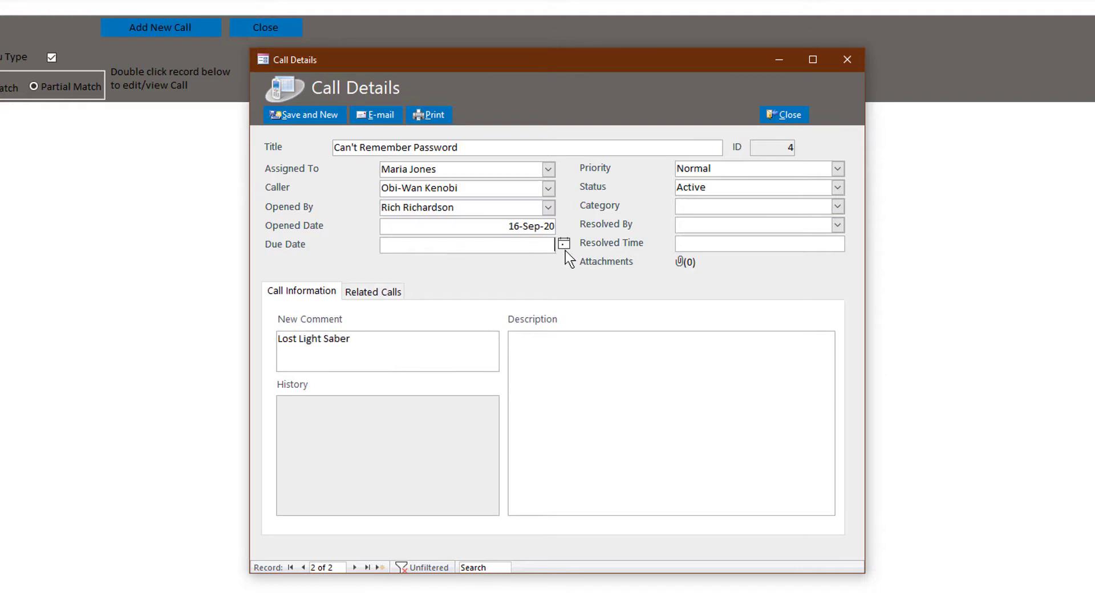
Step: Set due date 19-Sep-2020, status In Progress, category Accept Call, and save the record
left_click(563, 244)
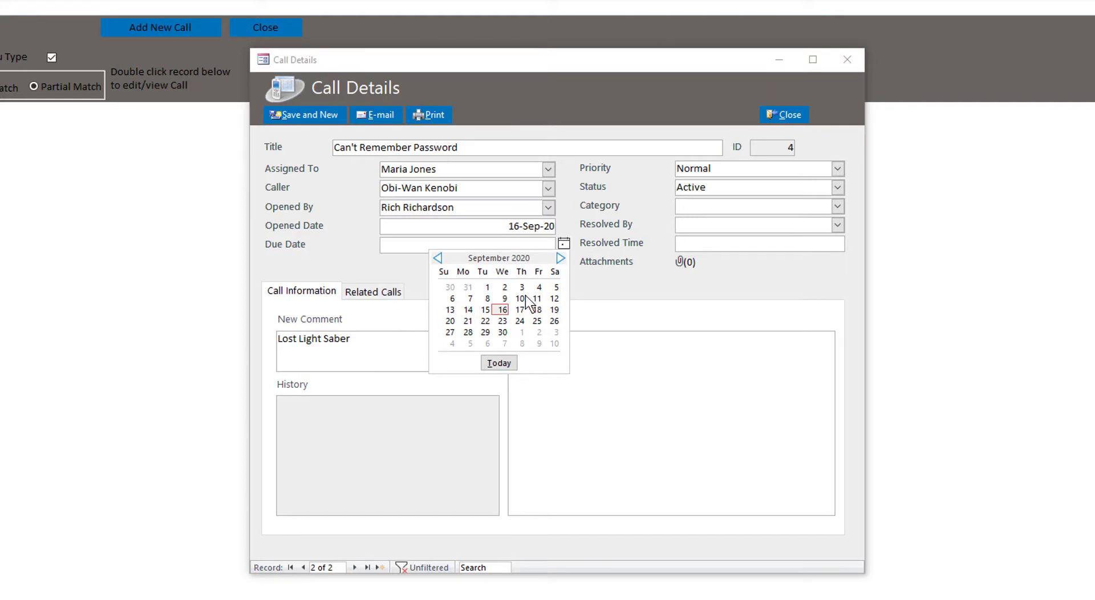
left_click(555, 310)
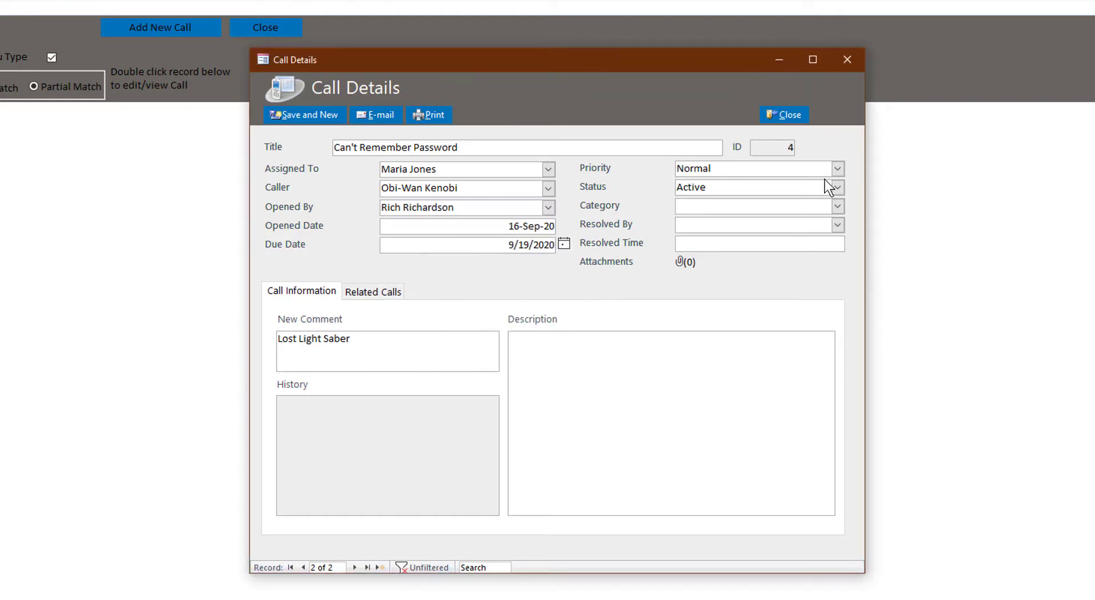
left_click(837, 169)
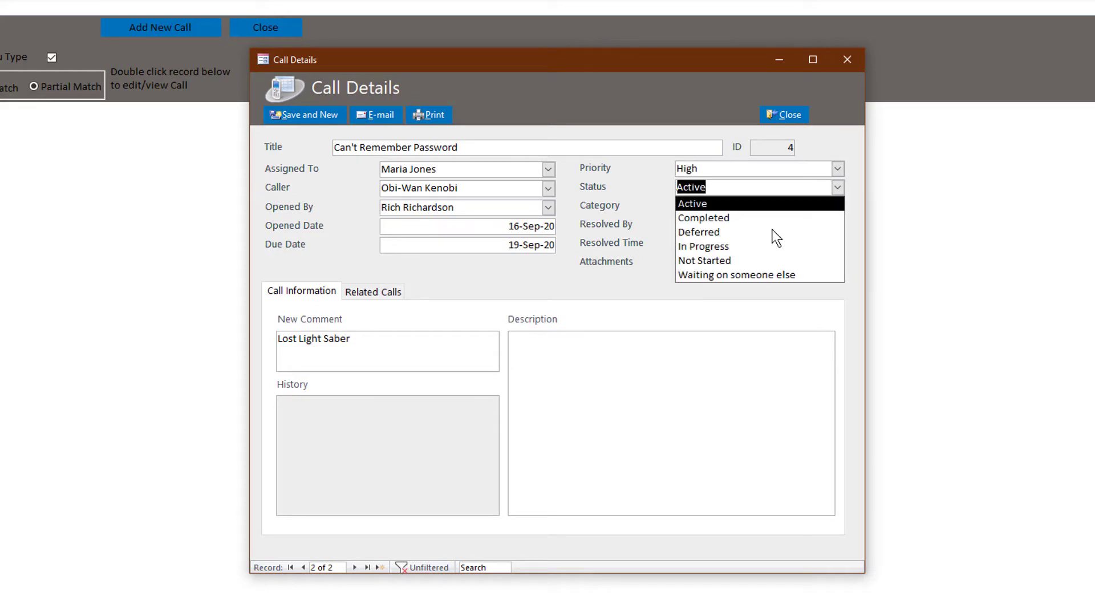
left_click(704, 246)
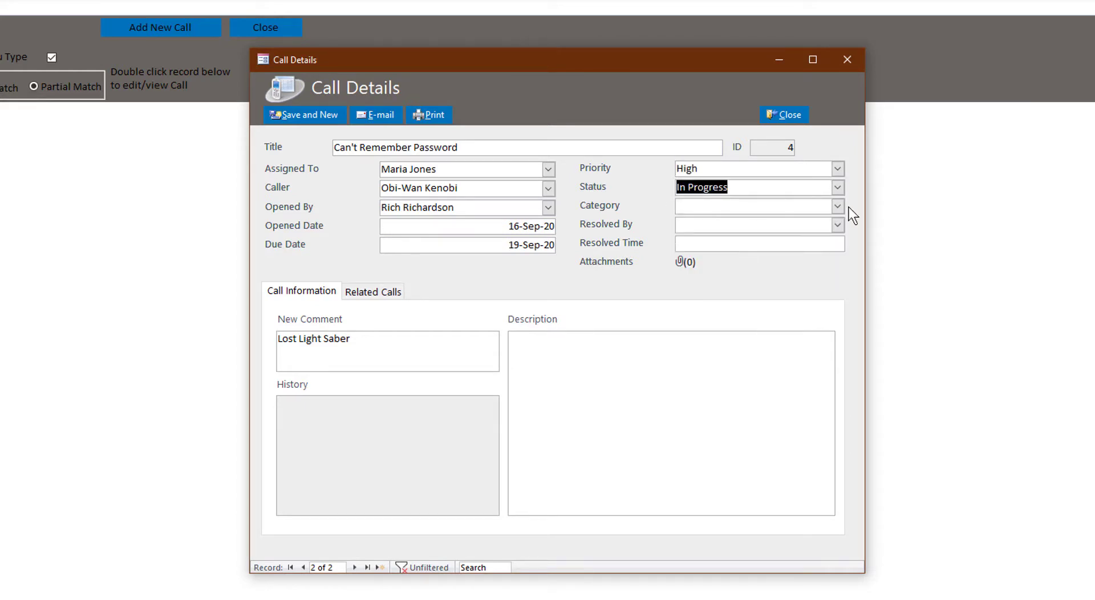
left_click(837, 205)
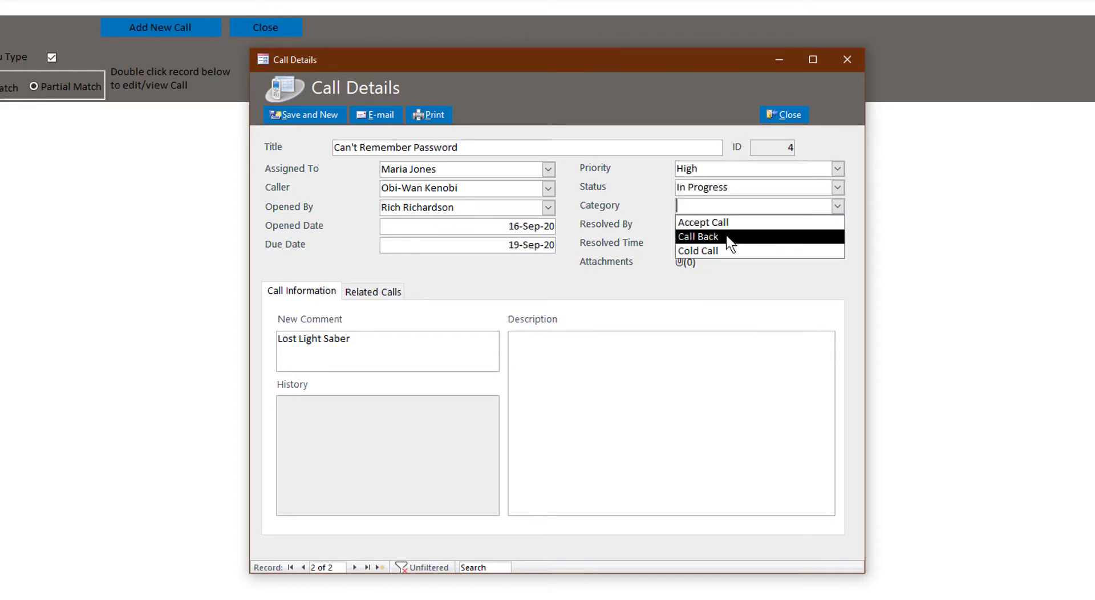
left_click(704, 222)
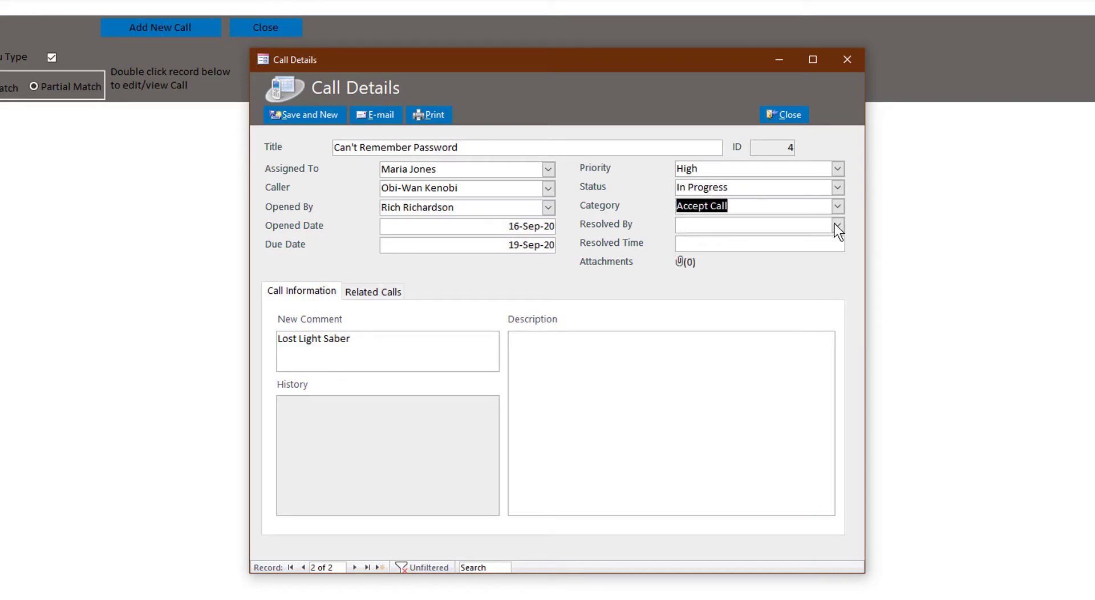
mouse_move(245, 106)
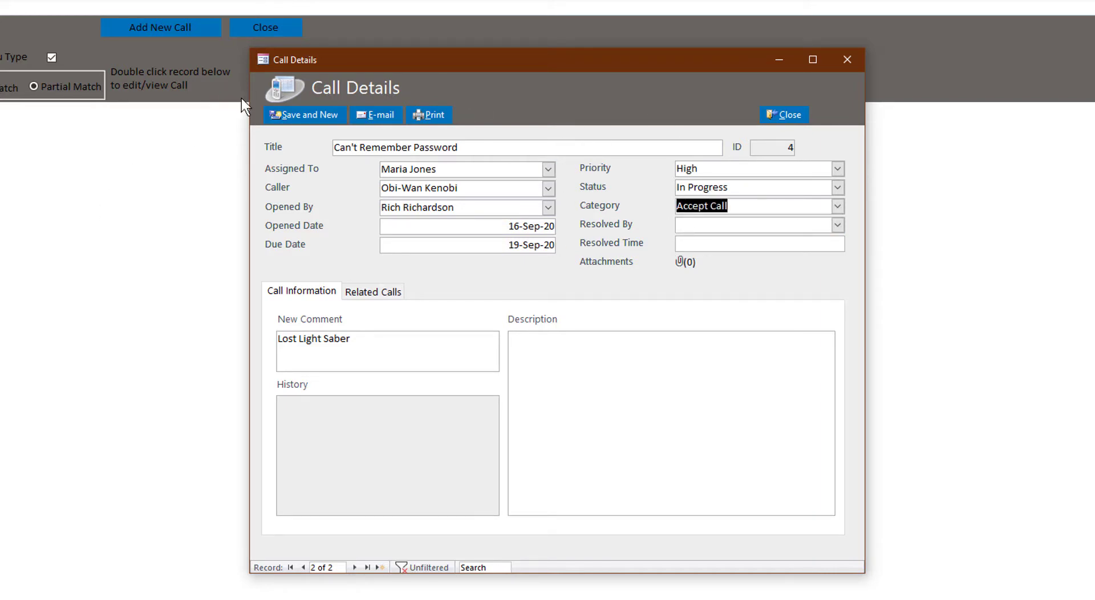
left_click(782, 114)
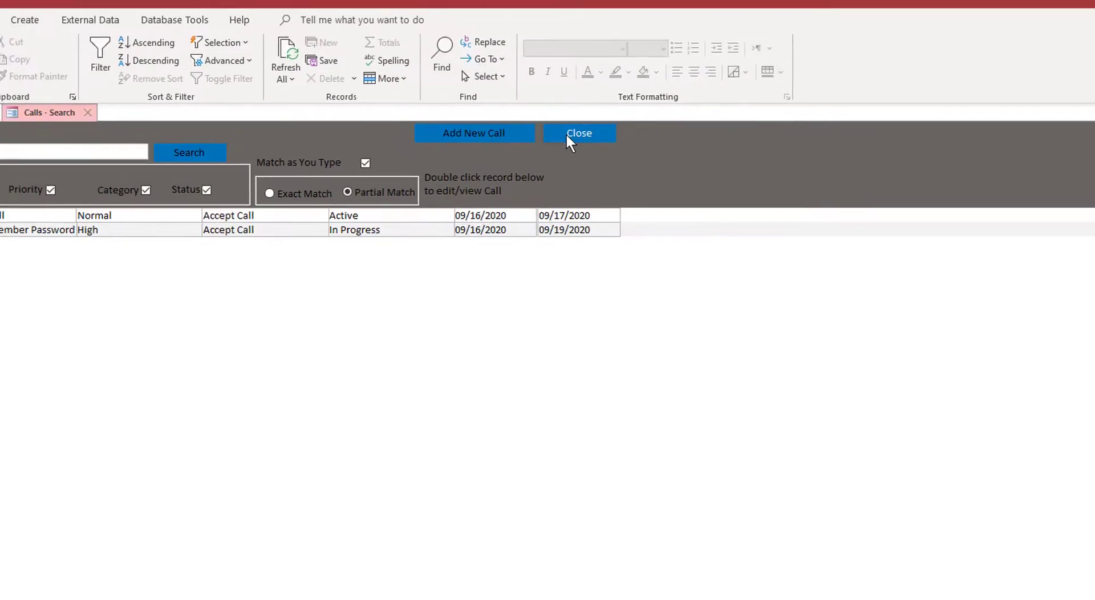
Step: Close Calls Search, preview the Open Calls report listing both calls, then close the preview
left_click(578, 132)
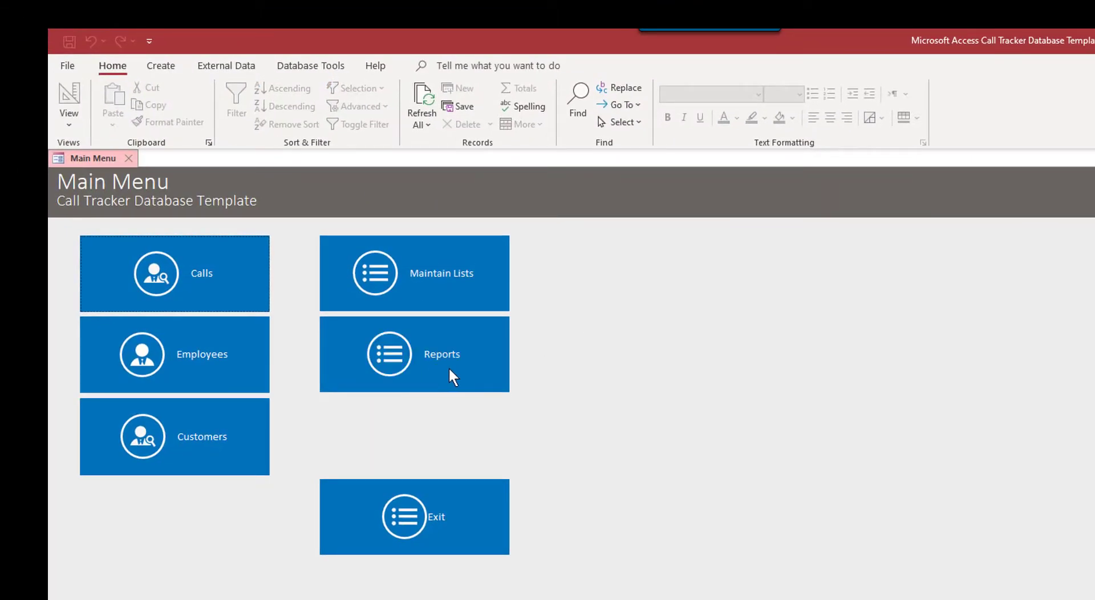
mouse_move(447, 356)
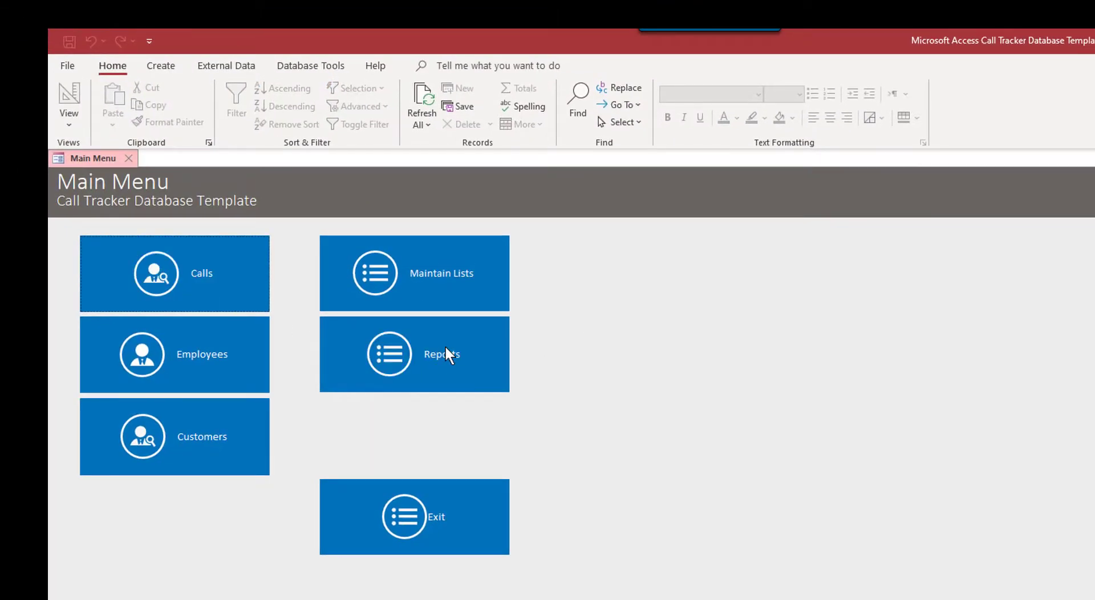
left_click(413, 353)
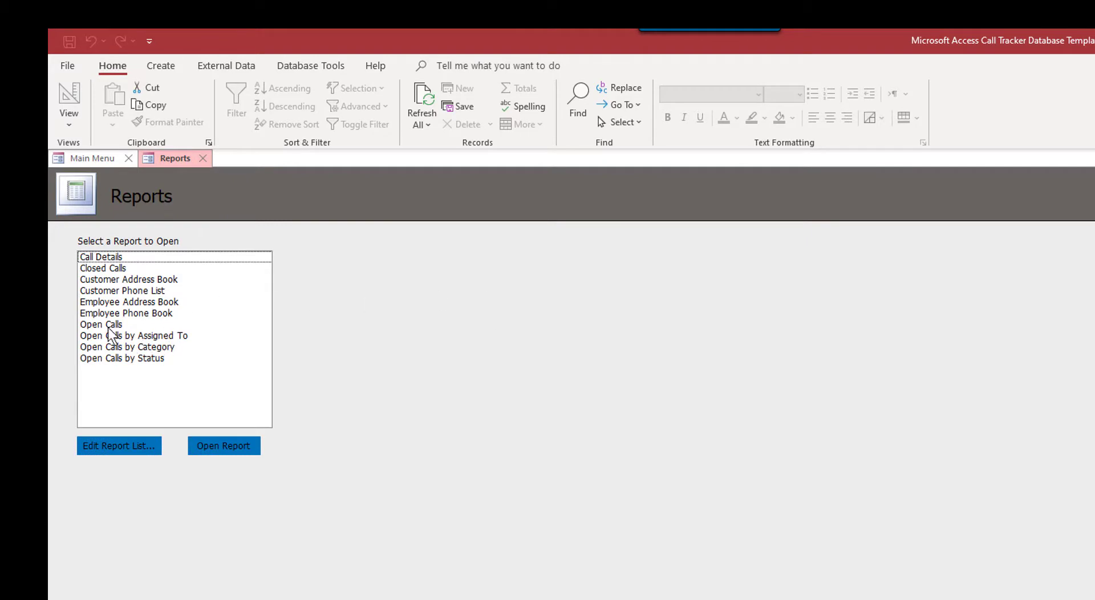
left_click(100, 324)
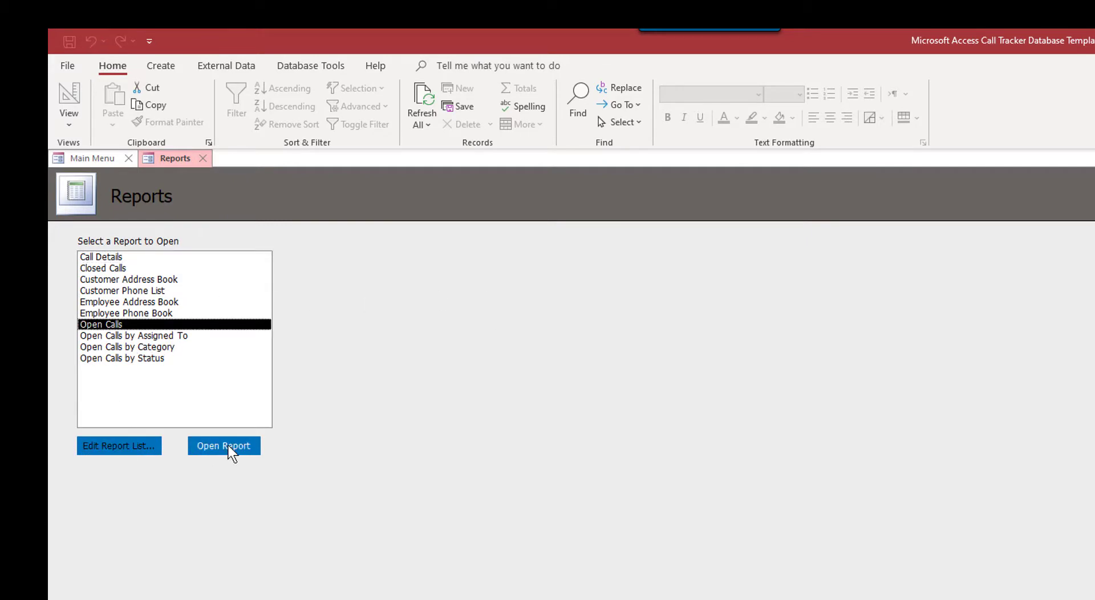
left_click(223, 446)
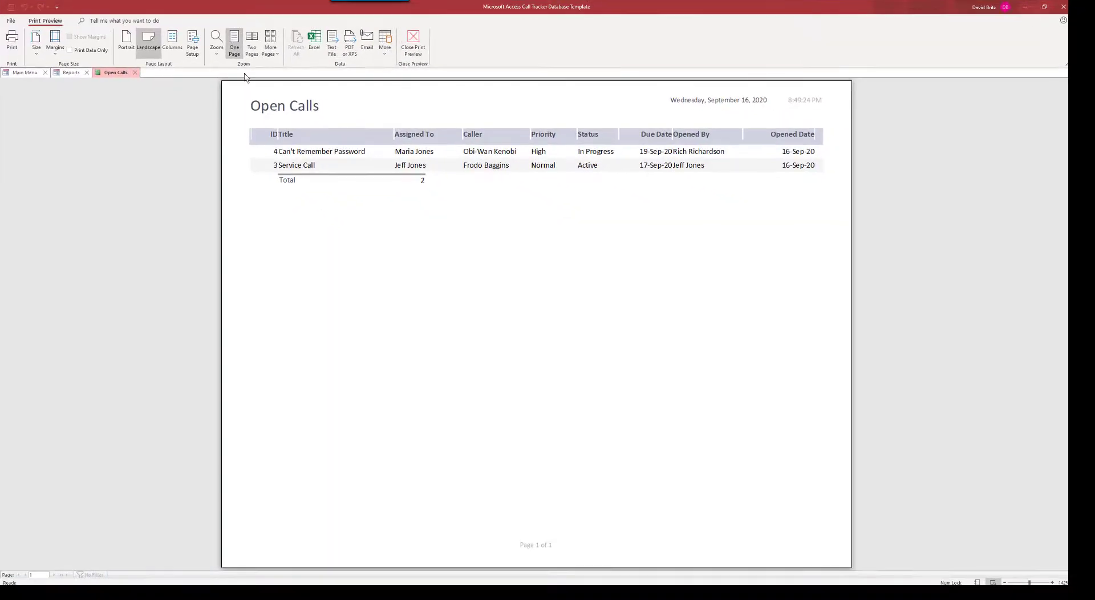
mouse_move(413, 42)
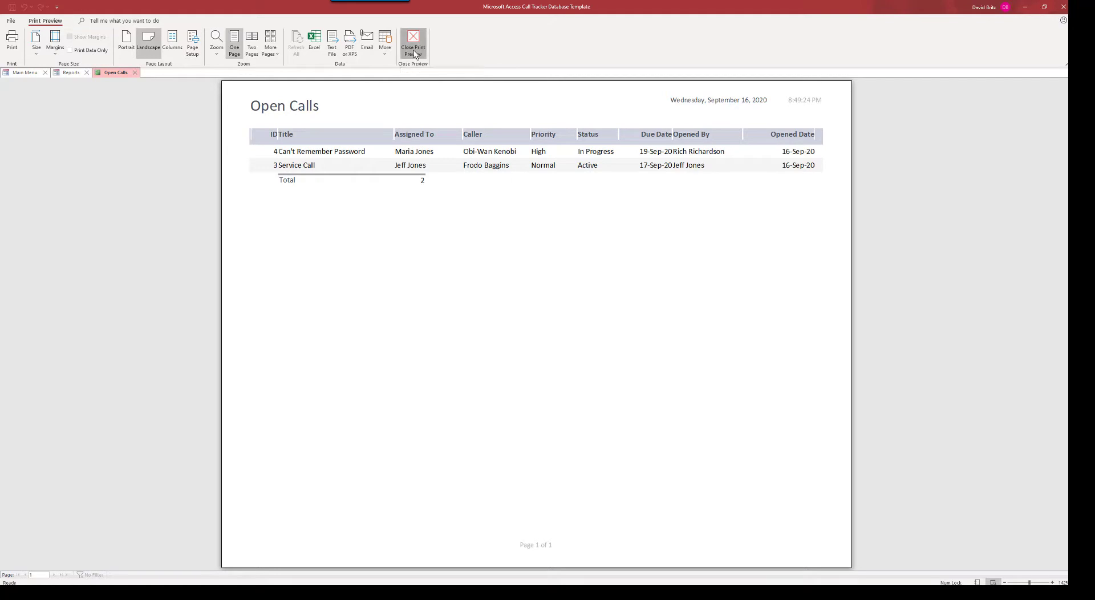
left_click(412, 47)
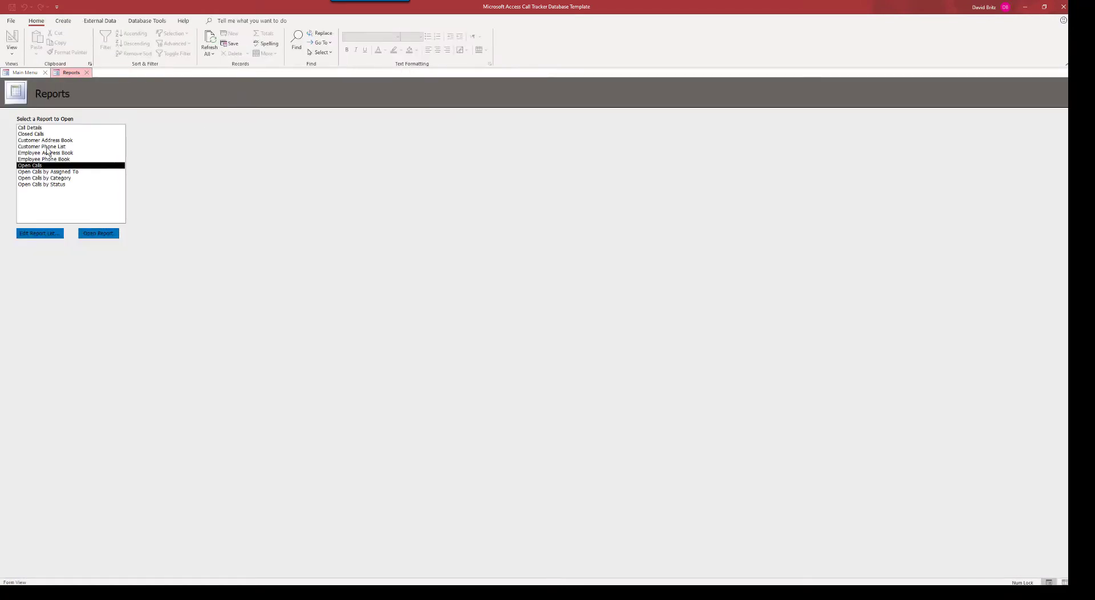
Step: Preview the Customer Phone List report, then show the editable report list table
left_click(42, 147)
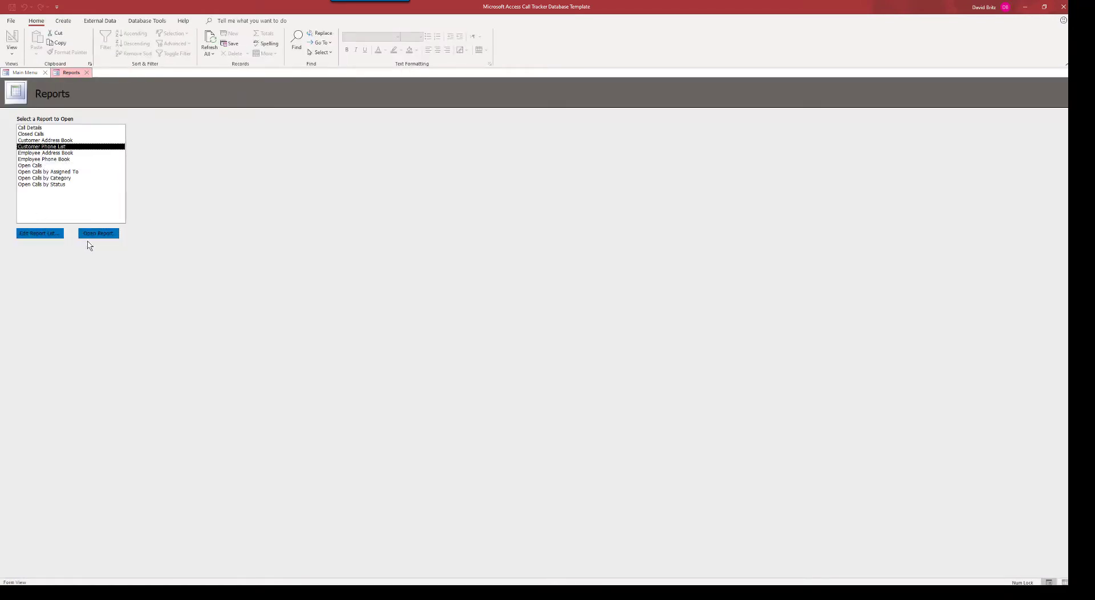
left_click(99, 234)
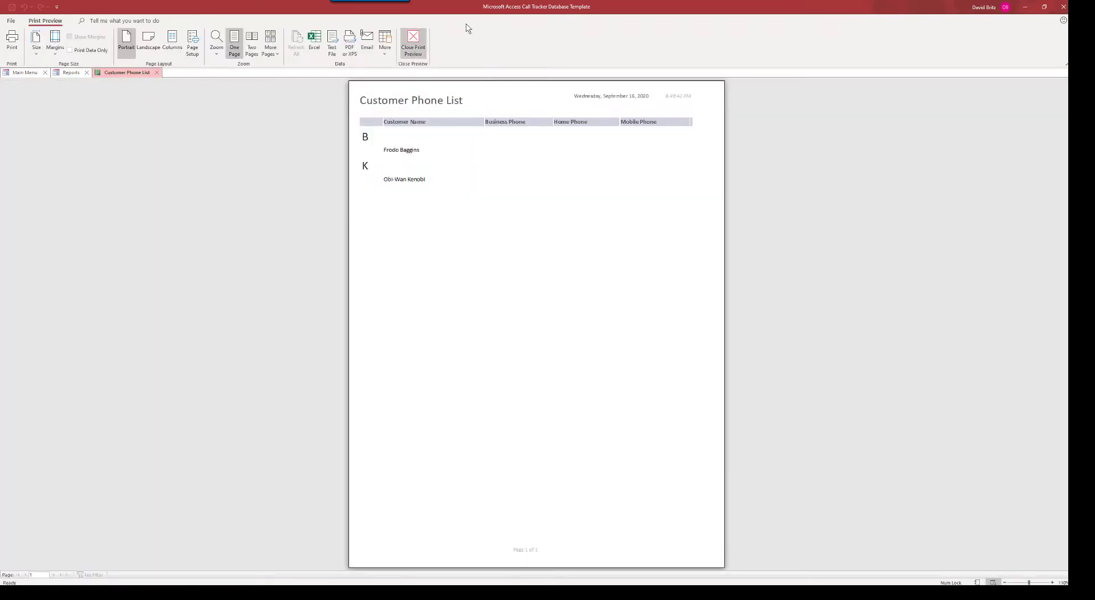
mouse_move(469, 168)
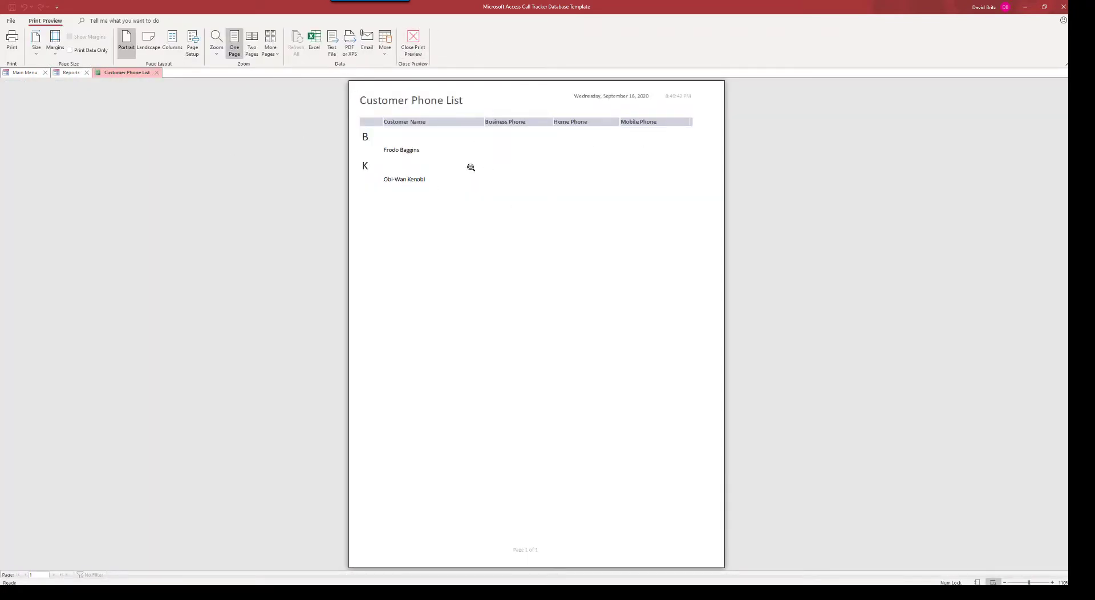
mouse_move(147, 86)
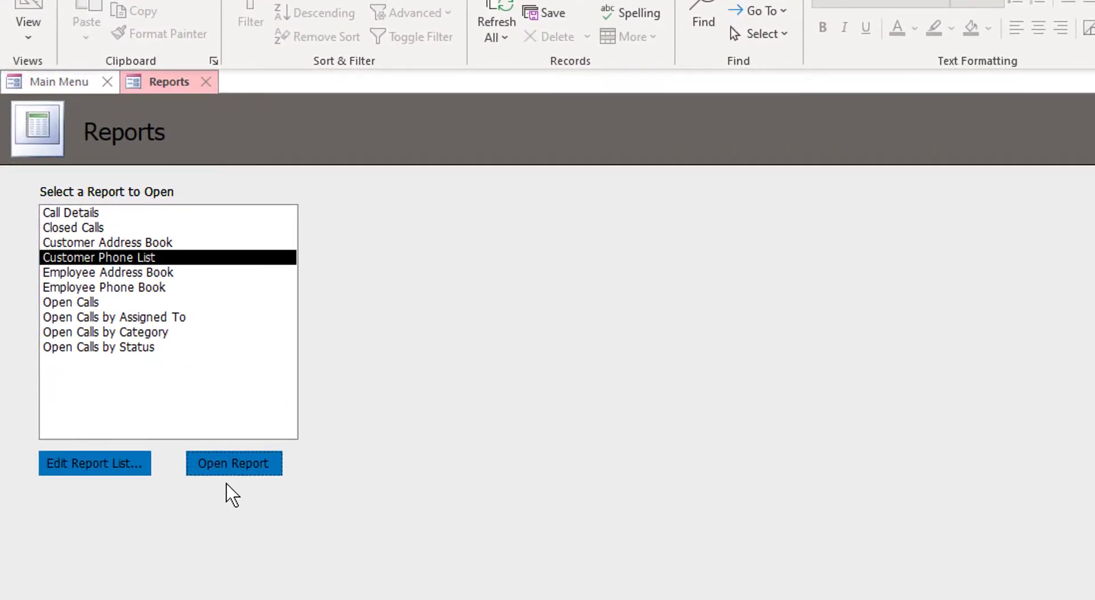
mouse_move(95, 463)
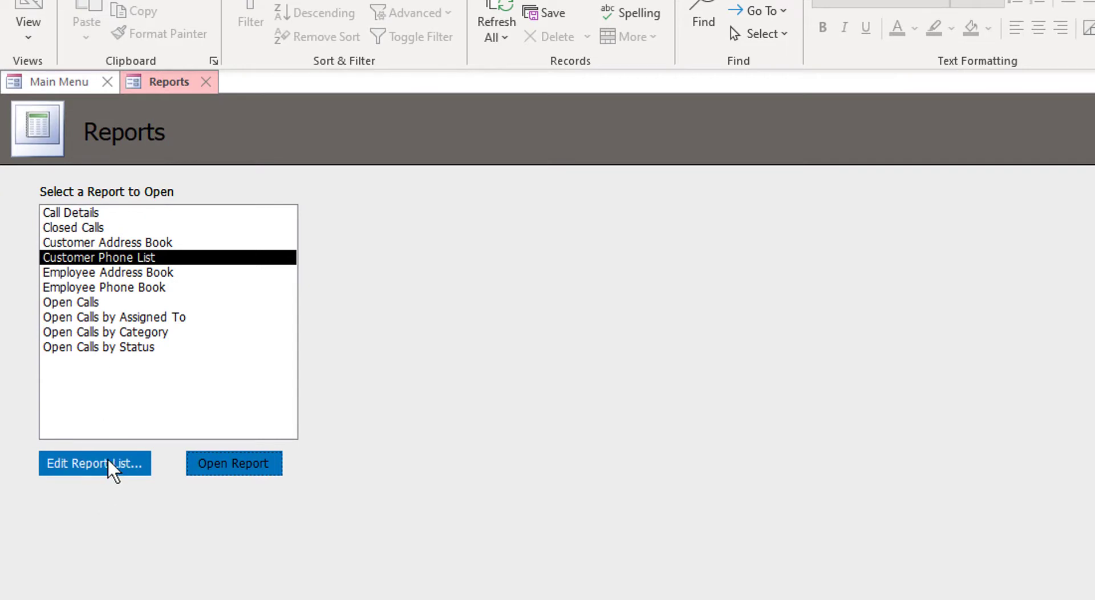
left_click(94, 463)
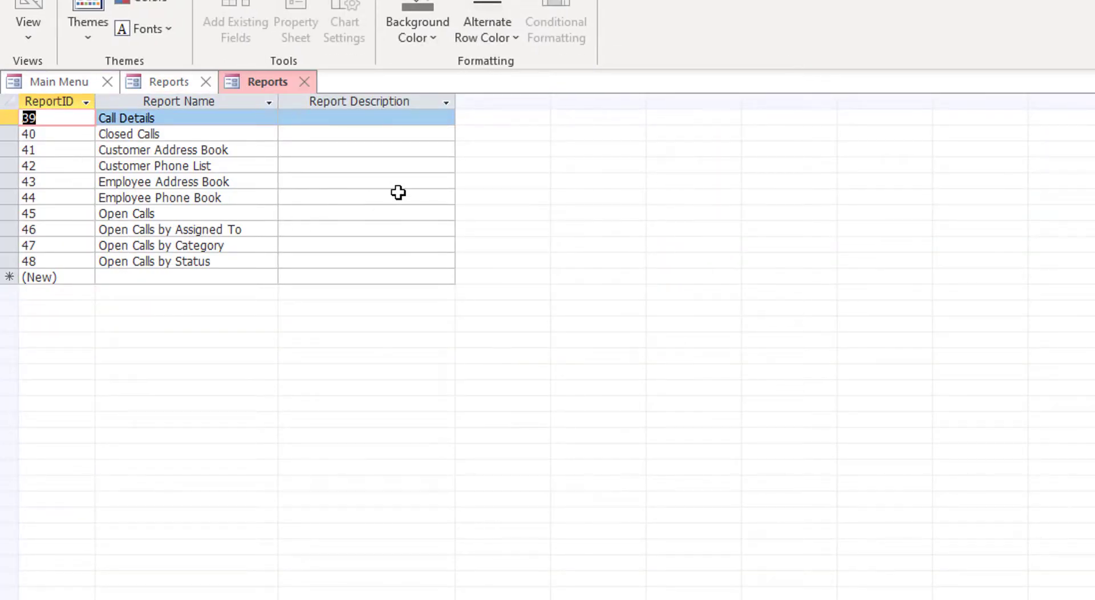
mouse_move(168, 253)
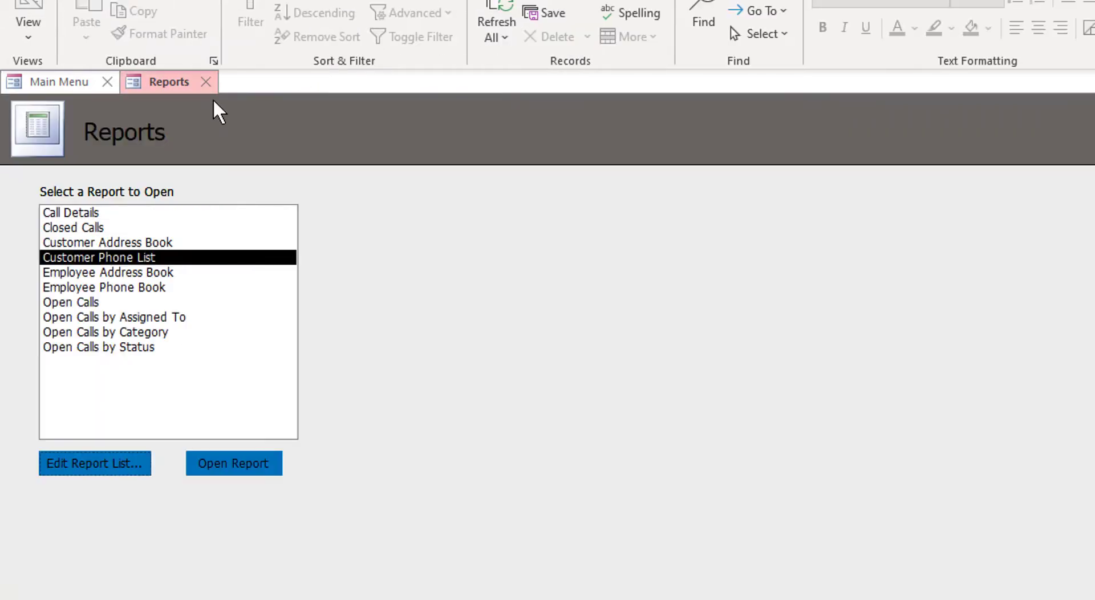
Step: Close the reports list and reopen Calls Search from the main menu
left_click(205, 82)
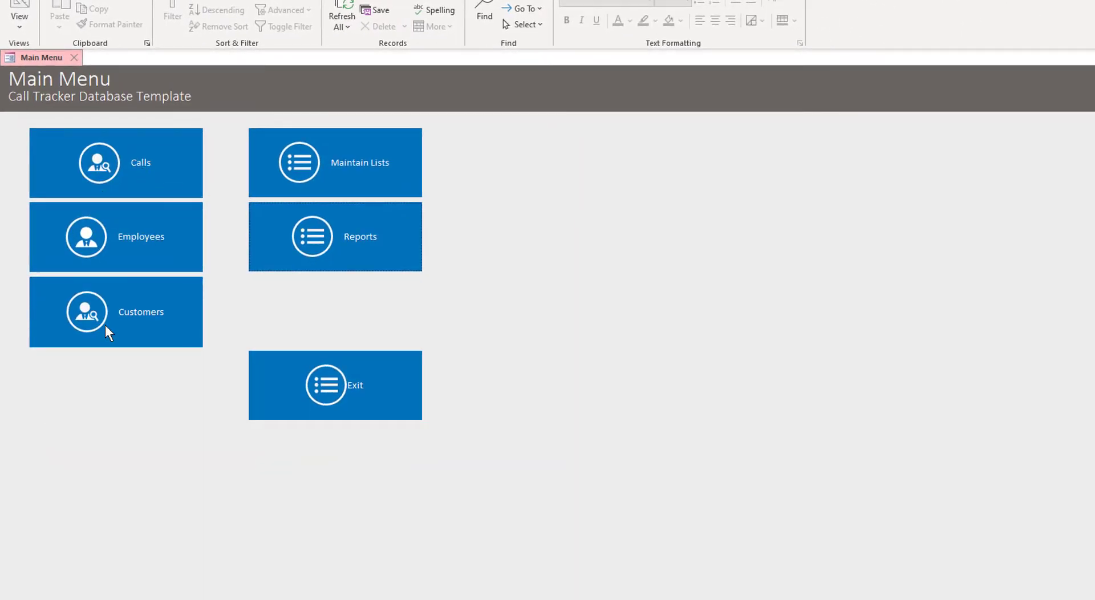
left_click(115, 162)
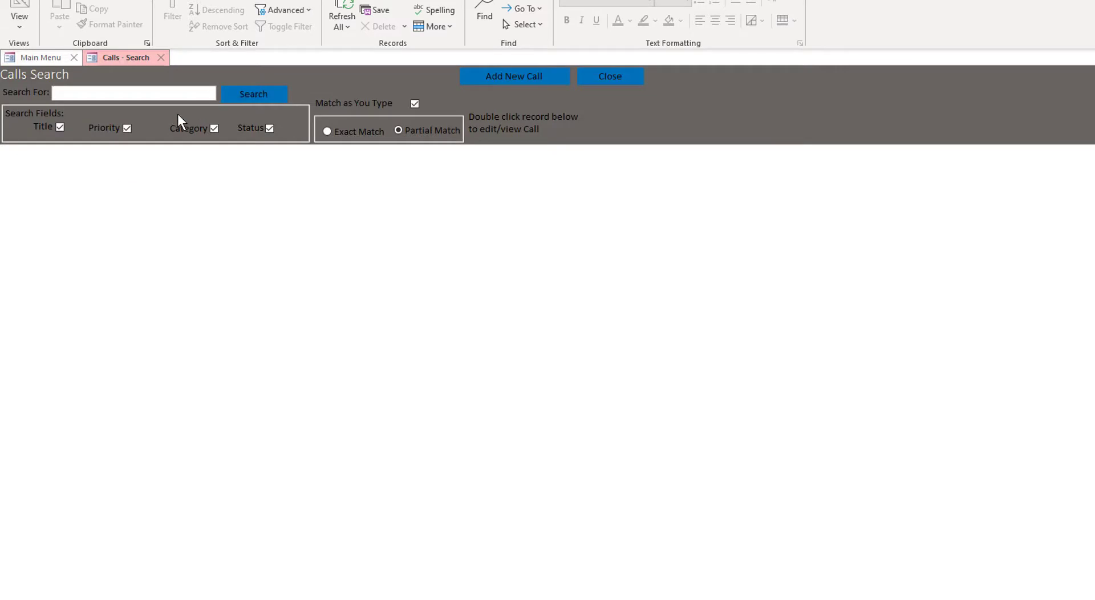
mouse_move(179, 108)
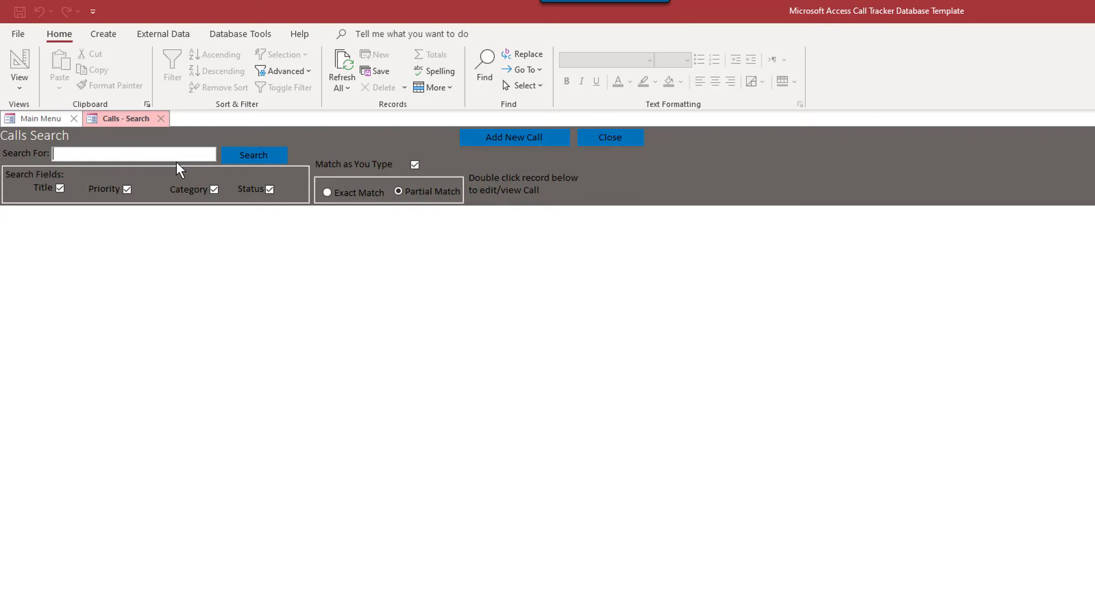
mouse_move(216, 145)
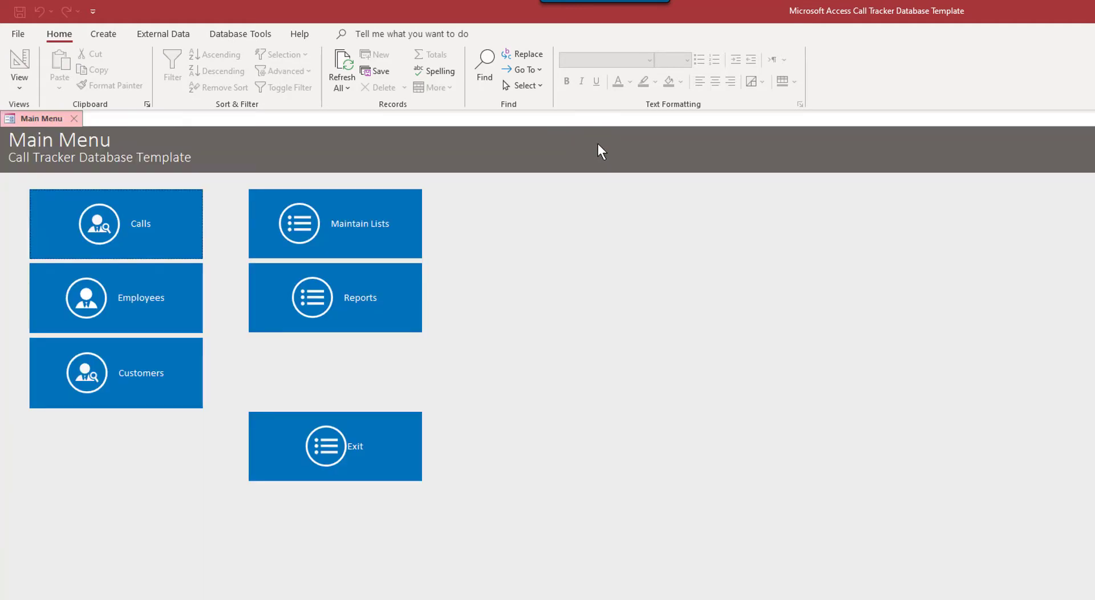
mouse_move(111, 296)
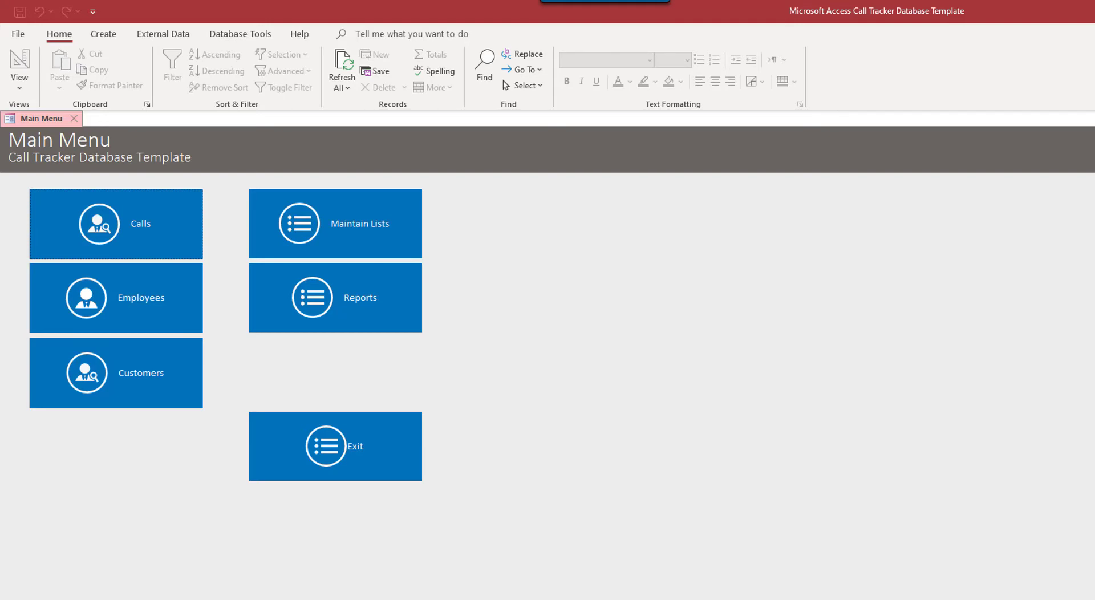
mouse_move(43, 287)
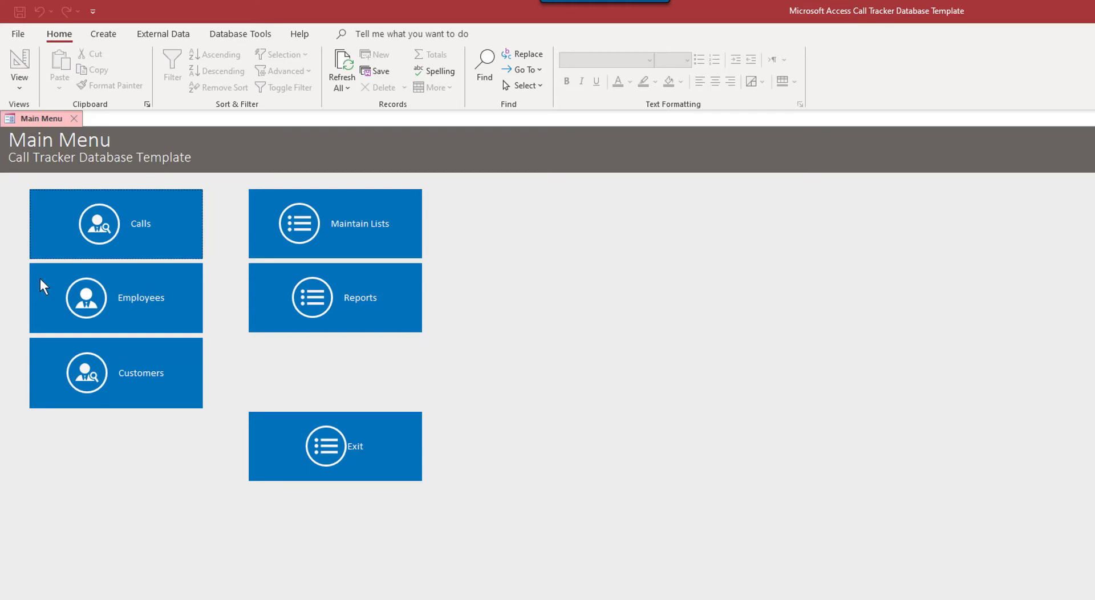
mouse_move(19, 199)
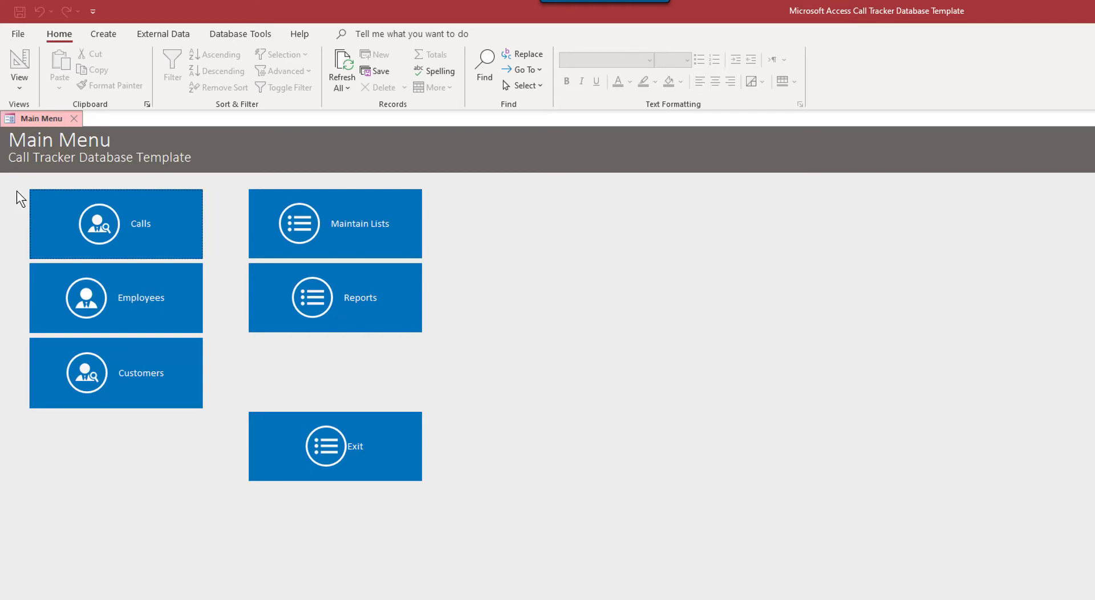
mouse_move(898, 585)
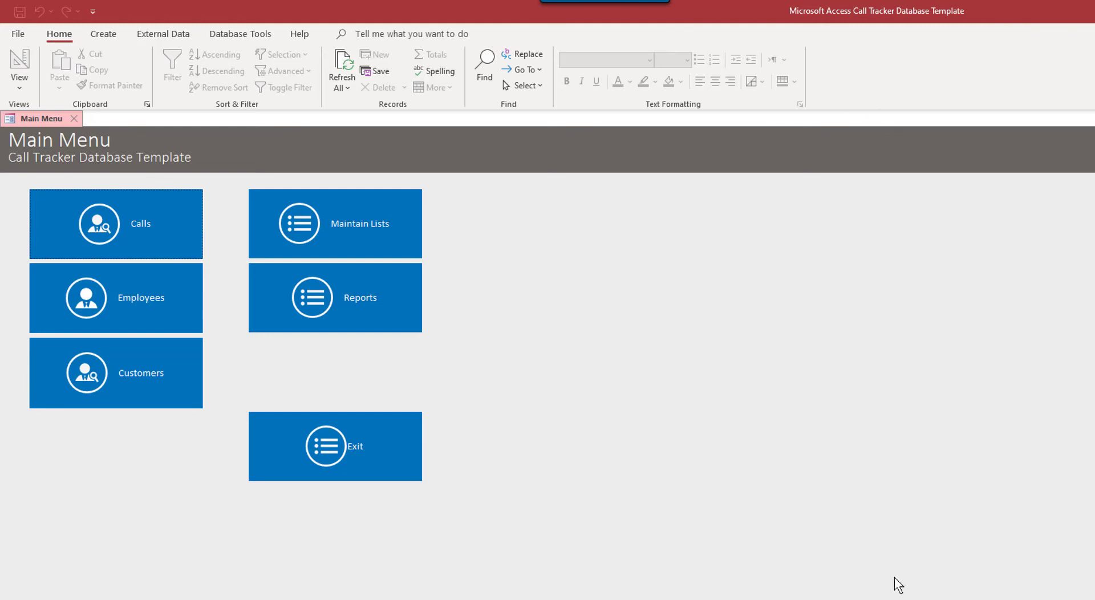
mouse_move(575, 595)
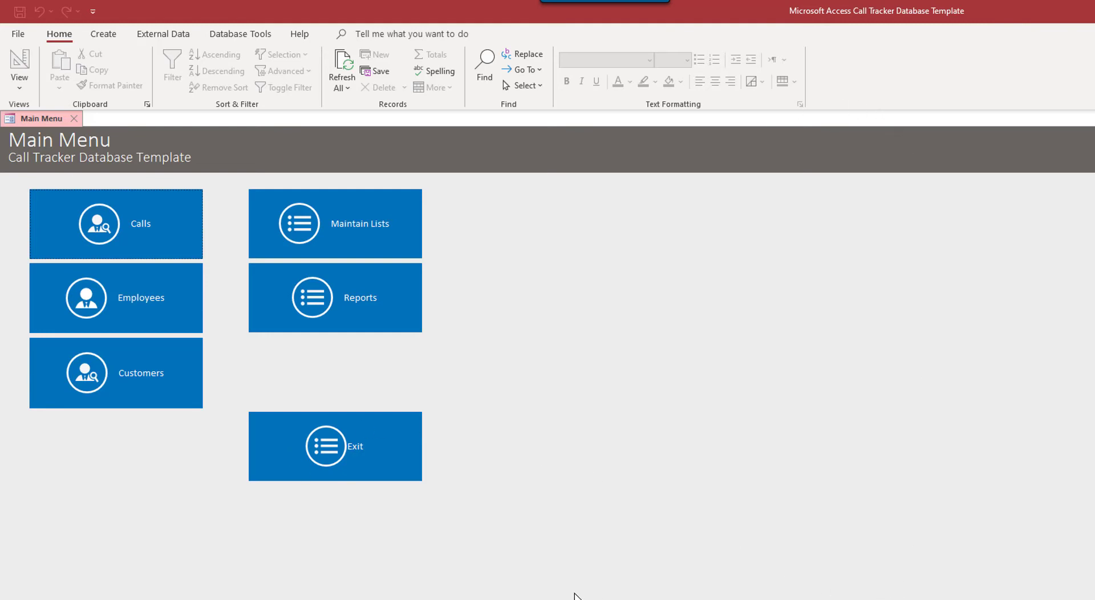